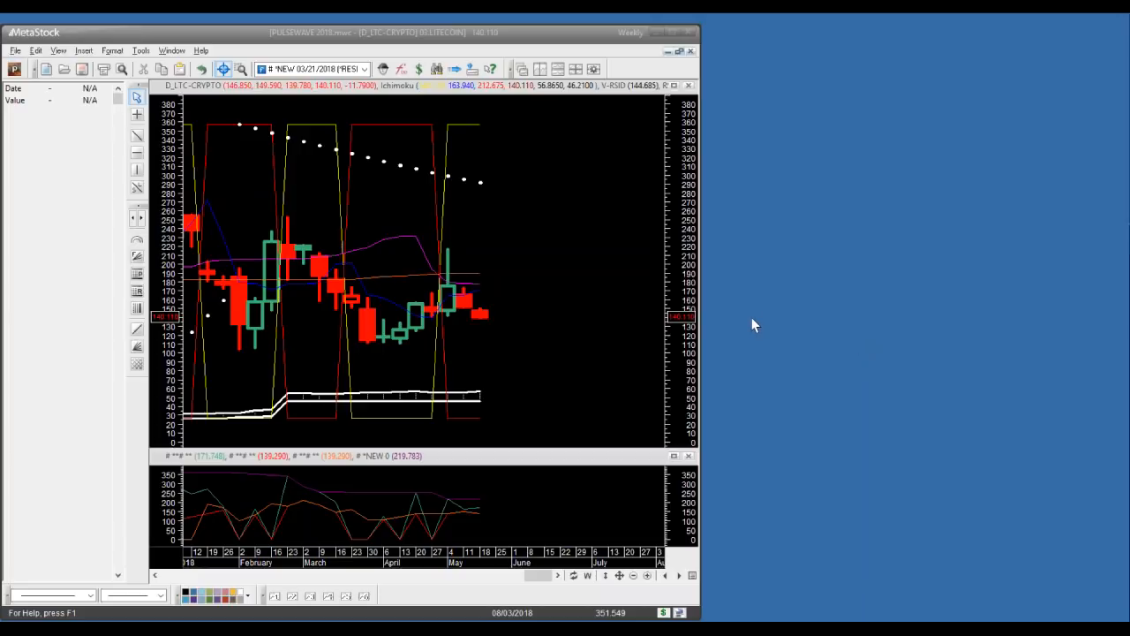
pyautogui.moveTo(616, 307)
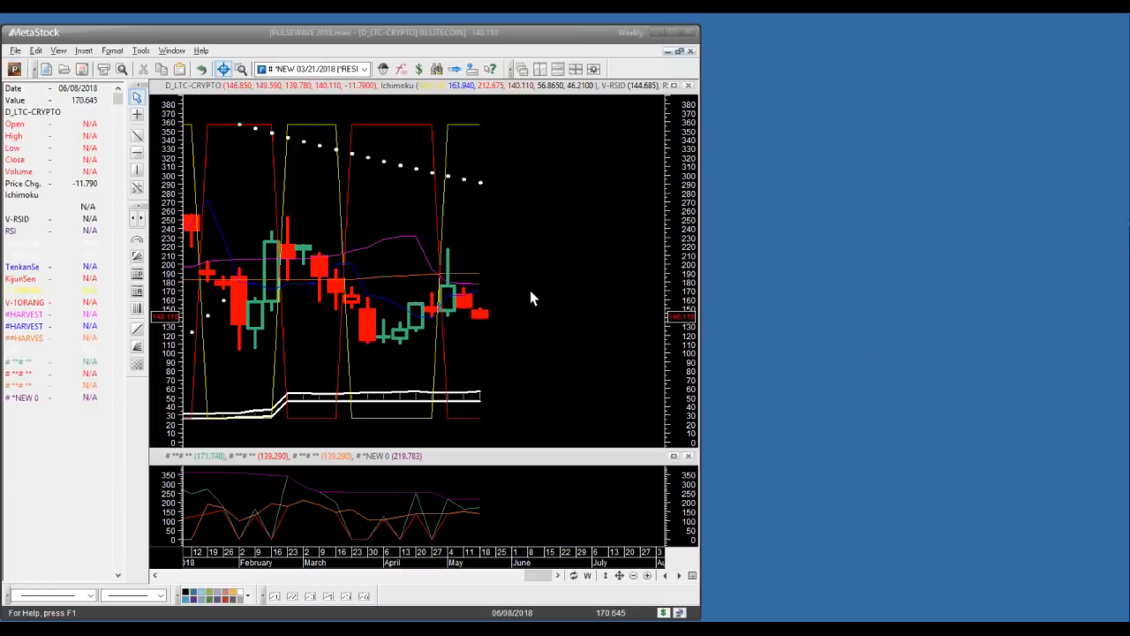
pyautogui.moveTo(498, 329)
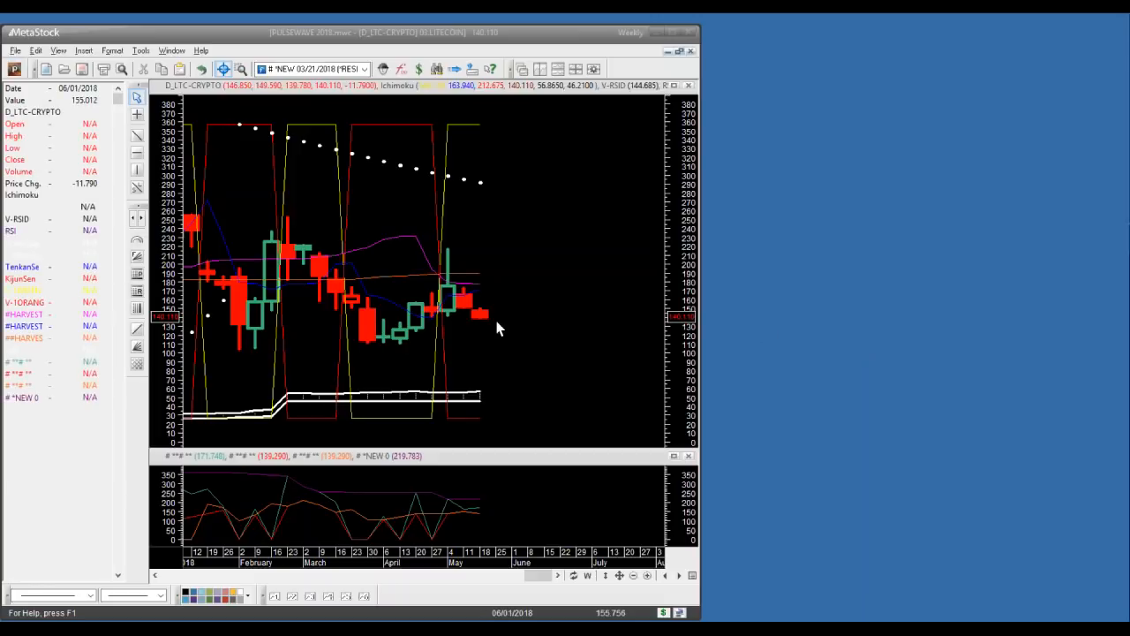
pyautogui.moveTo(485, 342)
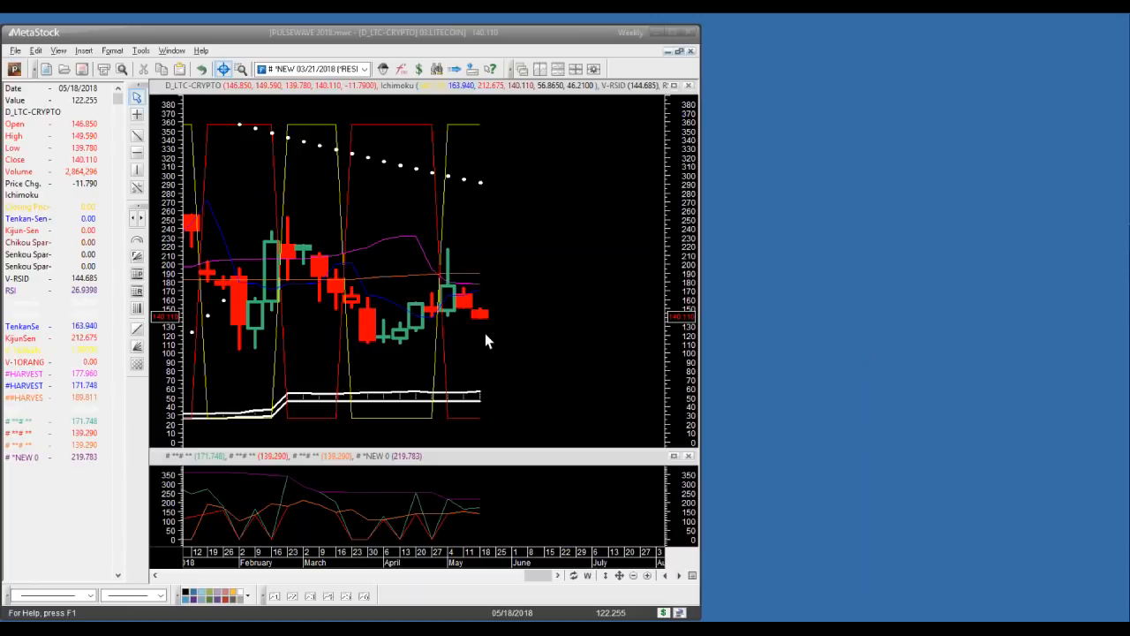
pyautogui.moveTo(438, 202)
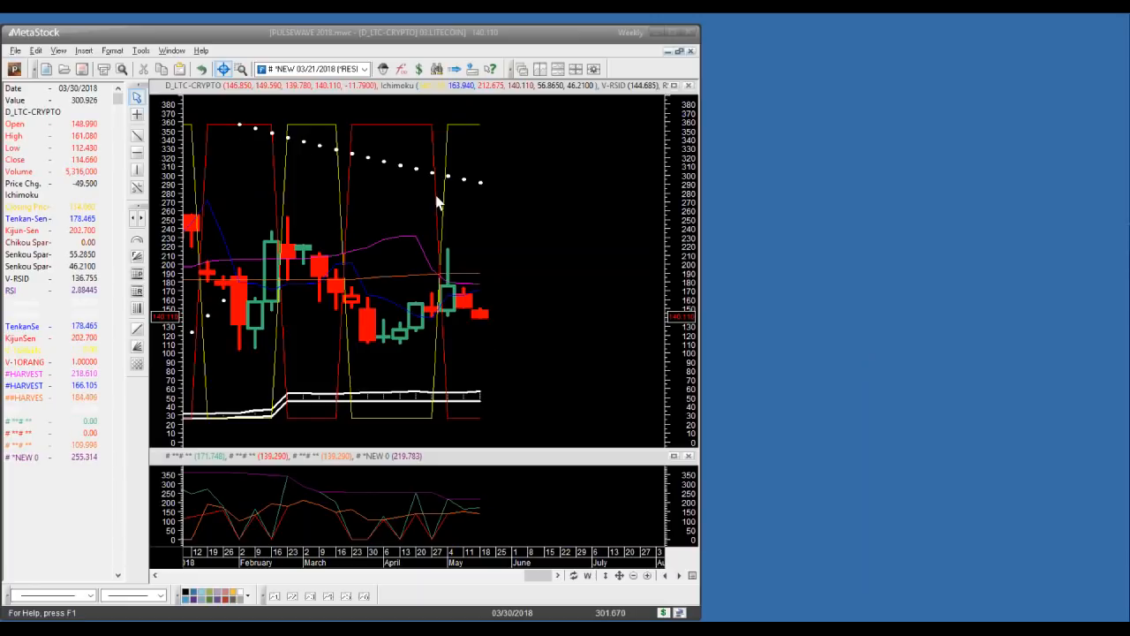
pyautogui.moveTo(491, 360)
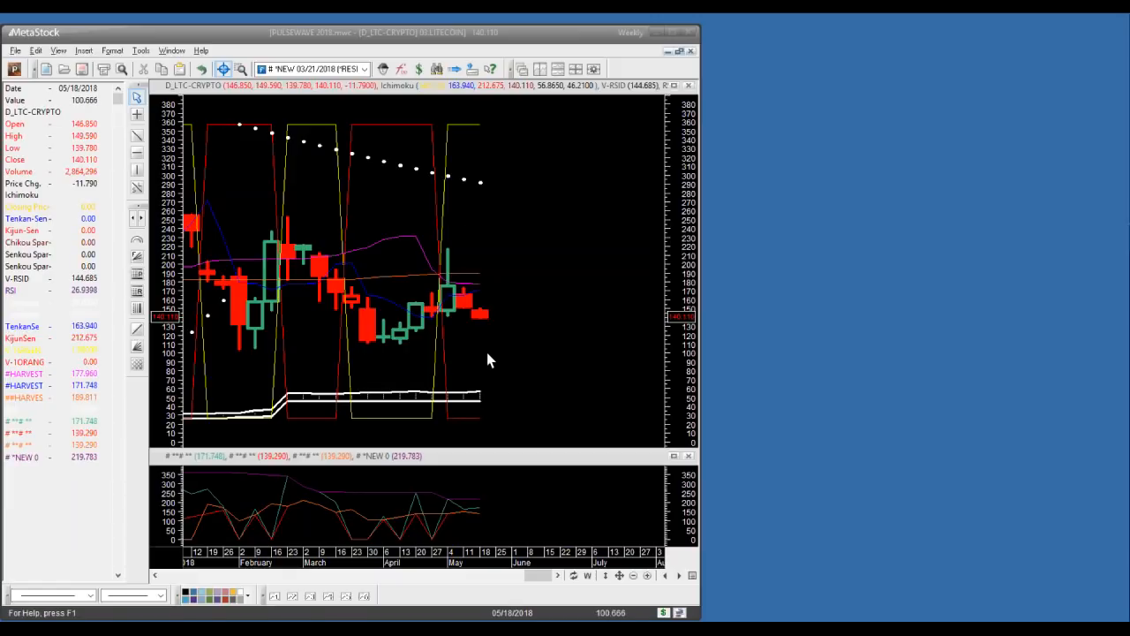
pyautogui.moveTo(495, 425)
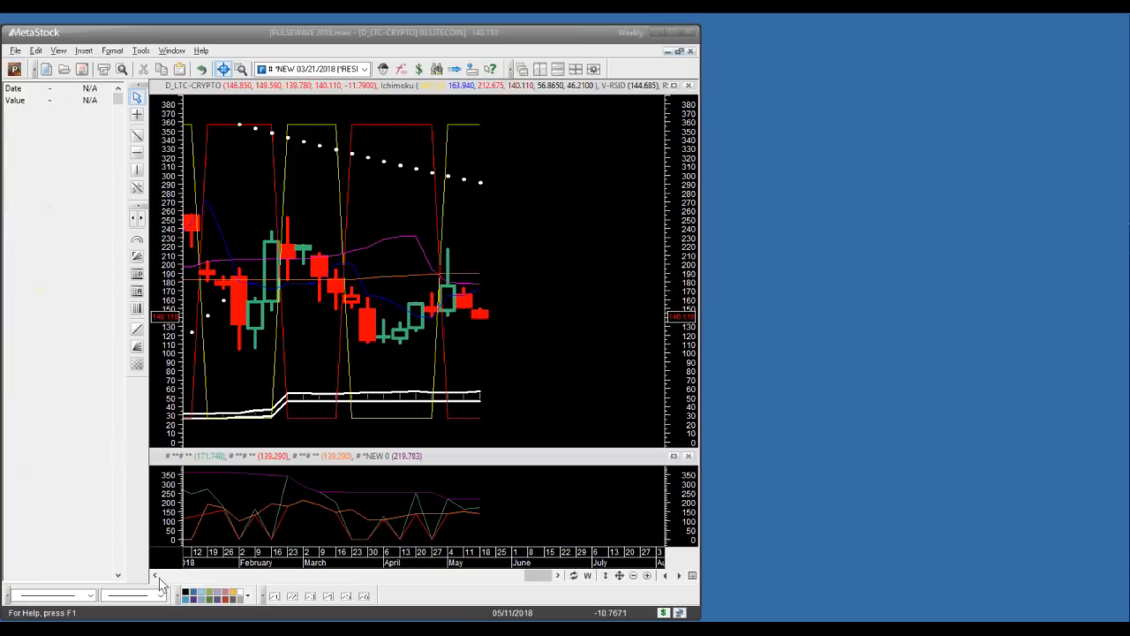
# Step: Scroll the weekly Litecoin chart left so December 2017 candles come into view
pyautogui.click(558, 575)
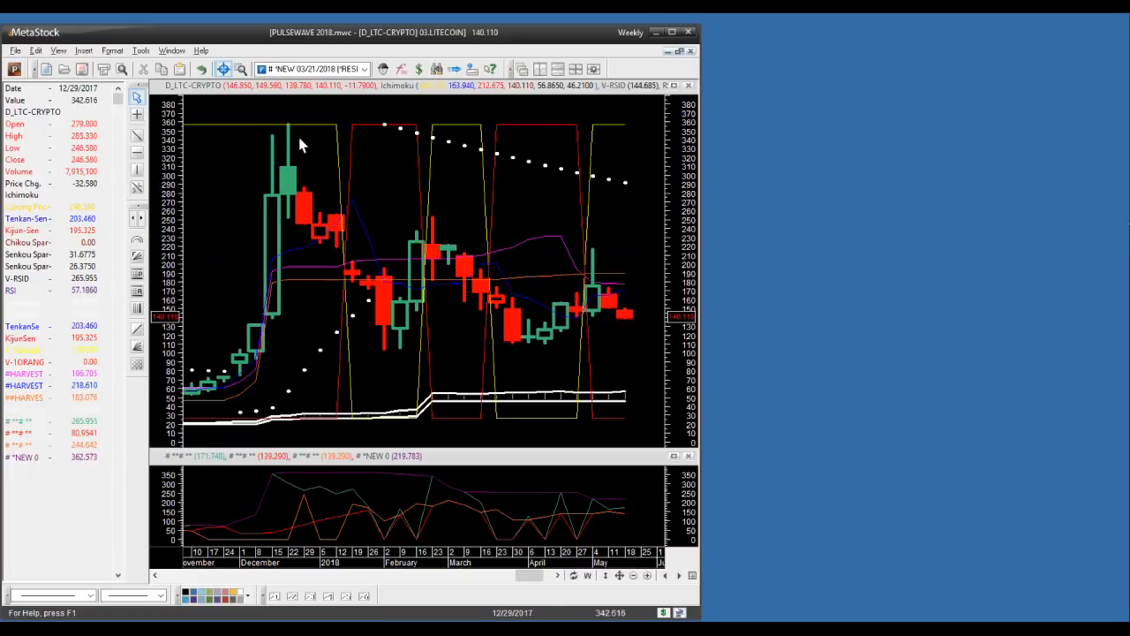
pyautogui.moveTo(304, 159)
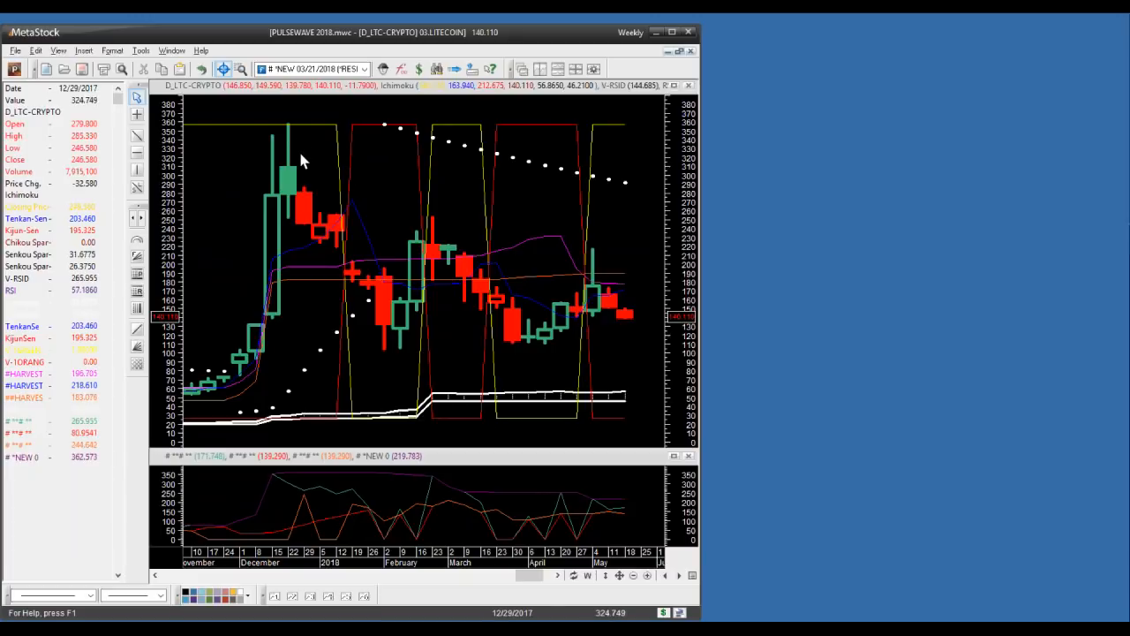
pyautogui.moveTo(622, 332)
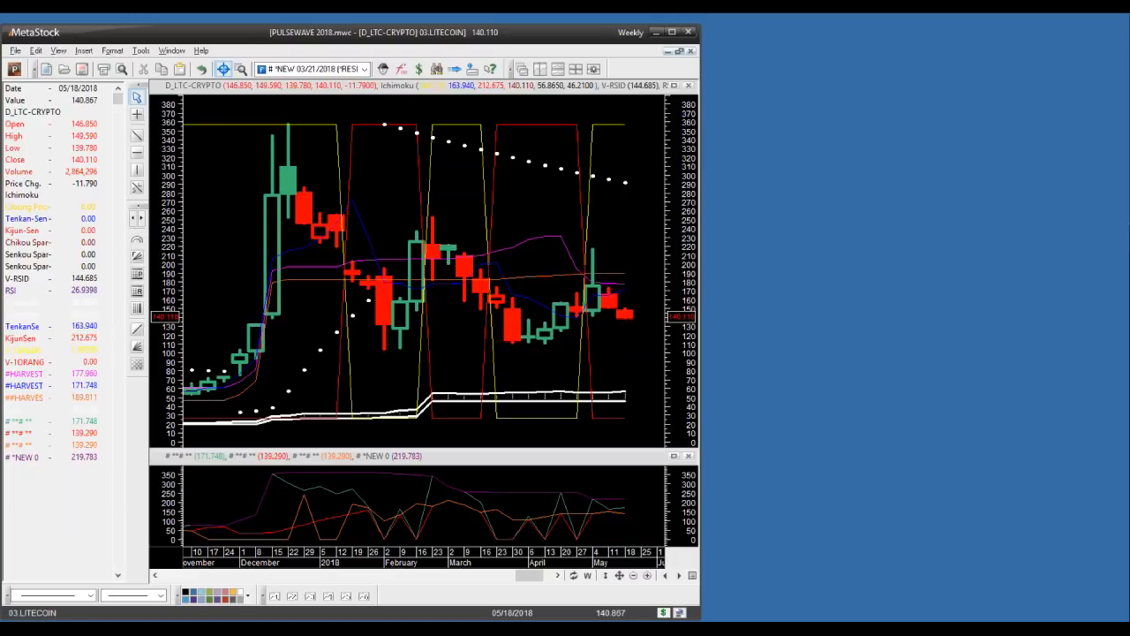
pyautogui.moveTo(626, 314)
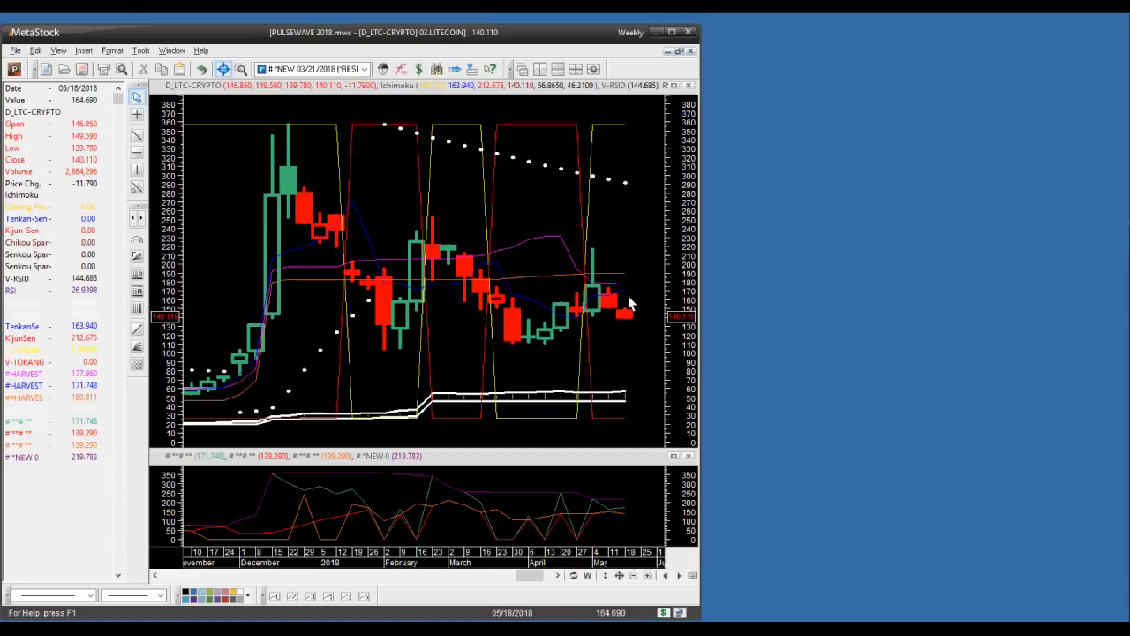
pyautogui.moveTo(597, 141)
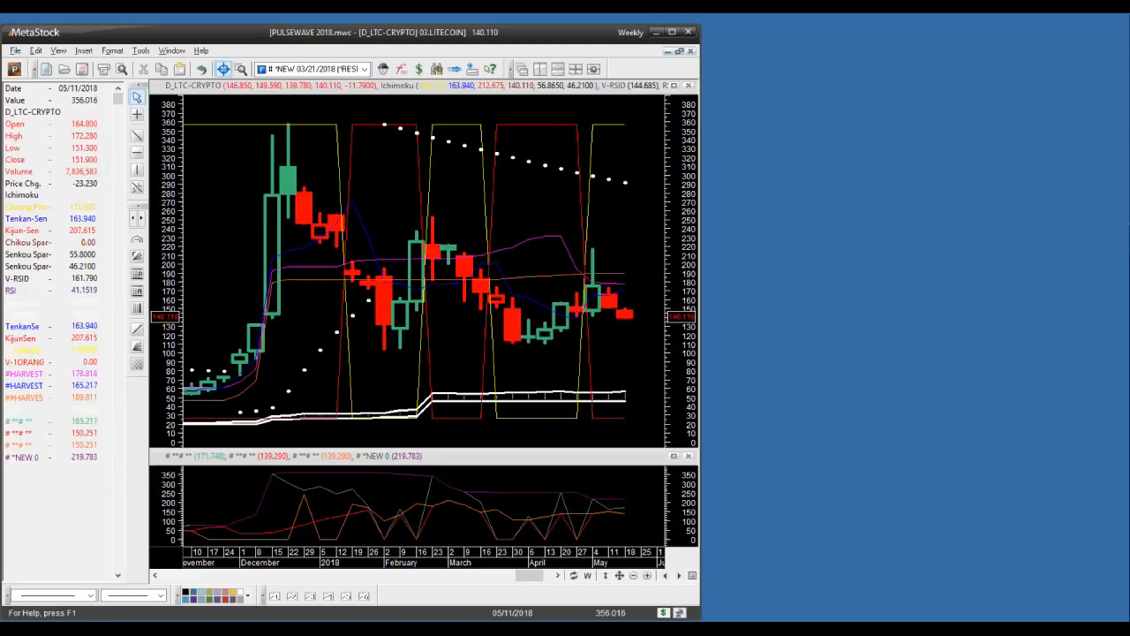
pyautogui.moveTo(614, 149)
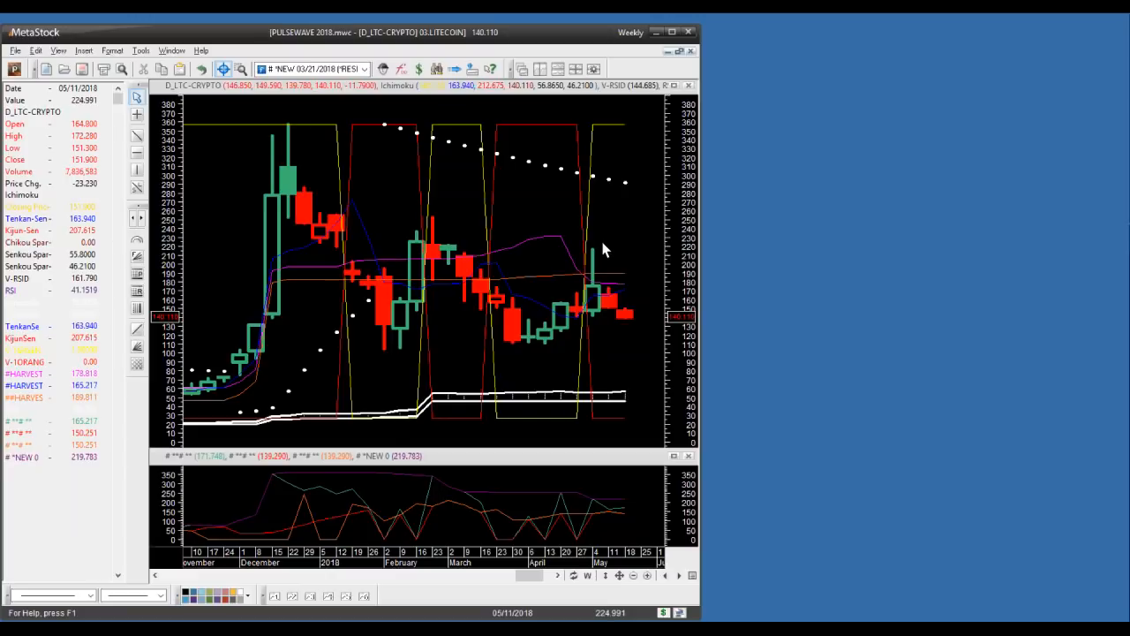
pyautogui.moveTo(627, 240)
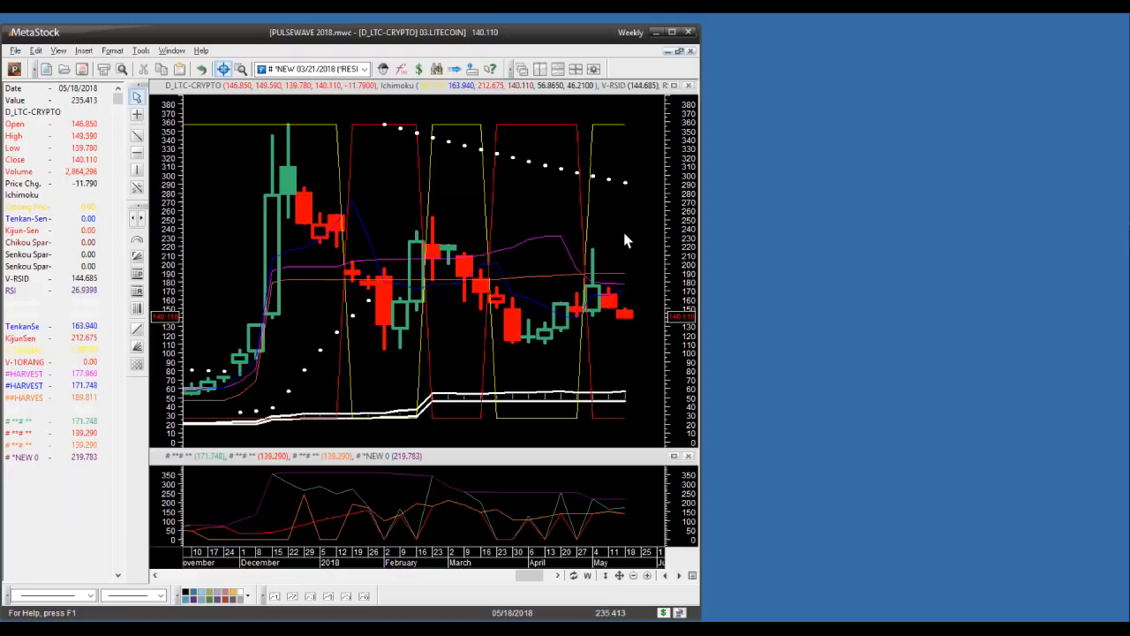
pyautogui.moveTo(621, 211)
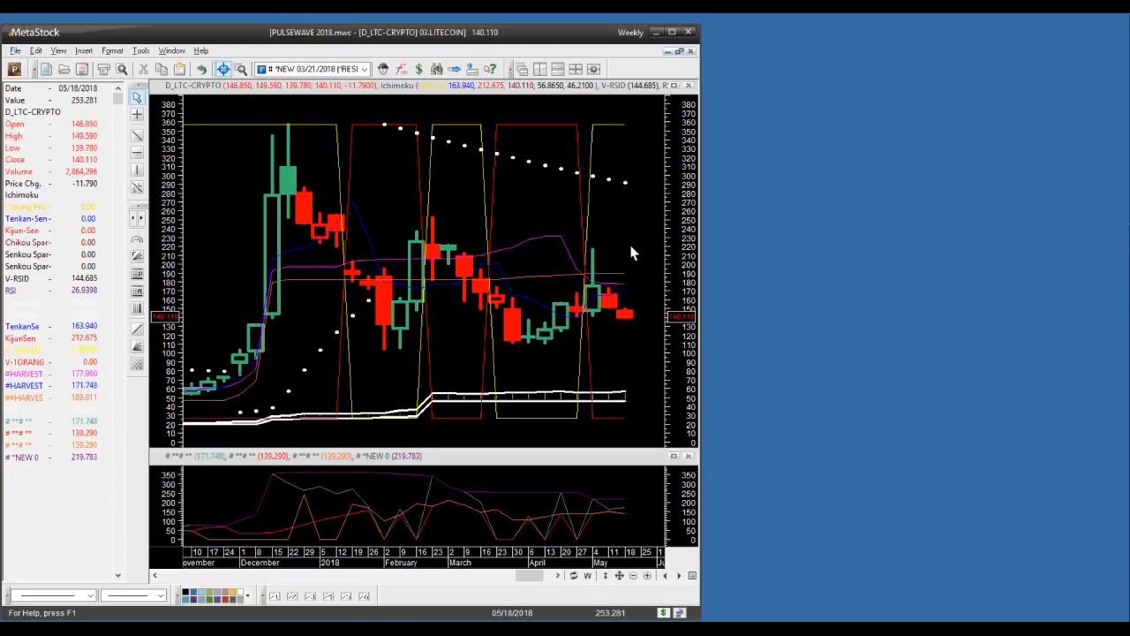
pyautogui.moveTo(608, 240)
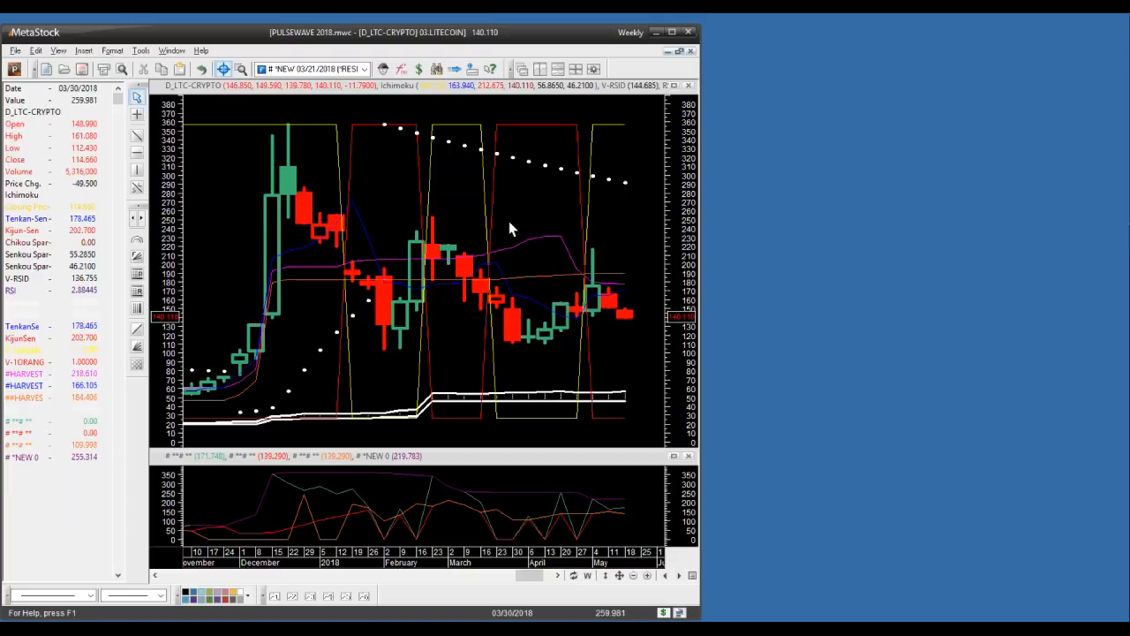
pyautogui.moveTo(509, 132)
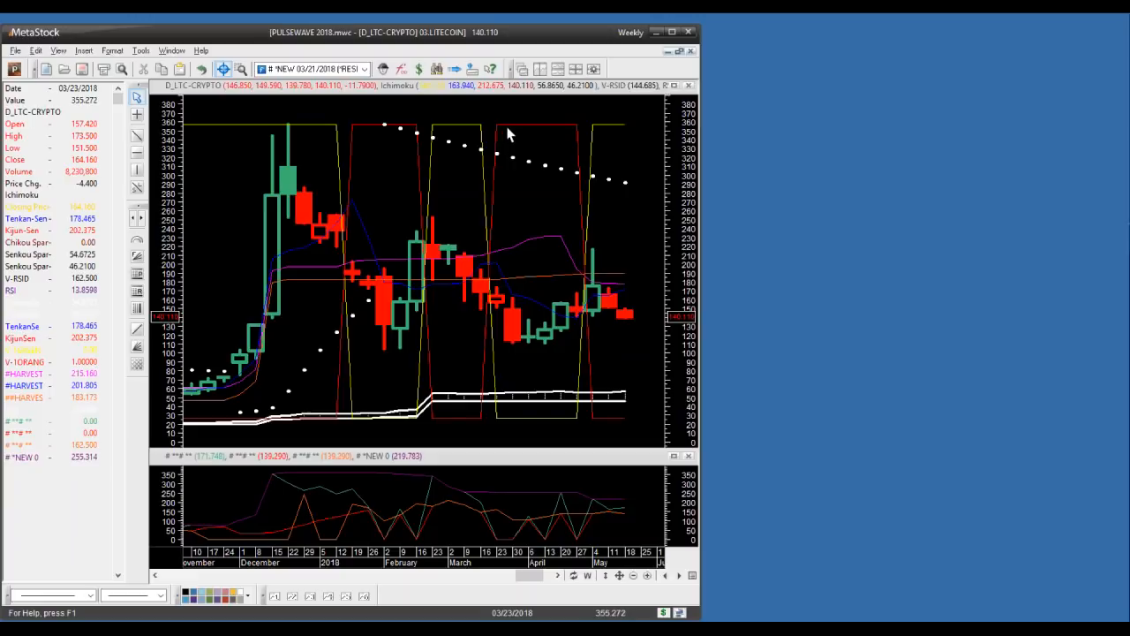
pyautogui.moveTo(530, 258)
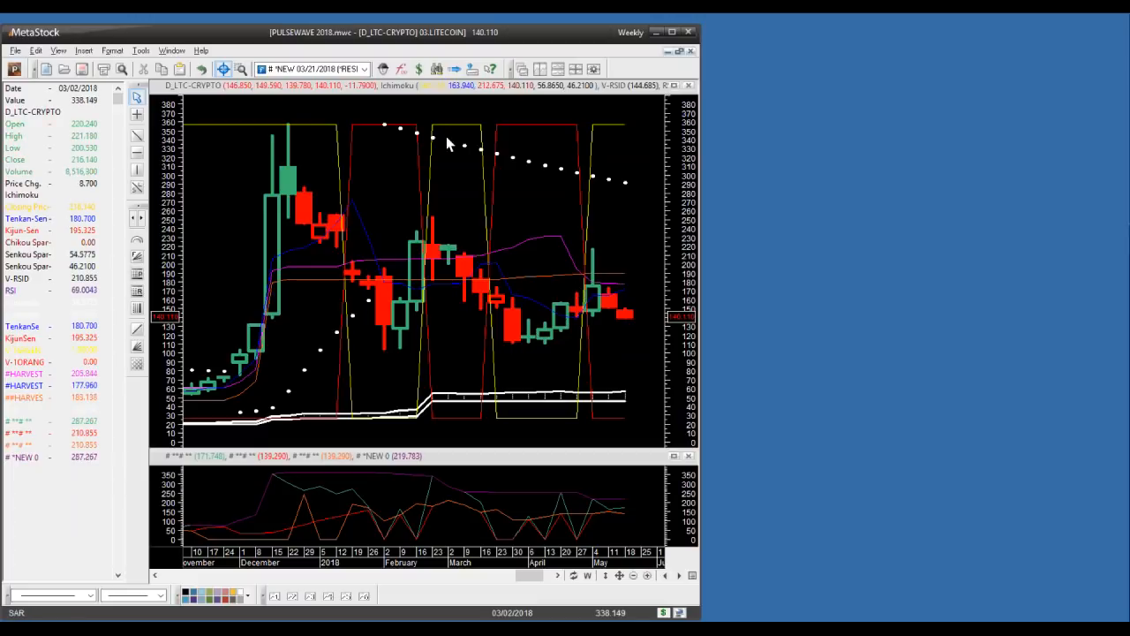
pyautogui.moveTo(445, 223)
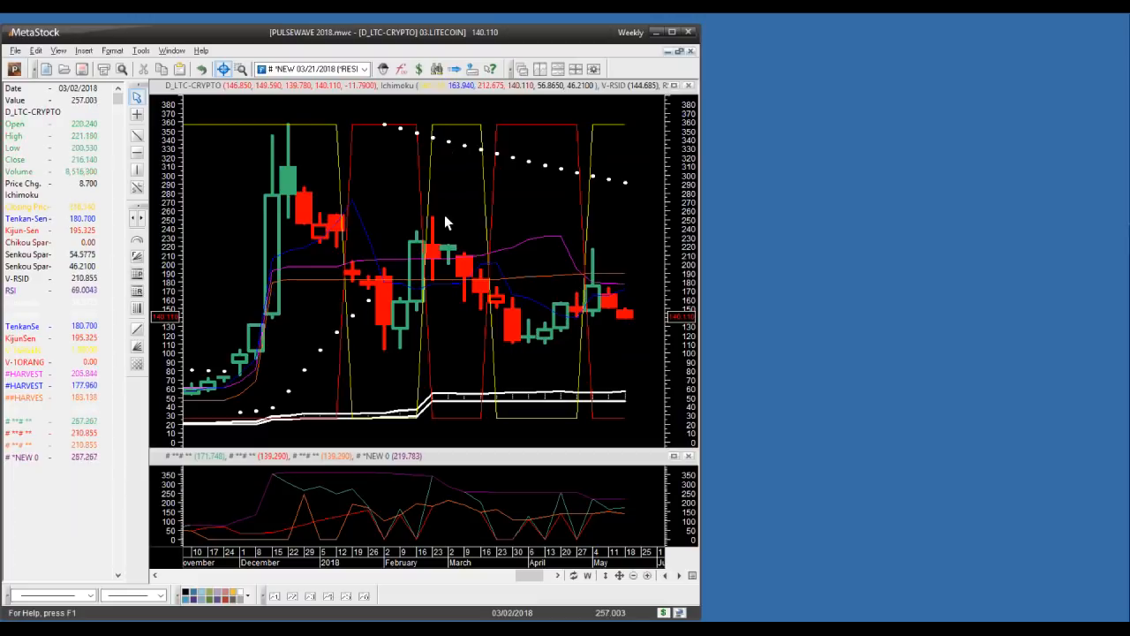
pyautogui.moveTo(433, 175)
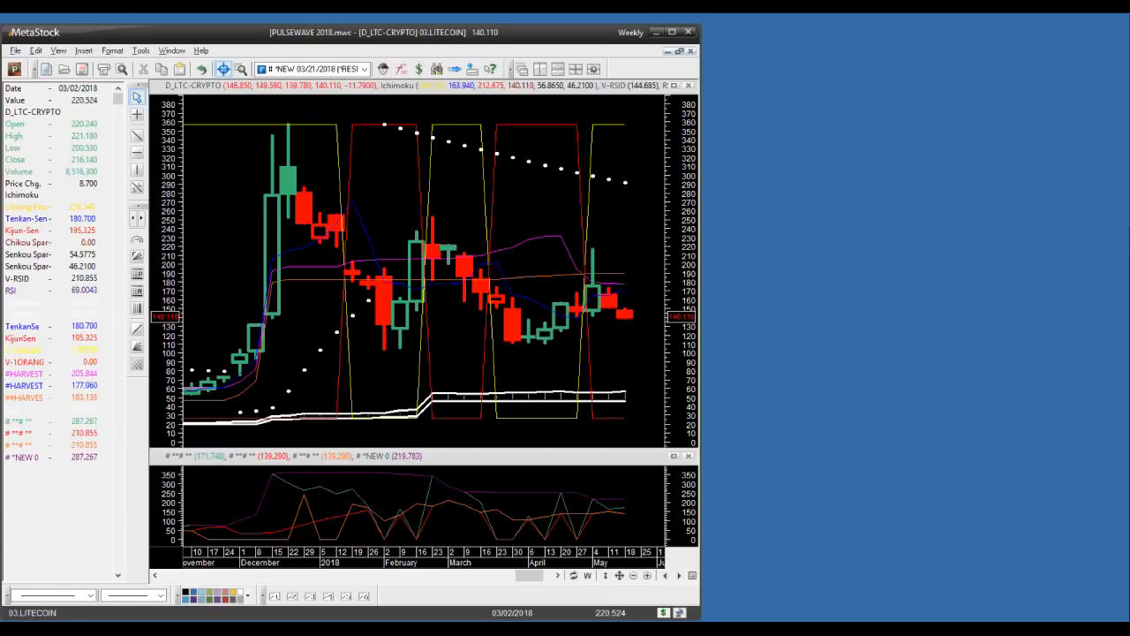
pyautogui.moveTo(492, 293)
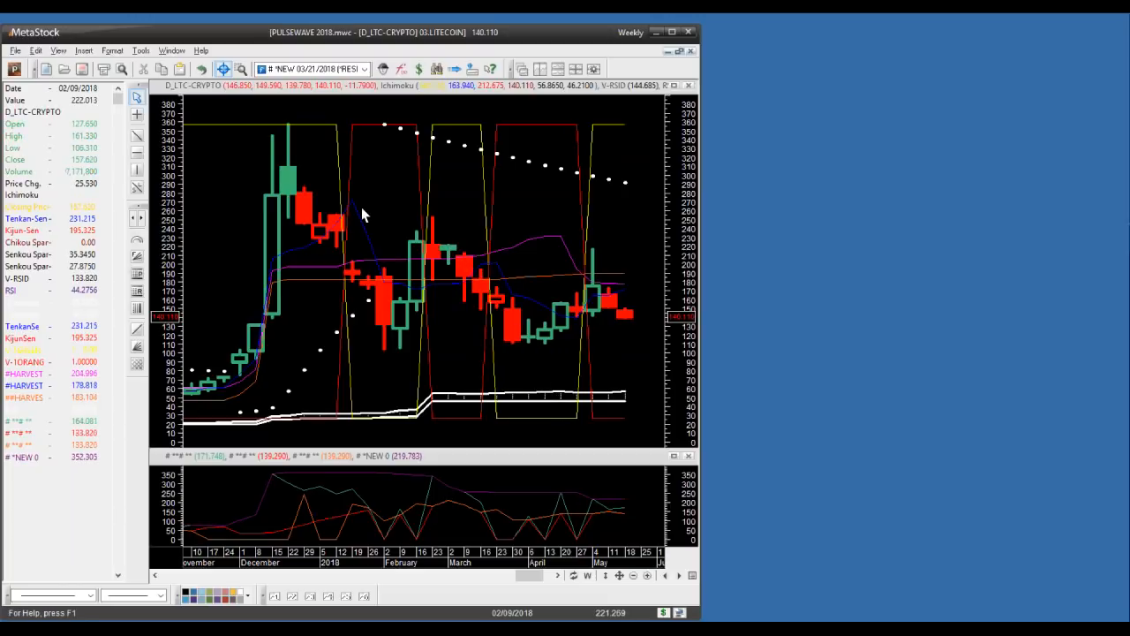
pyautogui.moveTo(432, 141)
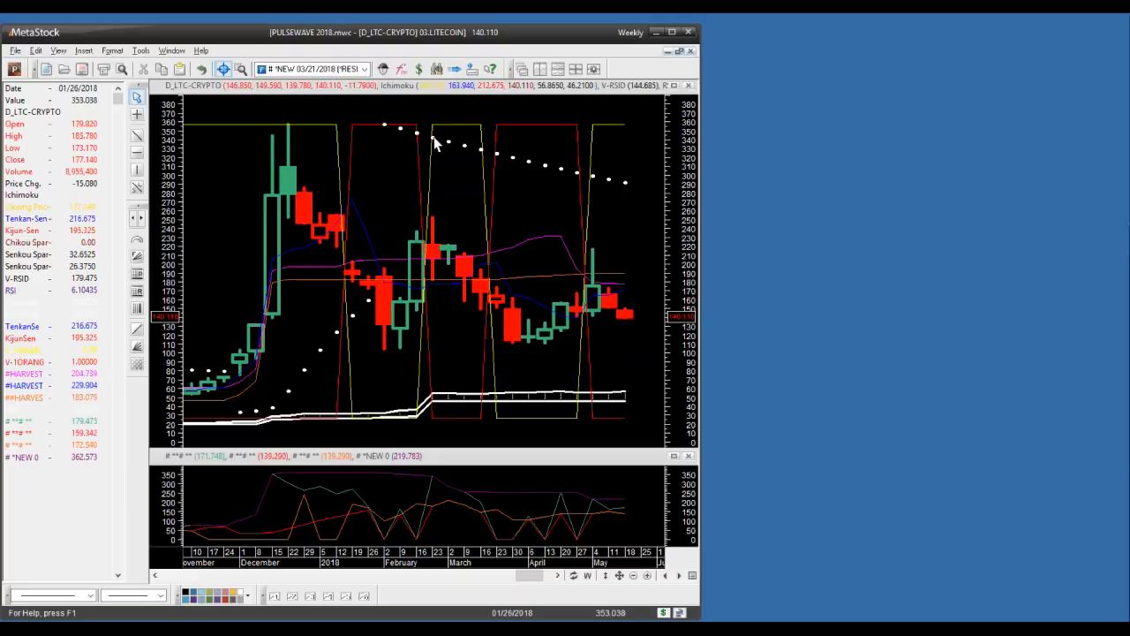
pyautogui.moveTo(381, 334)
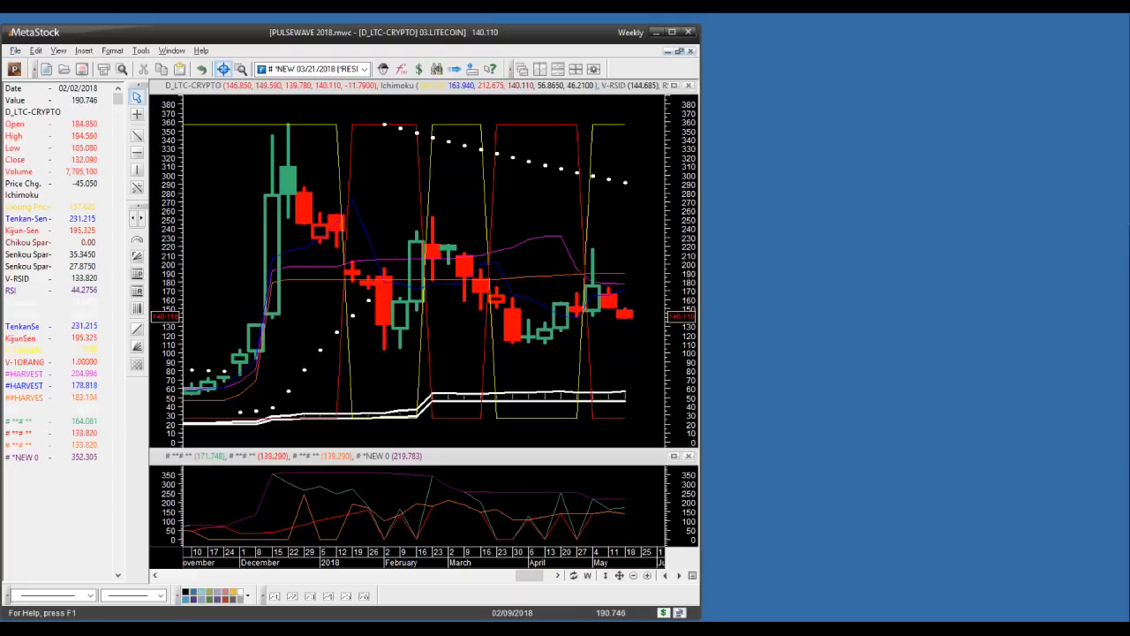
pyautogui.moveTo(356, 237)
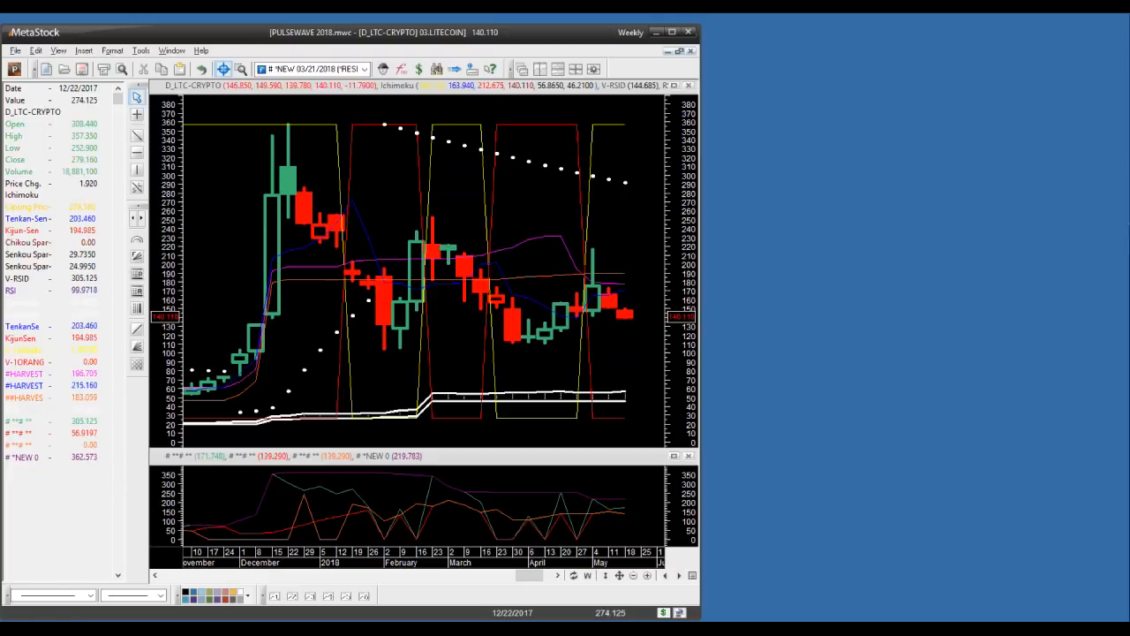
pyautogui.moveTo(279, 185)
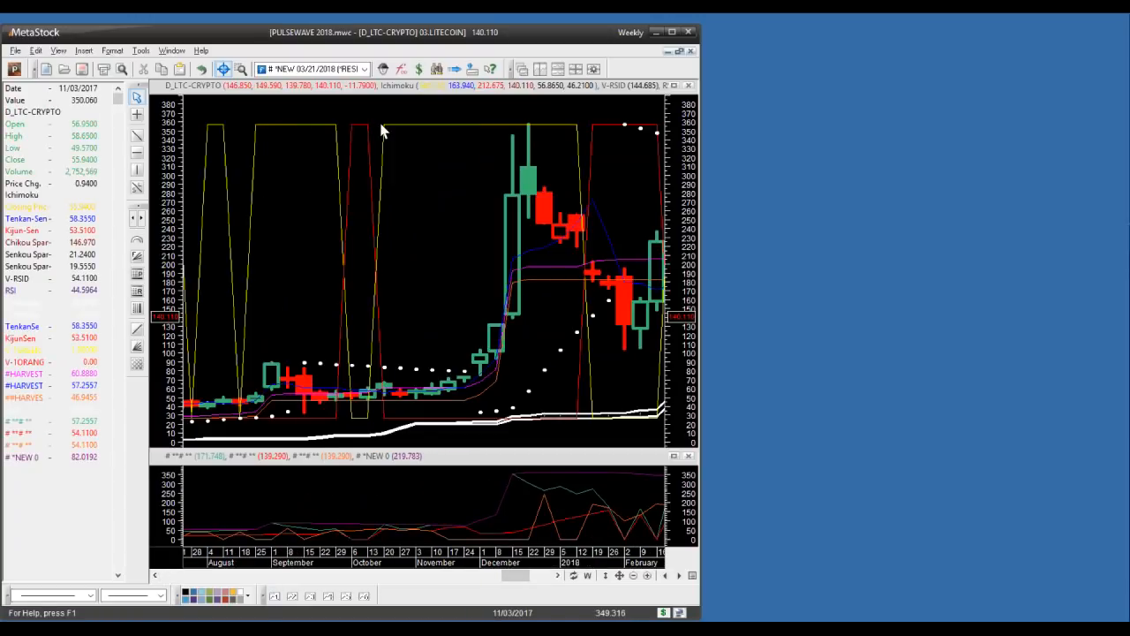
pyautogui.moveTo(516, 459)
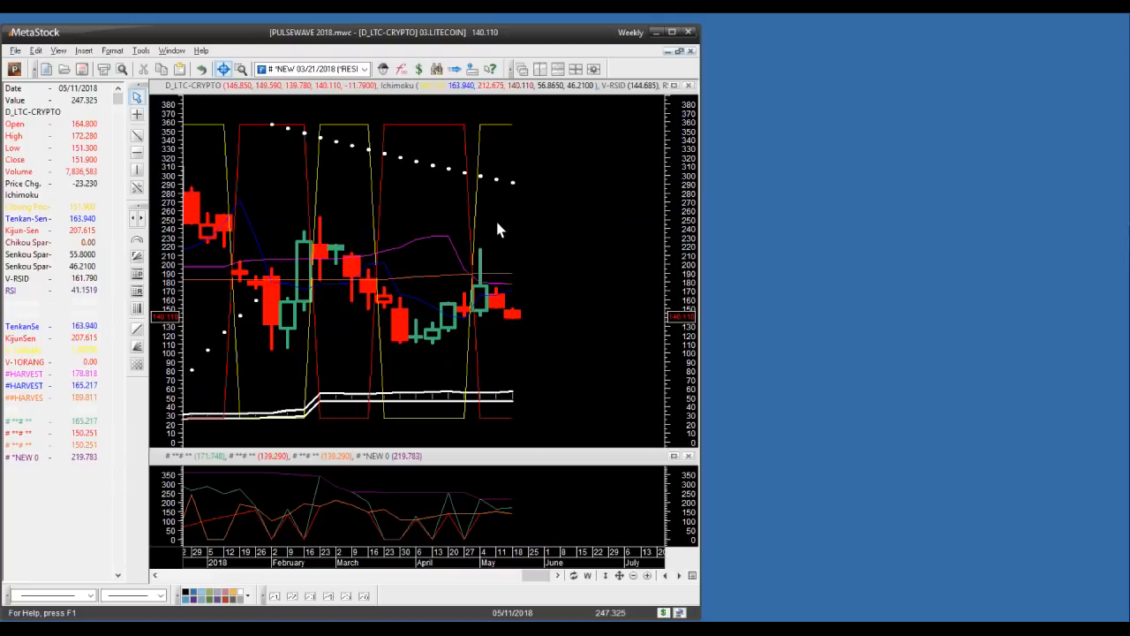
pyautogui.moveTo(529, 258)
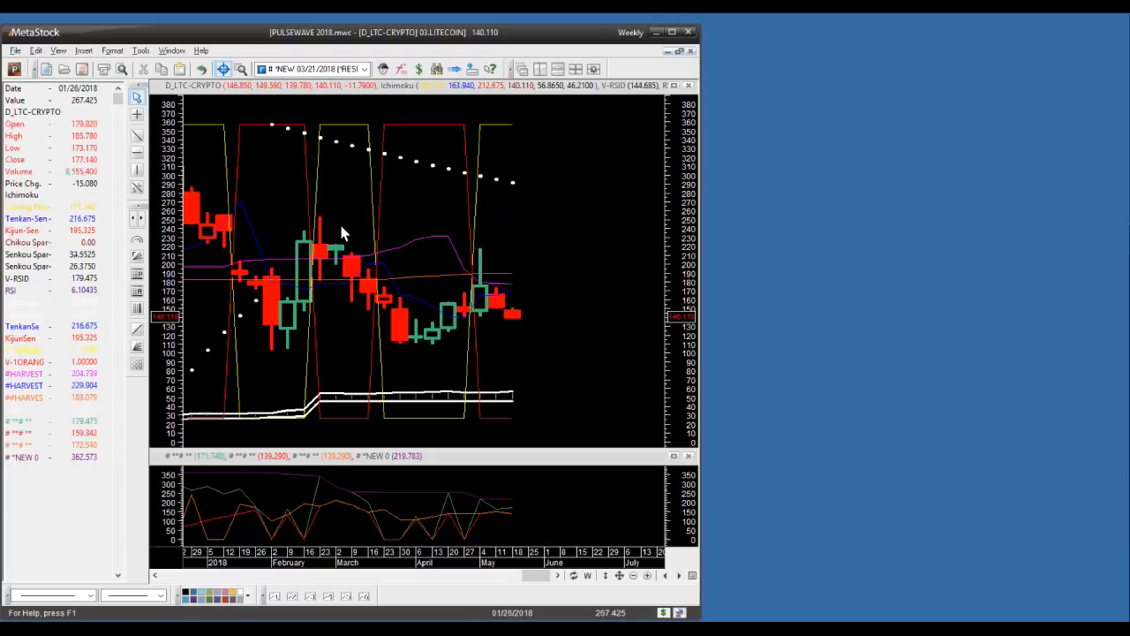
pyautogui.moveTo(442, 293)
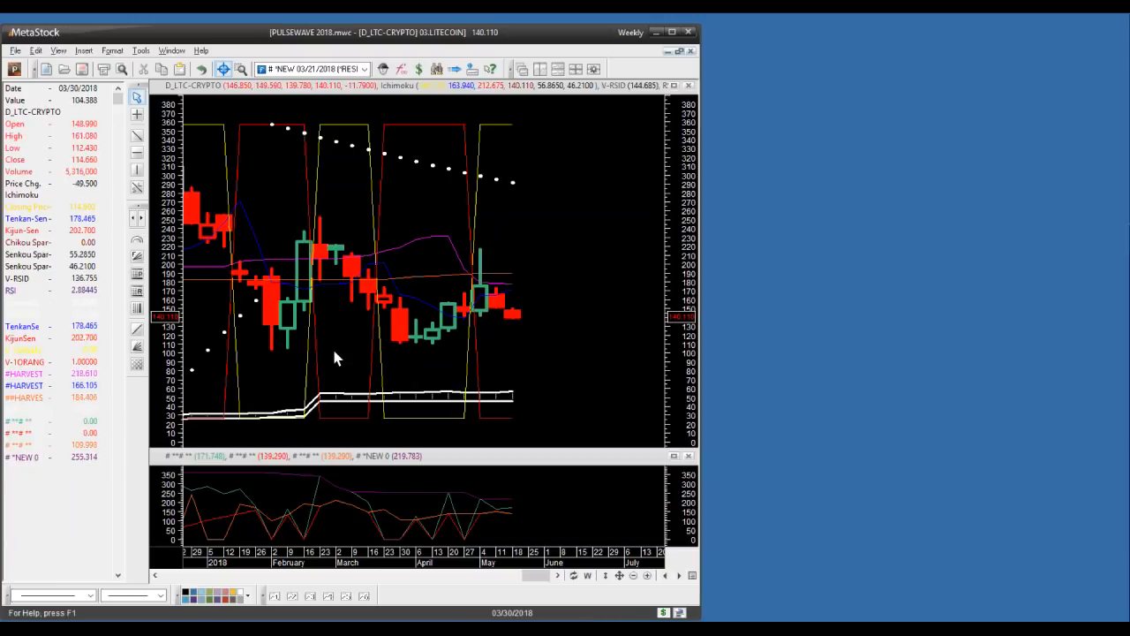
pyautogui.moveTo(493, 276)
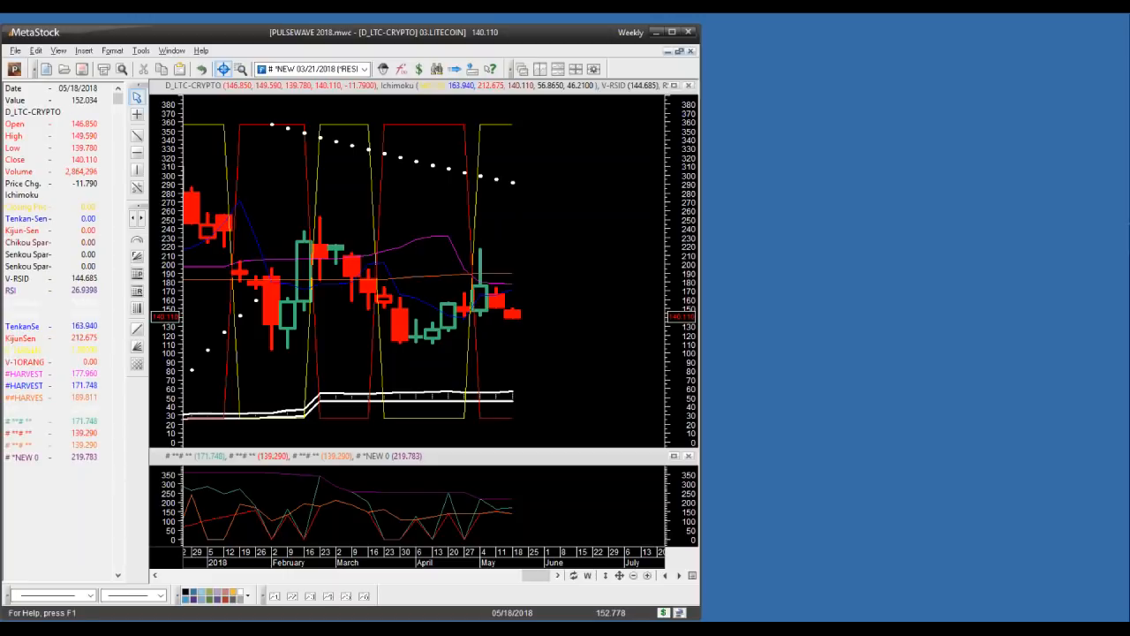
pyautogui.moveTo(512, 346)
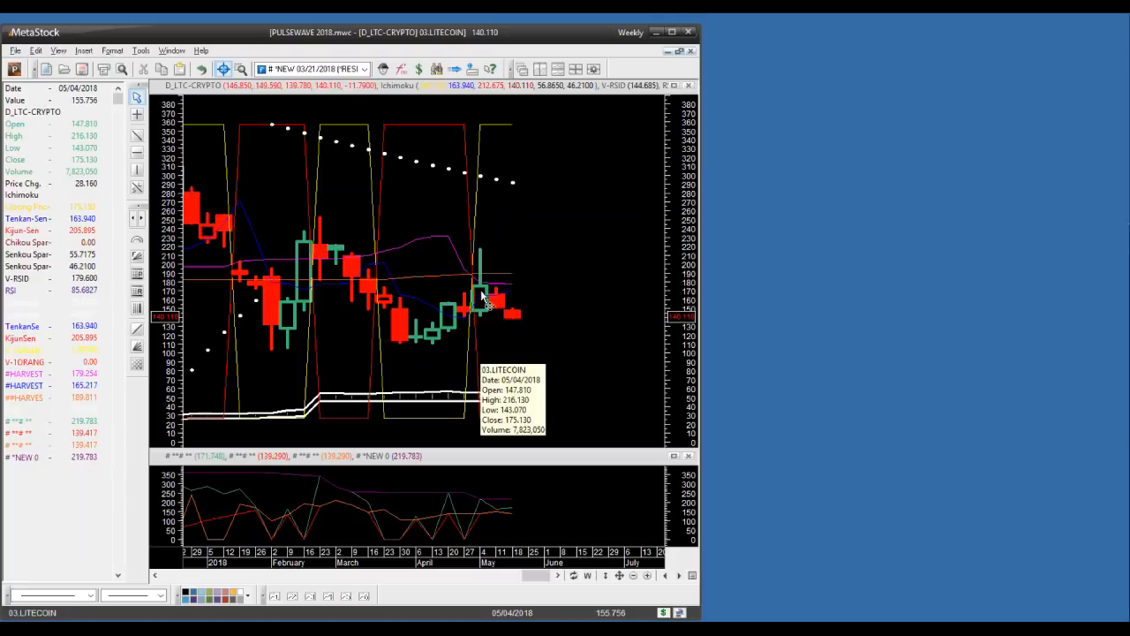
pyautogui.moveTo(487, 296)
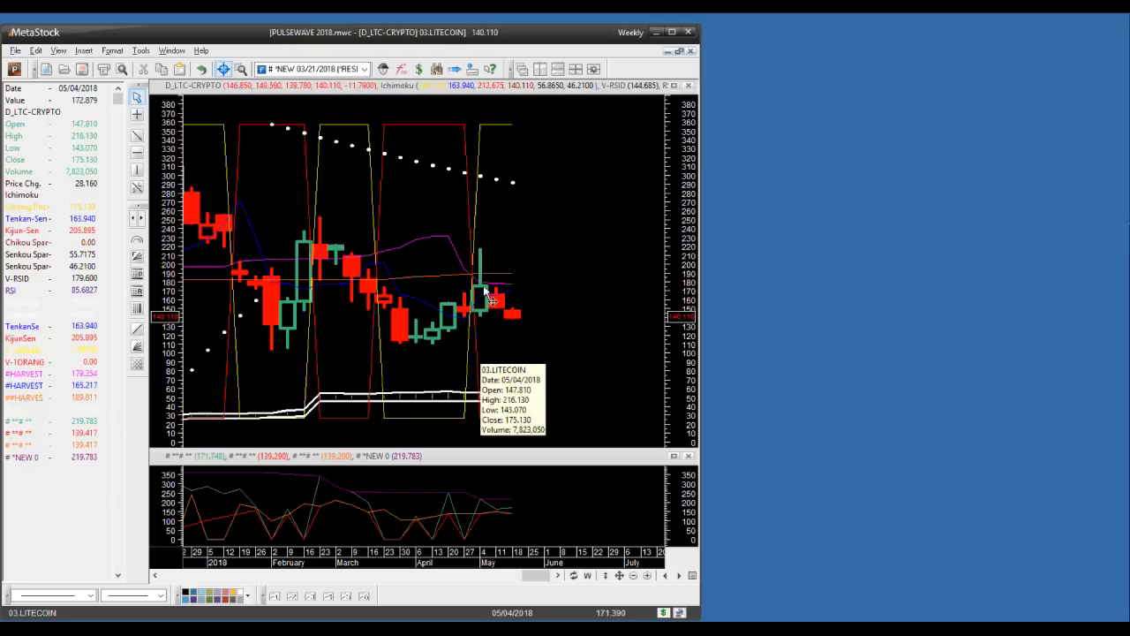
pyautogui.moveTo(488, 318)
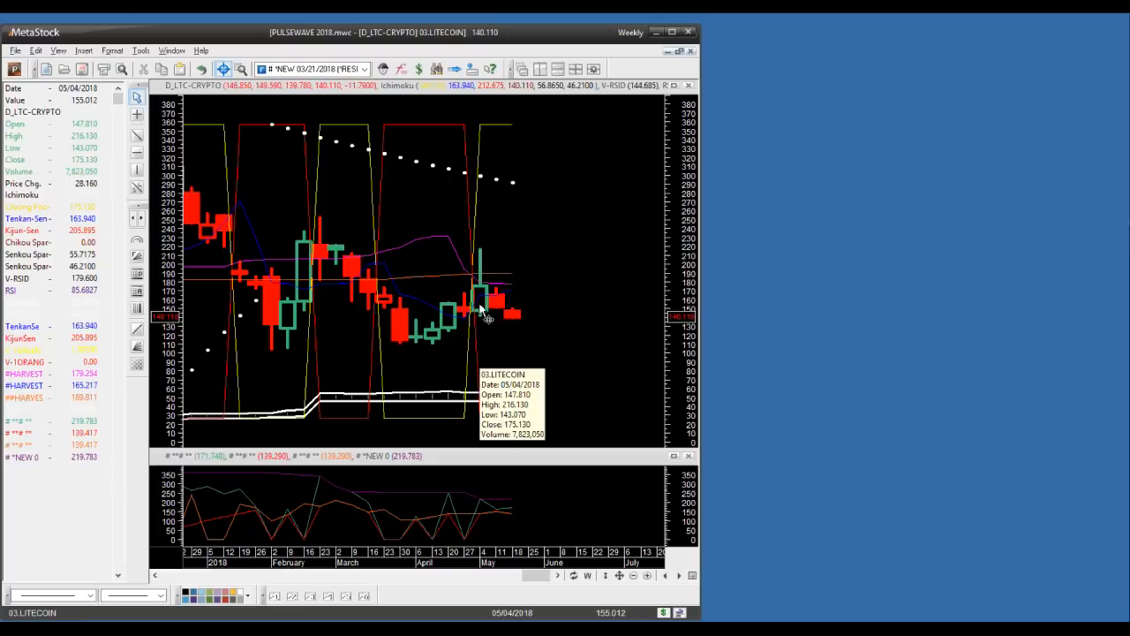
pyautogui.moveTo(514, 322)
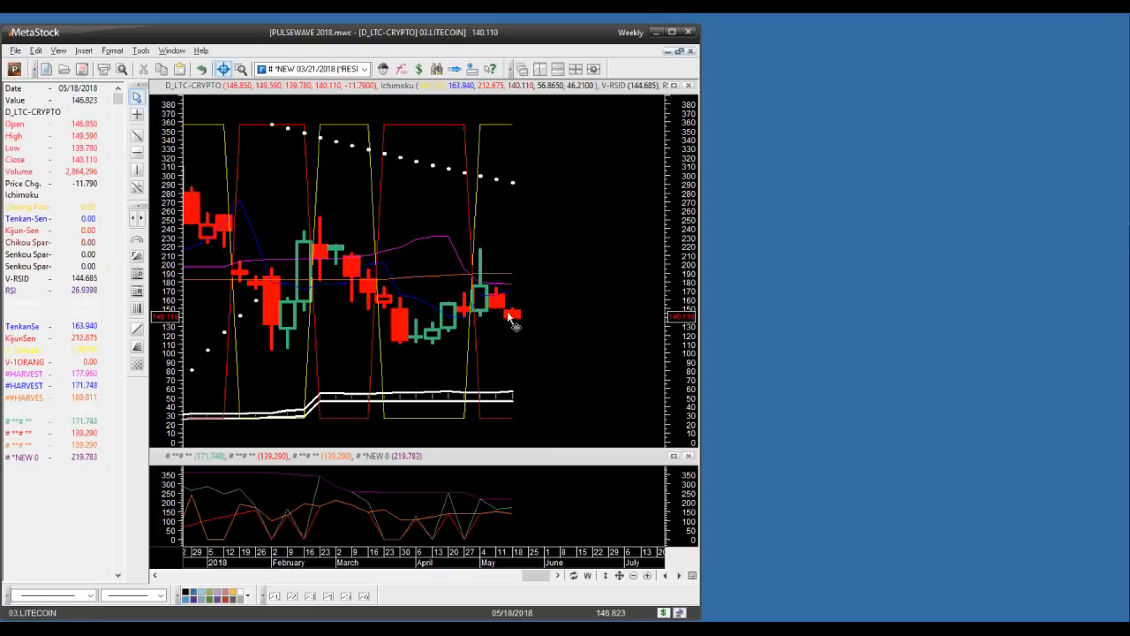
pyautogui.moveTo(515, 335)
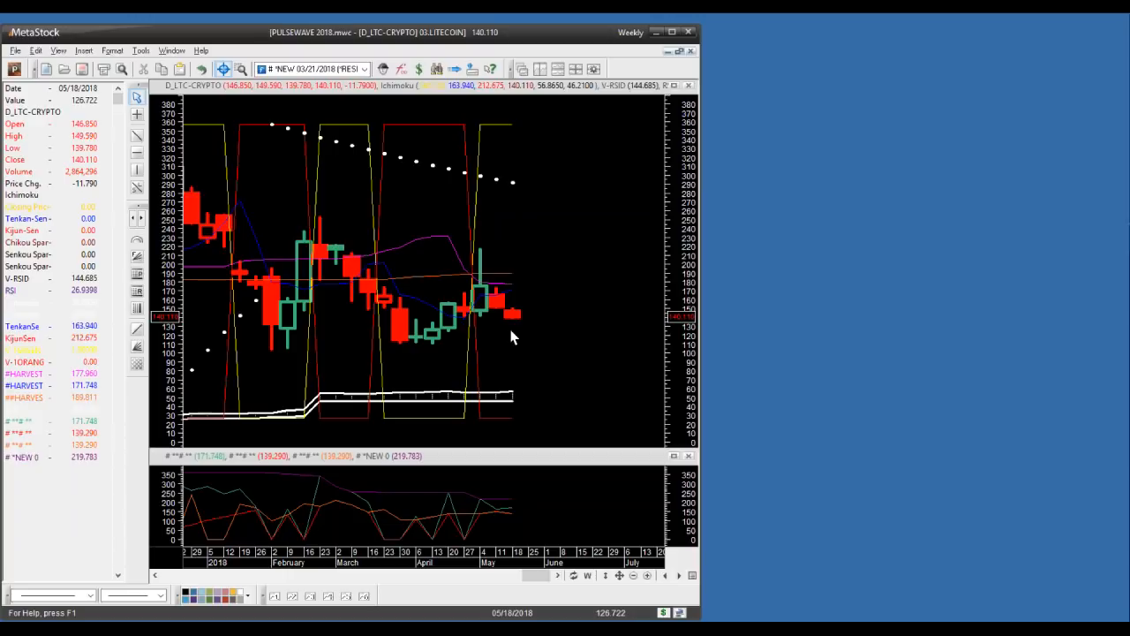
pyautogui.moveTo(515, 332)
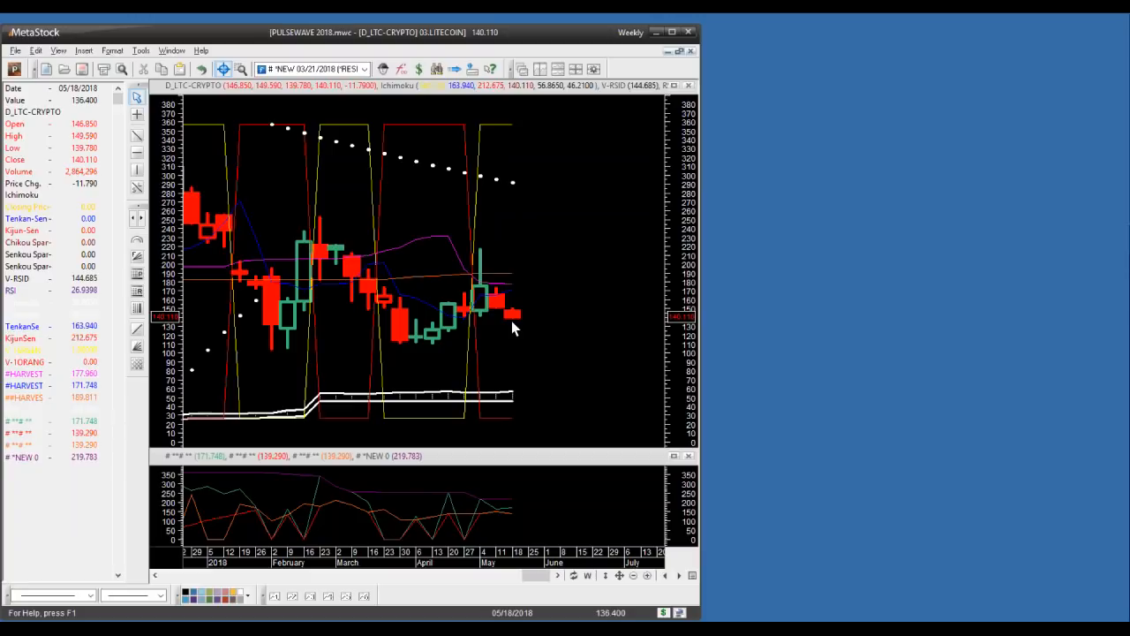
pyautogui.moveTo(516, 329)
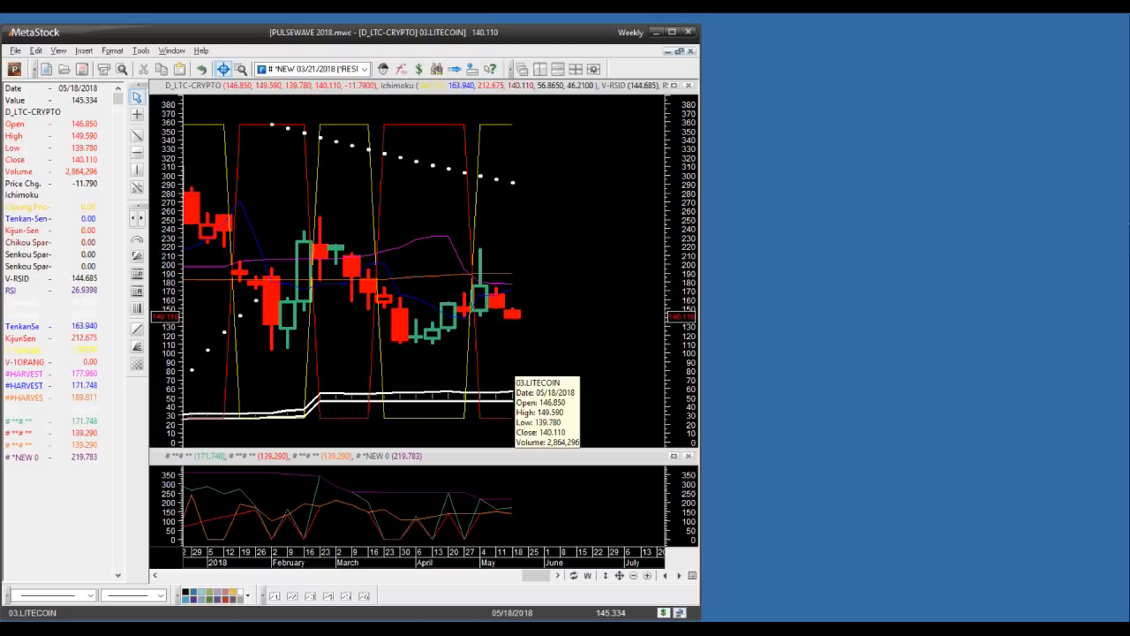
pyautogui.moveTo(485, 201)
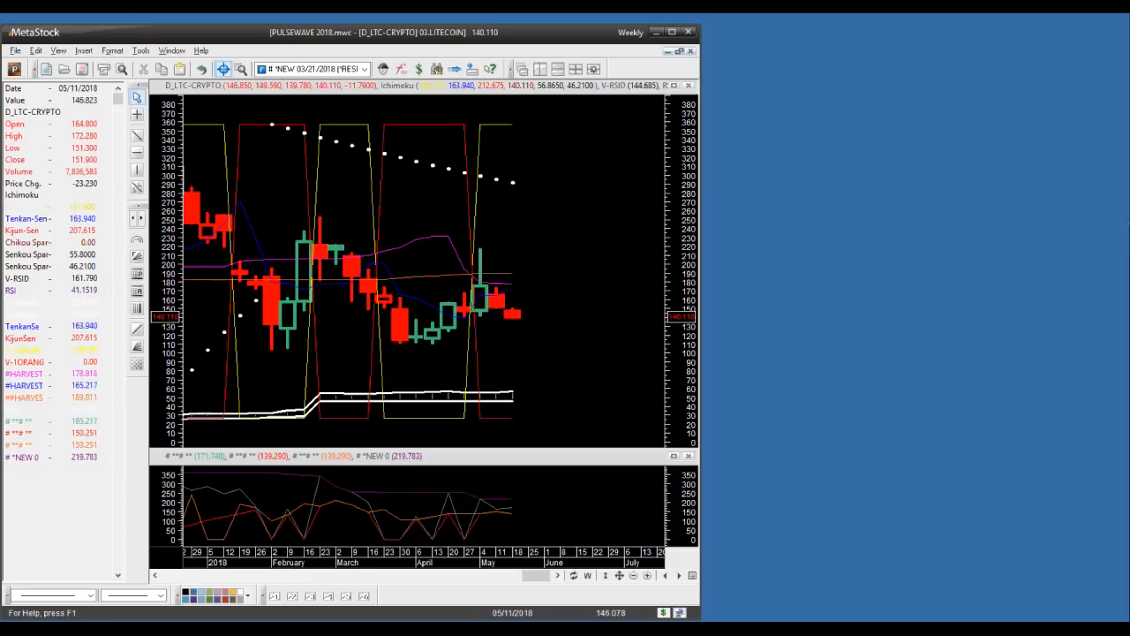
pyautogui.moveTo(494, 272)
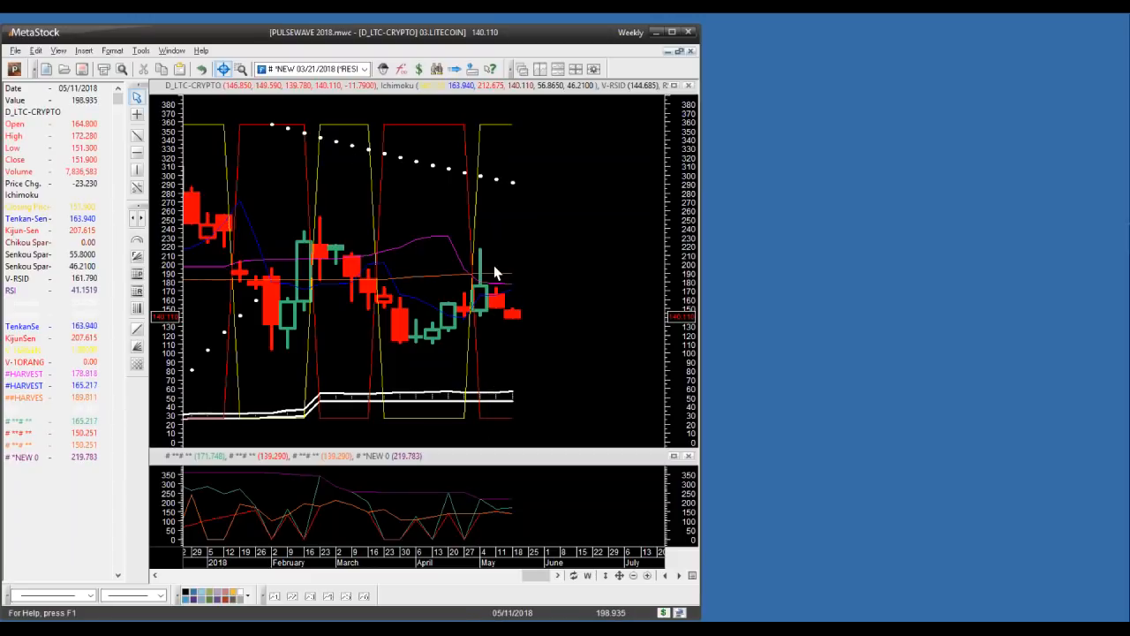
pyautogui.moveTo(420, 402)
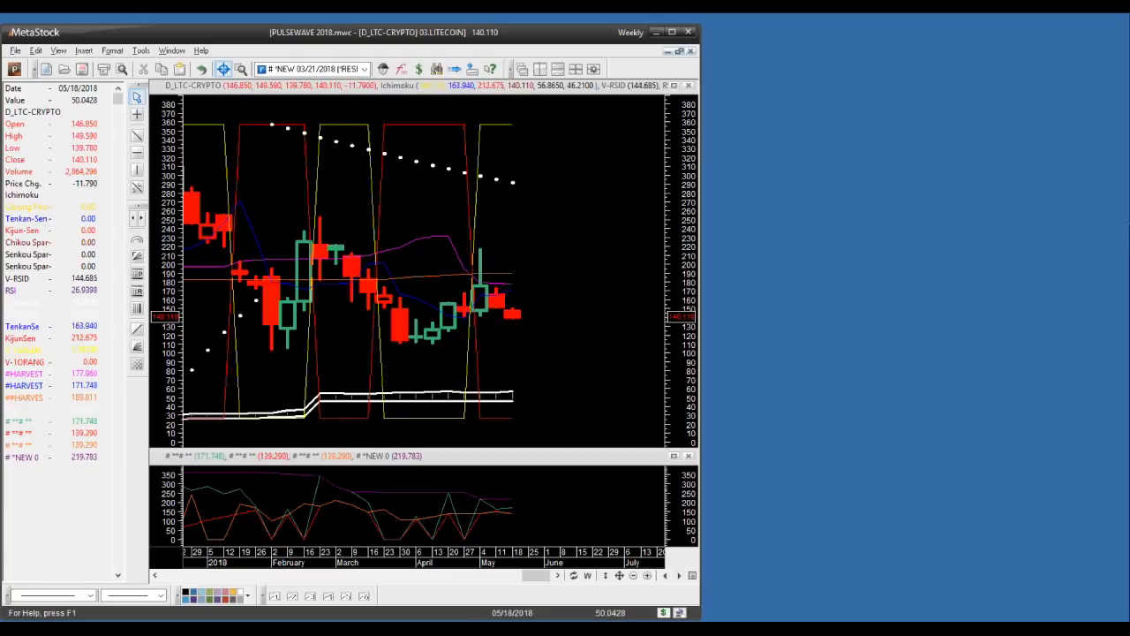
pyautogui.moveTo(519, 411)
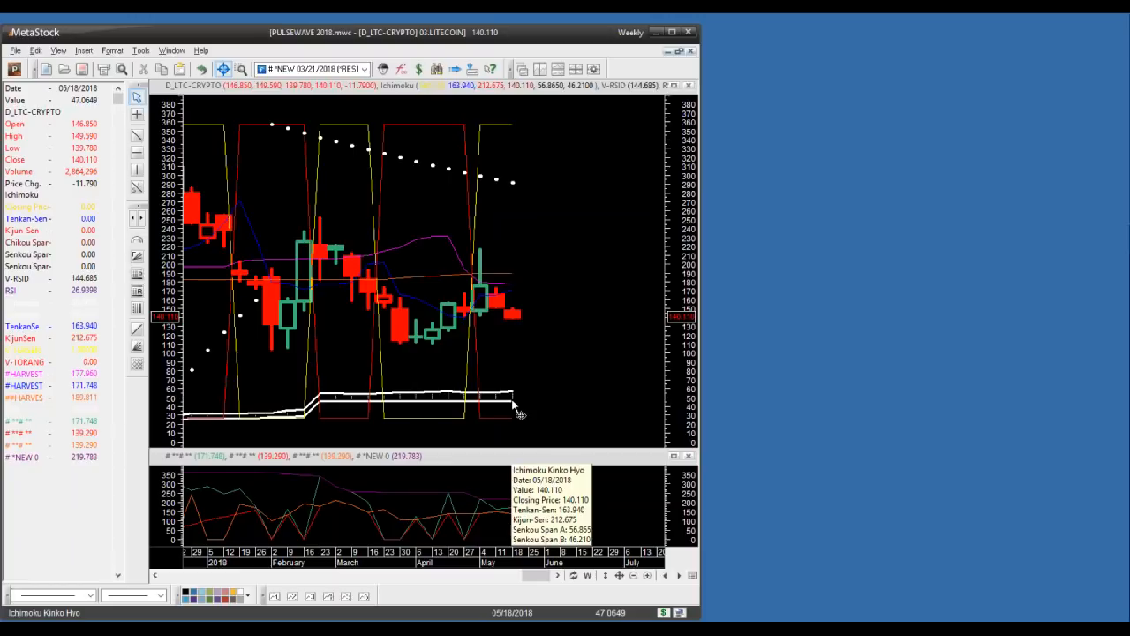
pyautogui.moveTo(516, 406)
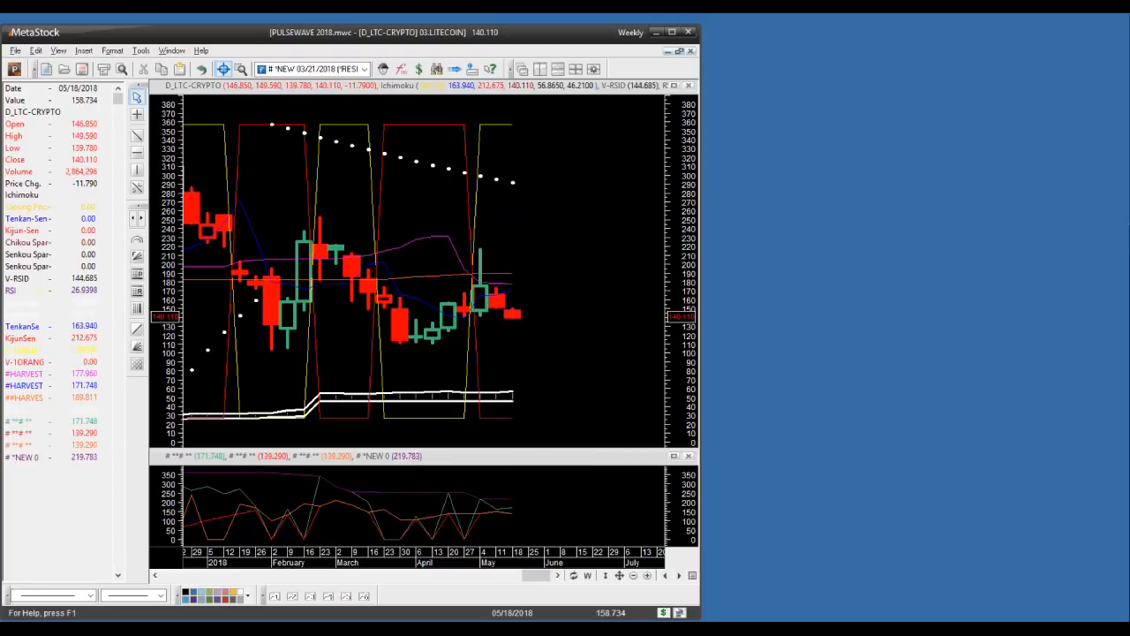
pyautogui.moveTo(519, 339)
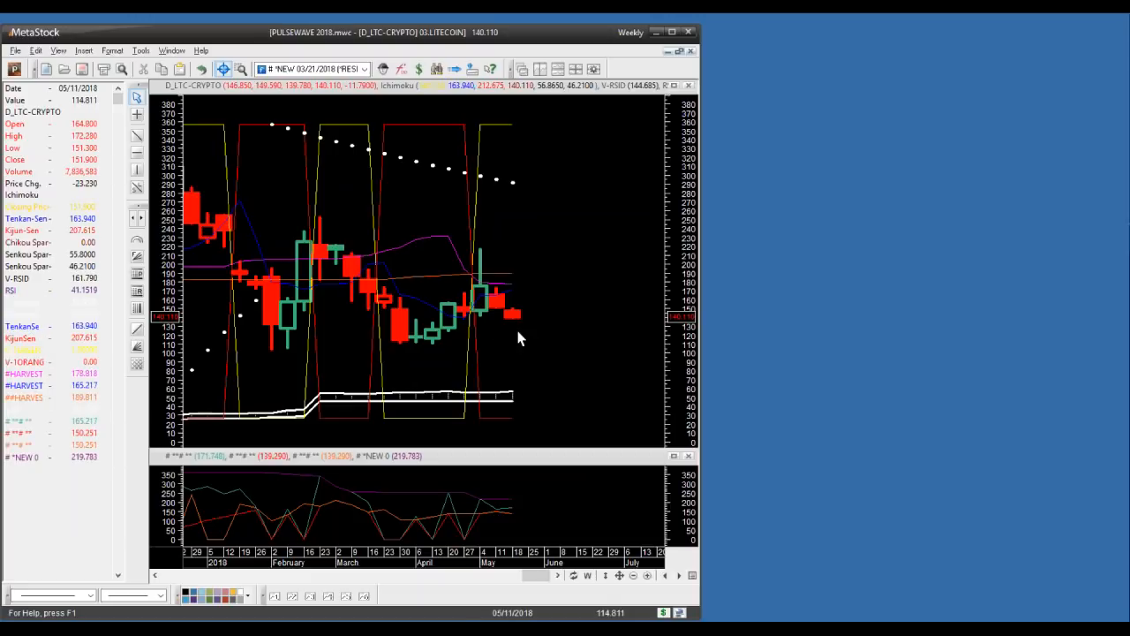
pyautogui.moveTo(420, 251)
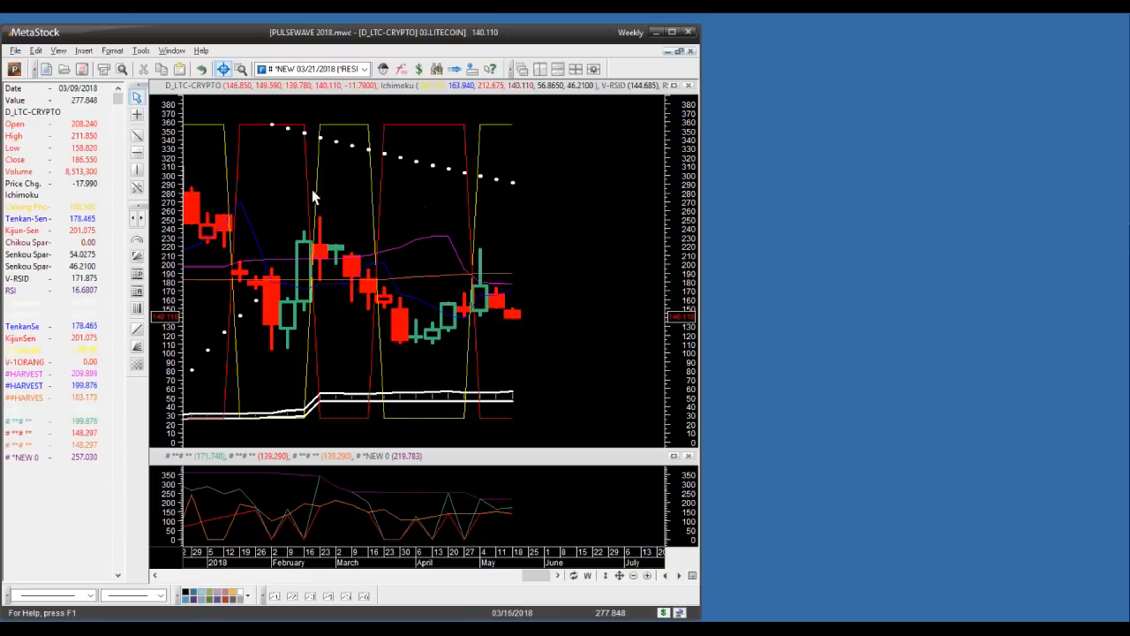
pyautogui.moveTo(468, 351)
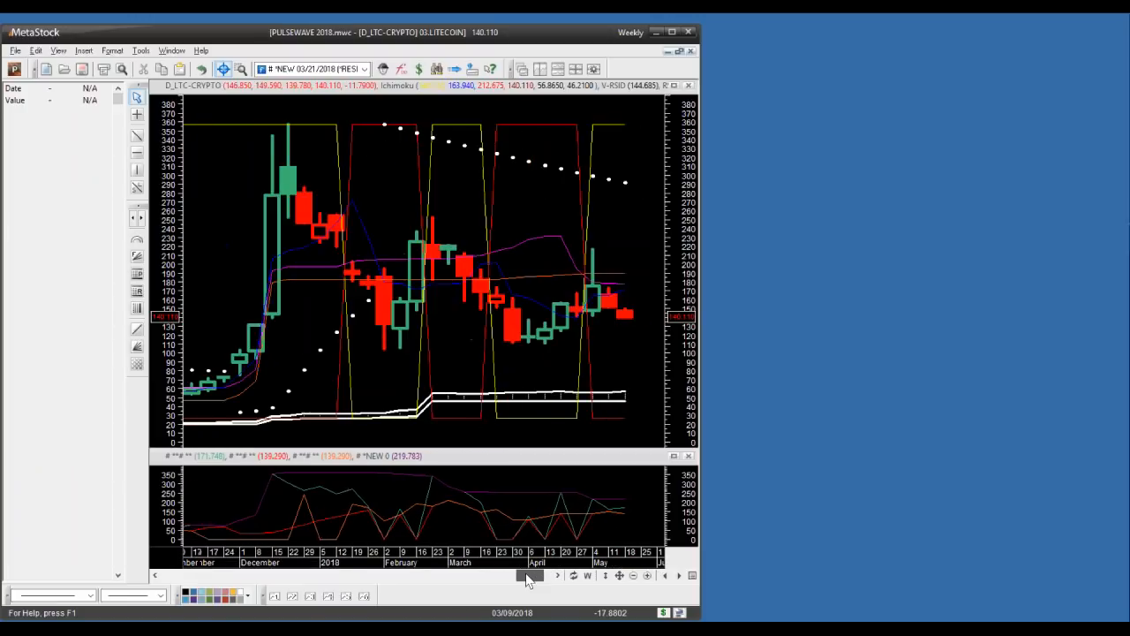
# Step: Scroll the weekly Litecoin chart left to bring last December's candles into view
pyautogui.click(519, 576)
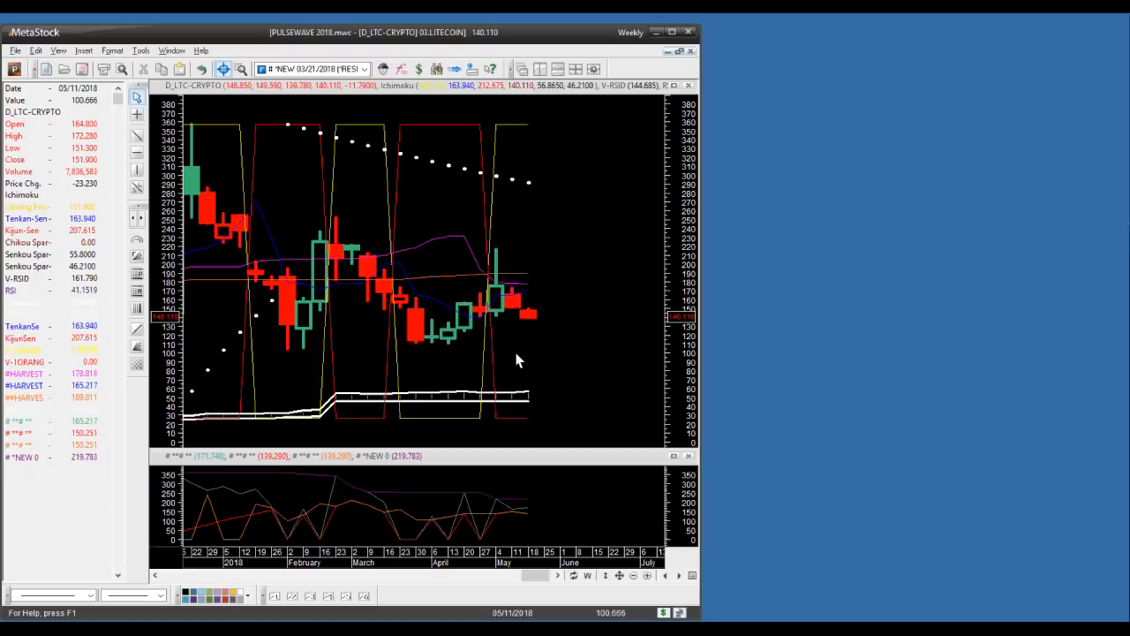
pyautogui.moveTo(526, 334)
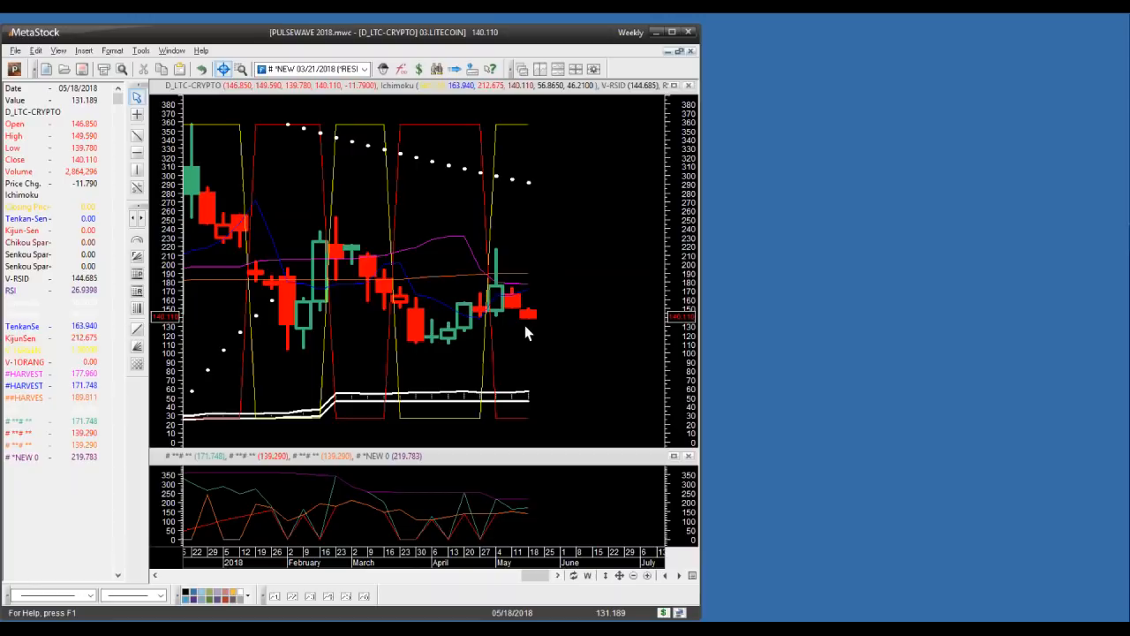
pyautogui.moveTo(569, 243)
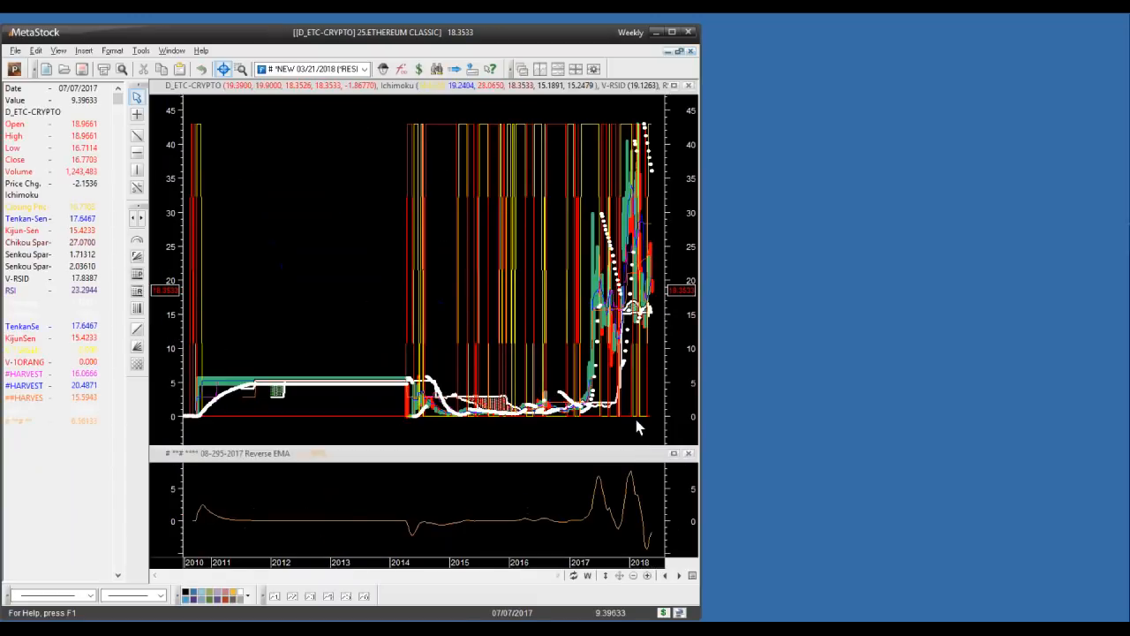
# Step: Zoom the weekly Ethereum Classic chart in to February–May 2018 and bring up its context menu
pyautogui.click(646, 576)
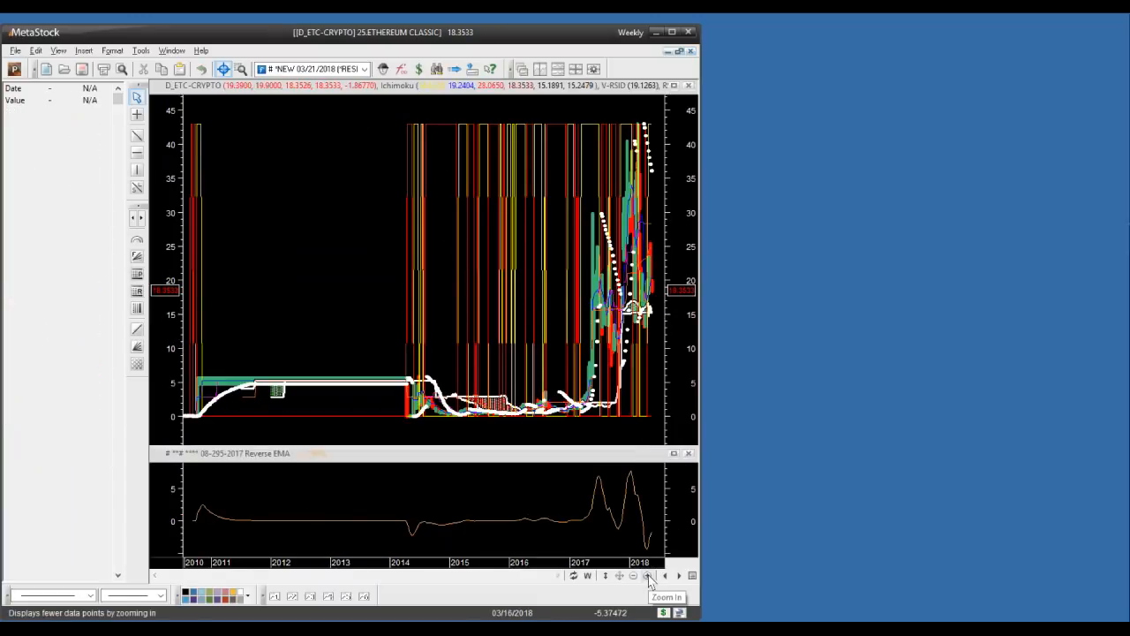
pyautogui.click(646, 575)
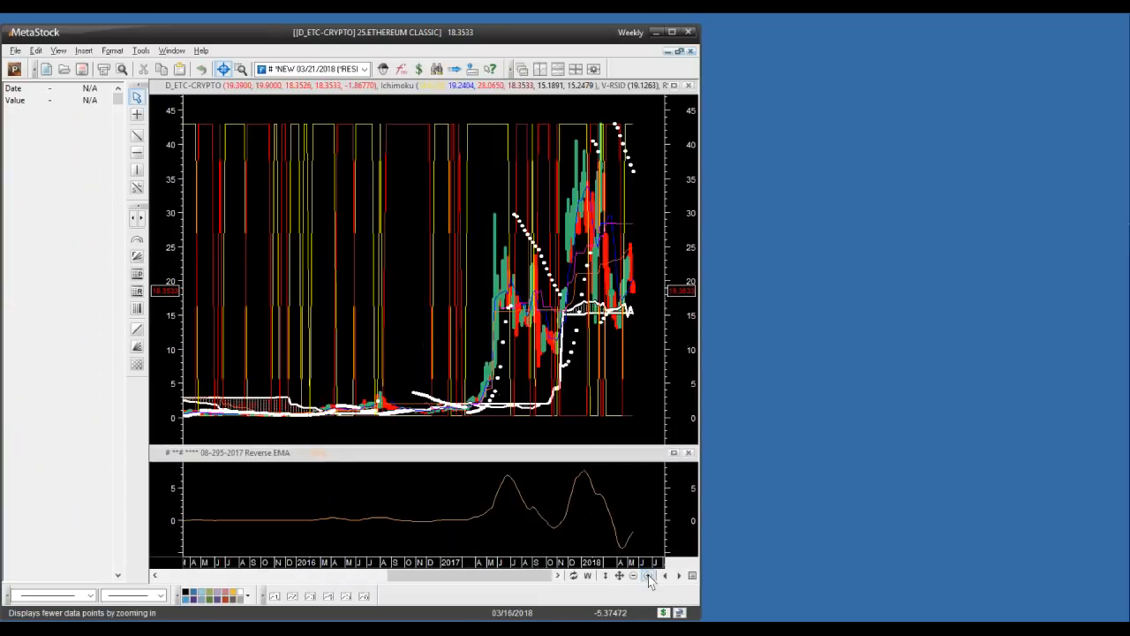
pyautogui.click(650, 576)
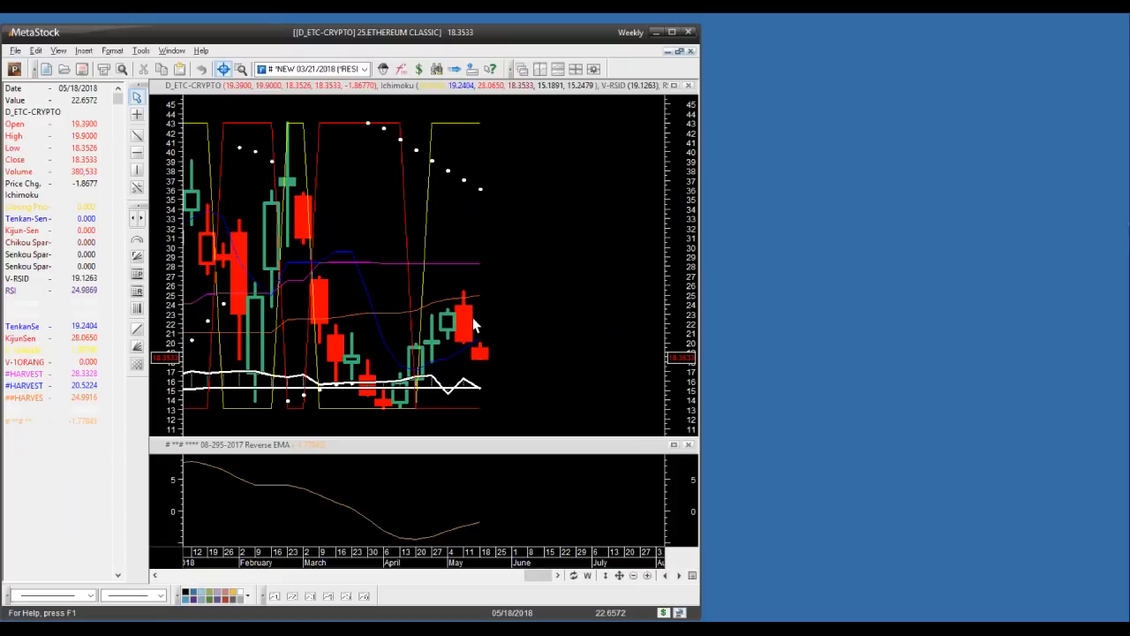
pyautogui.moveTo(632, 510)
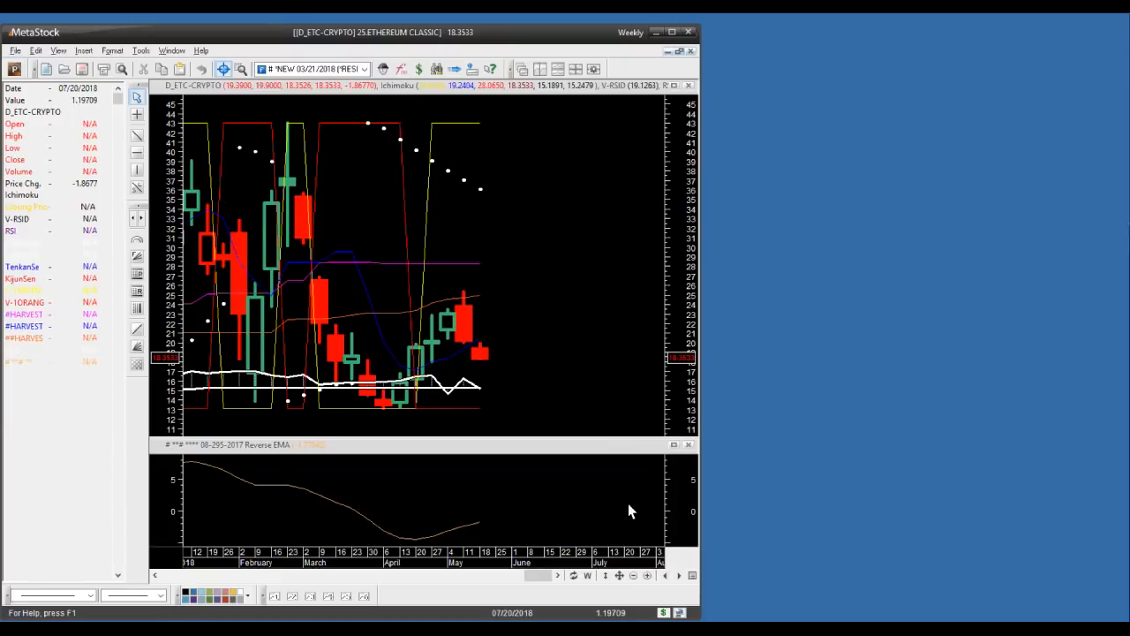
pyautogui.rightClick(528, 358)
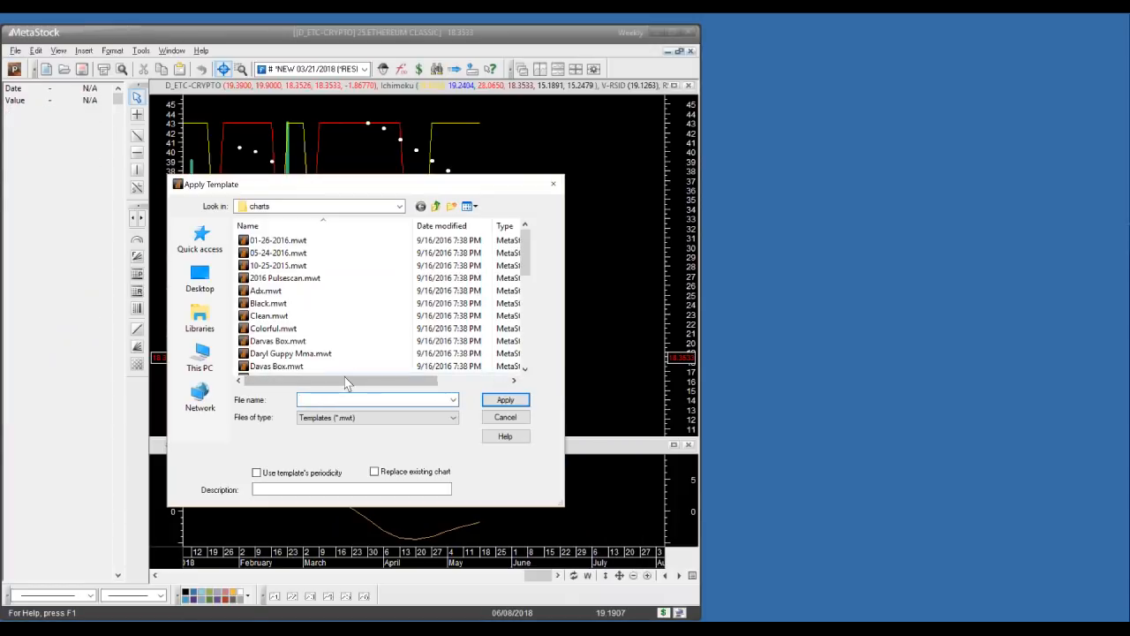
# Step: Apply the Default.mwt template from the charts folder to the Ethereum Classic chart
pyautogui.moveTo(345, 379); pyautogui.dragTo(463, 379)
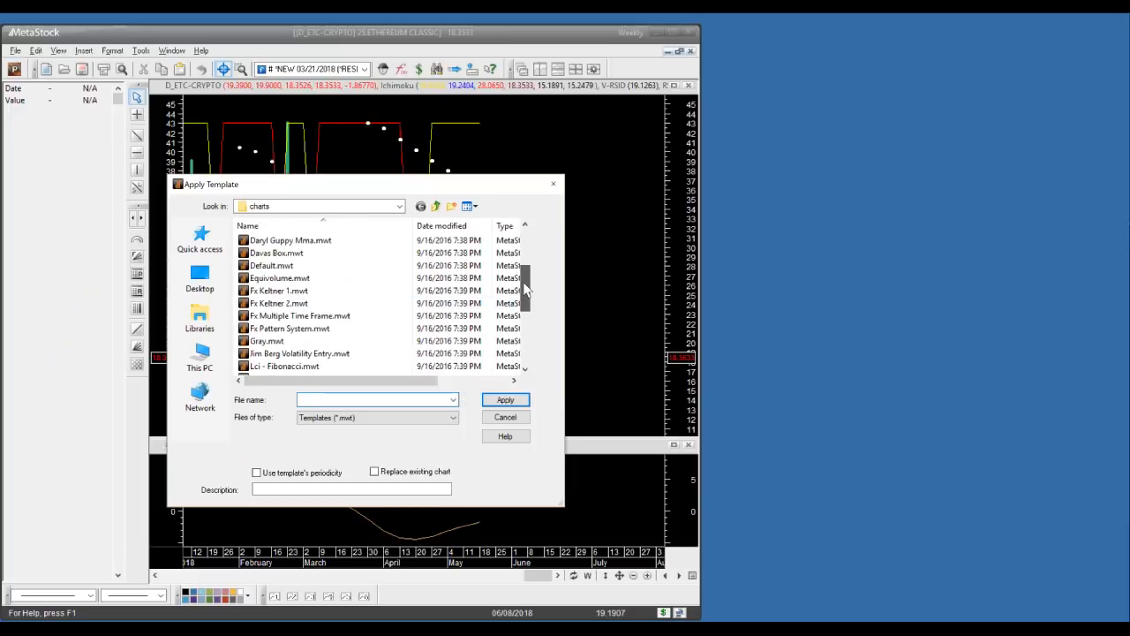
pyautogui.scroll(-3)
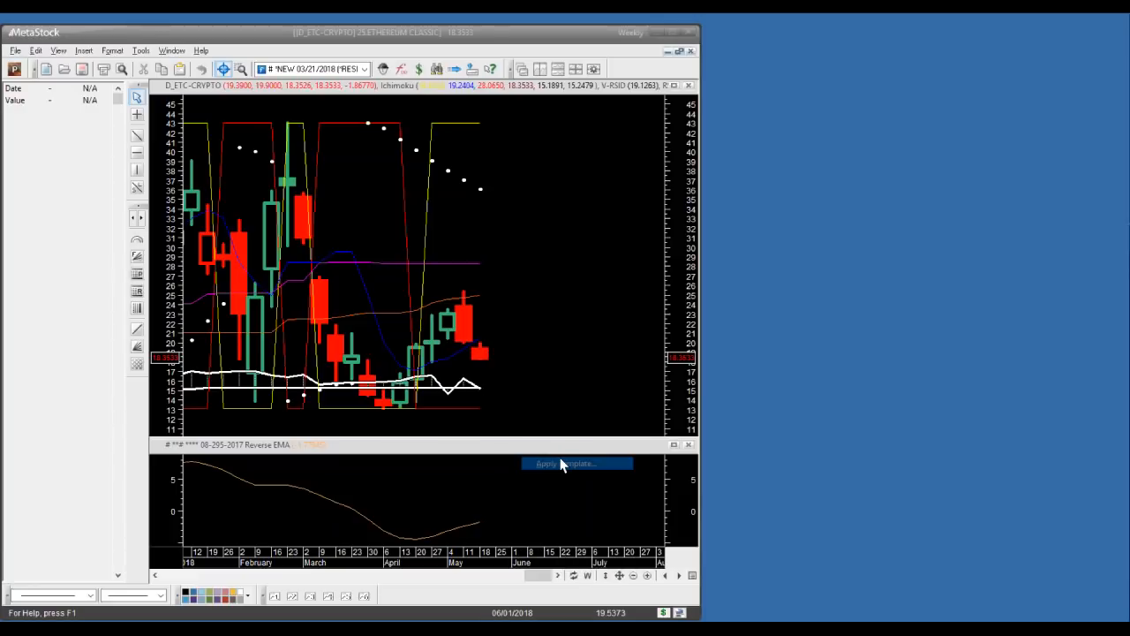
pyautogui.click(567, 462)
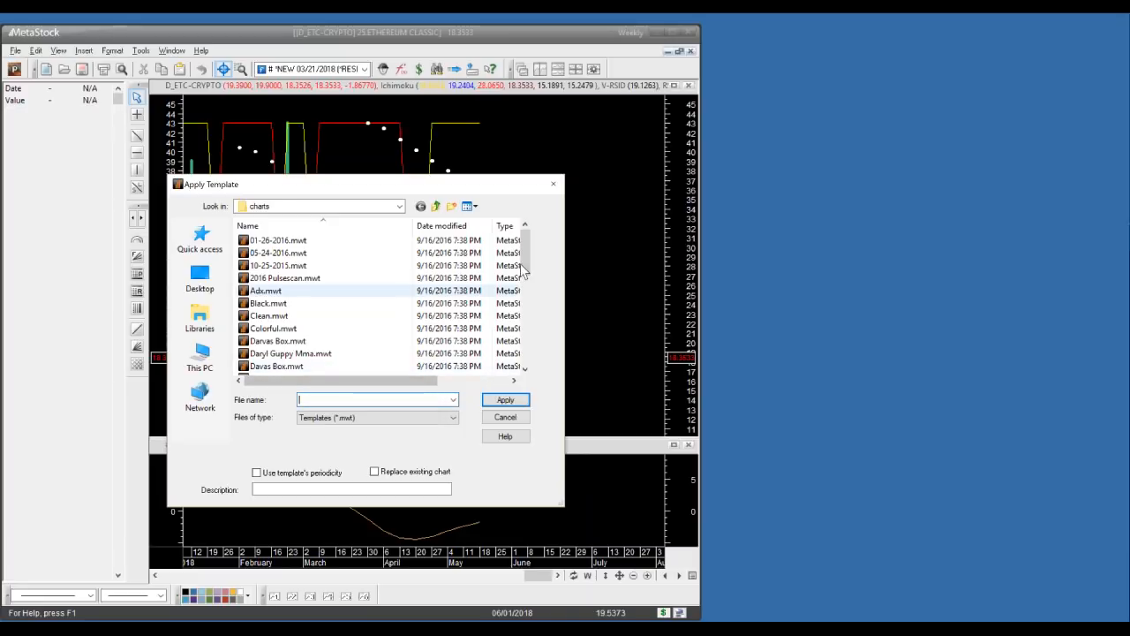
pyautogui.click(272, 340)
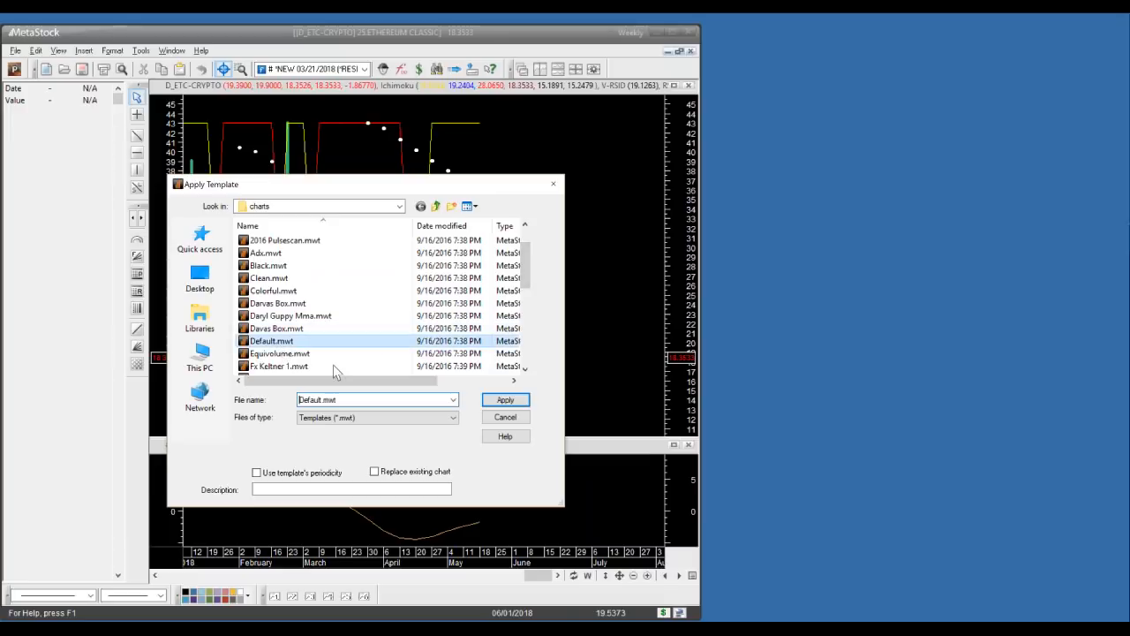
pyautogui.click(505, 399)
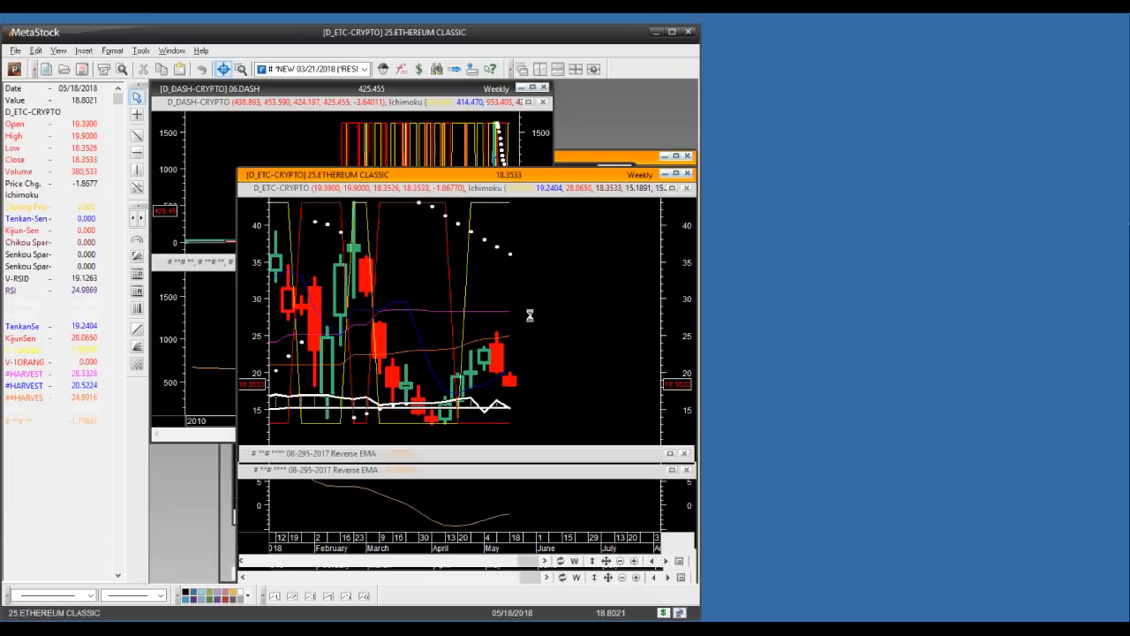
pyautogui.moveTo(510, 290)
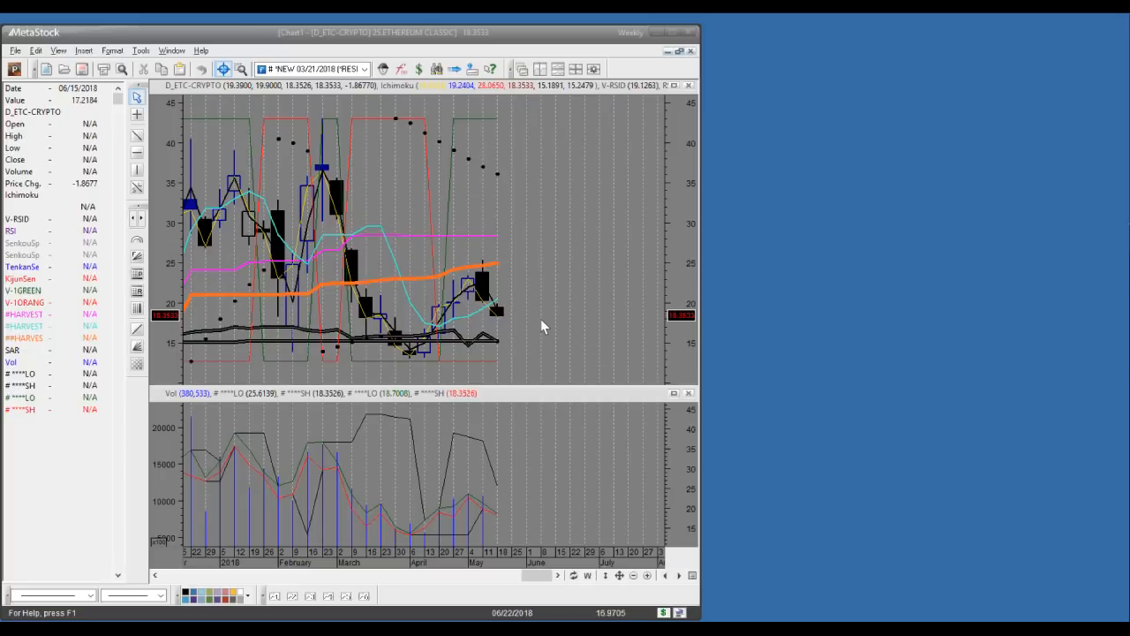
pyautogui.moveTo(483, 198)
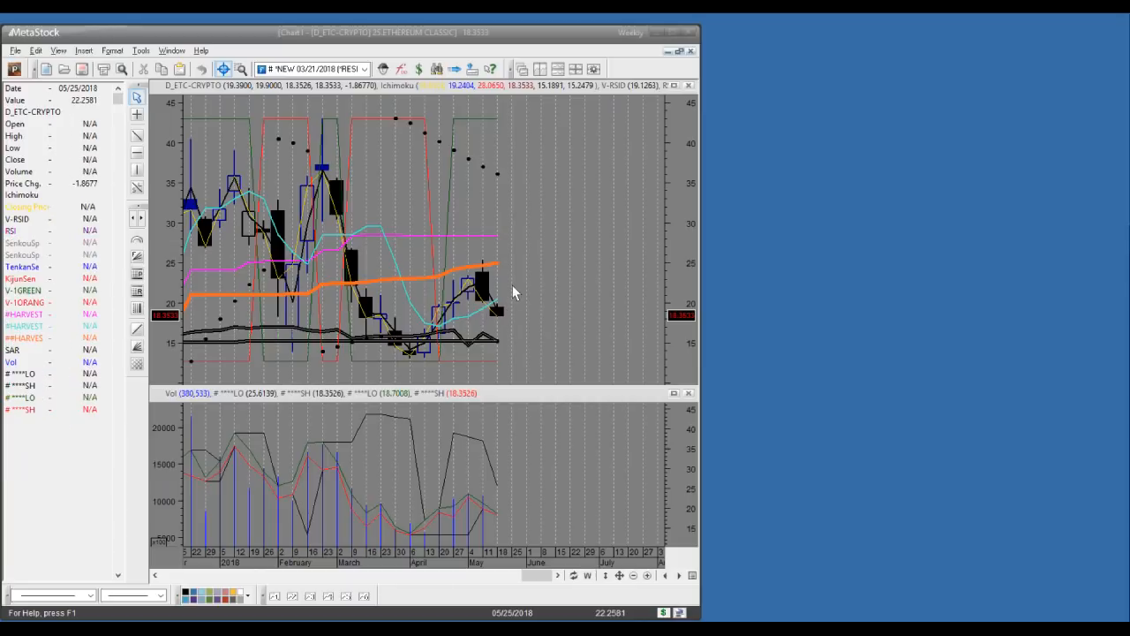
pyautogui.moveTo(481, 322)
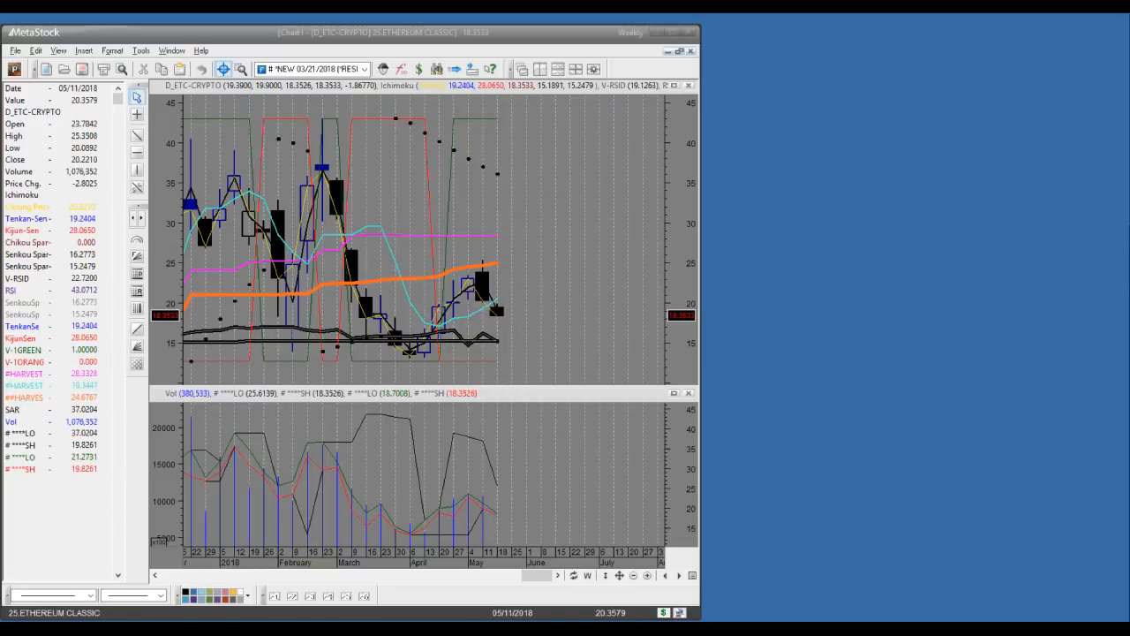
pyautogui.moveTo(494, 321)
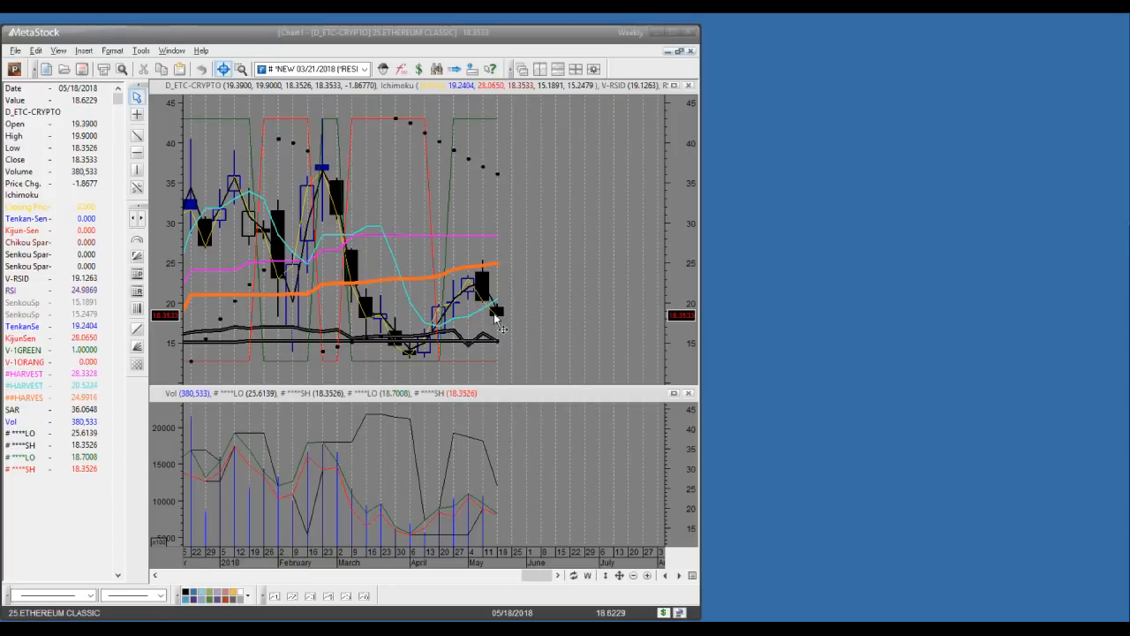
pyautogui.moveTo(498, 314)
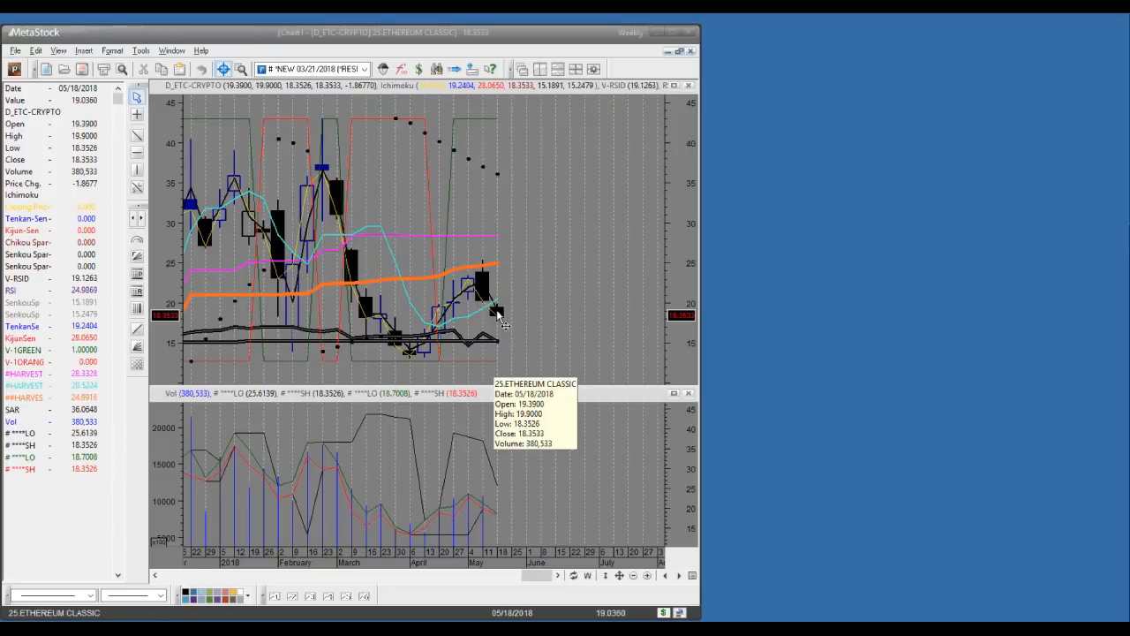
pyautogui.moveTo(492, 290)
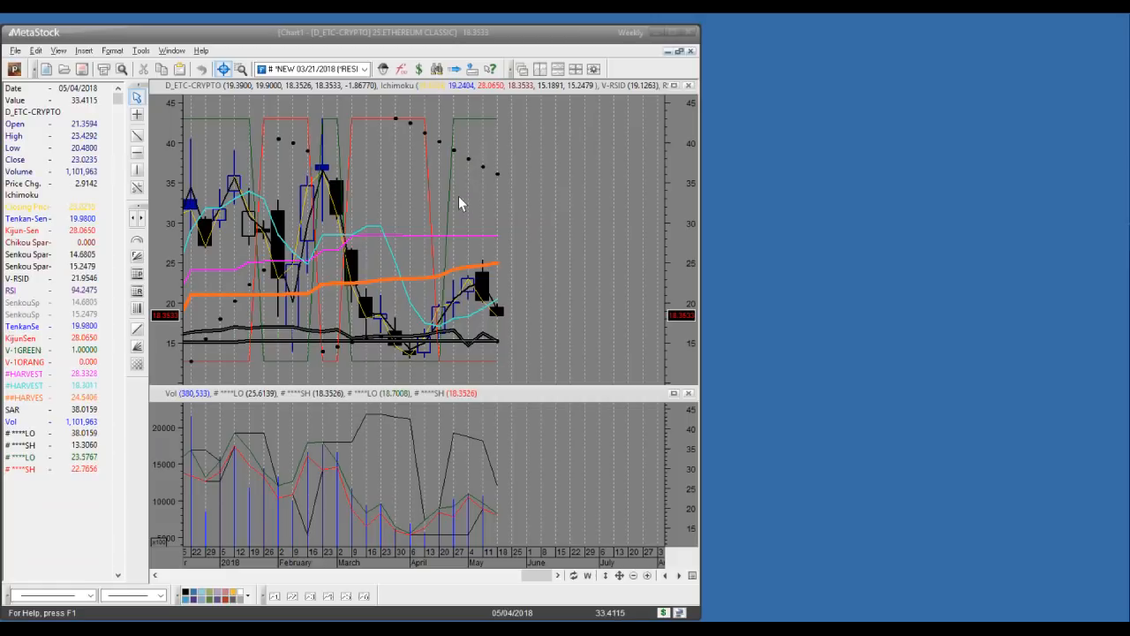
pyautogui.moveTo(450, 297)
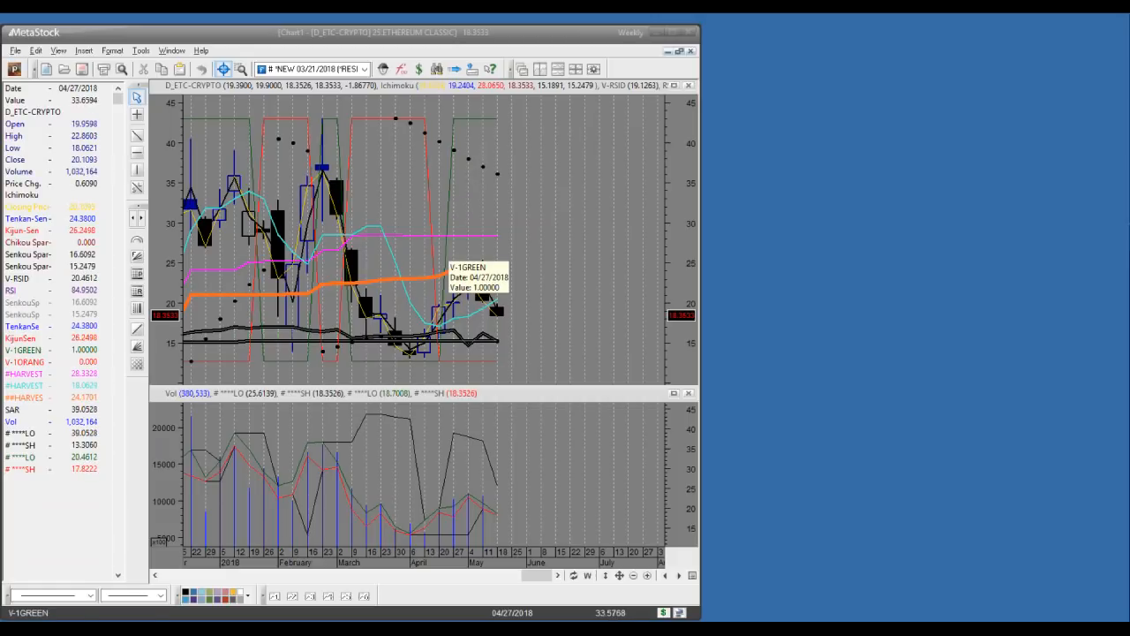
pyautogui.moveTo(473, 124)
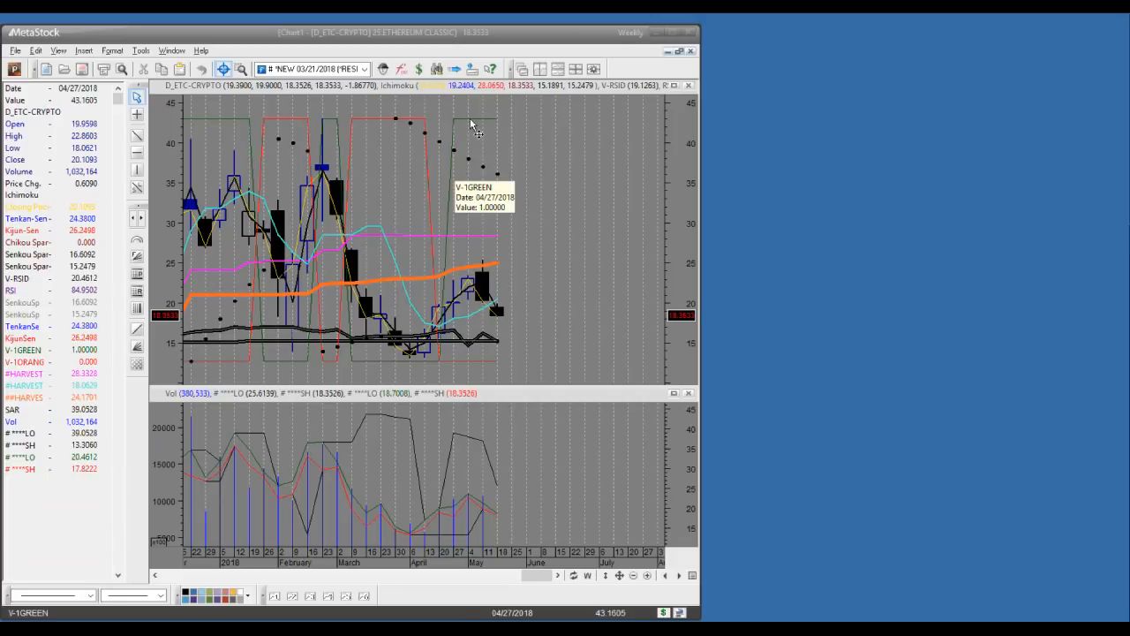
pyautogui.moveTo(480, 127)
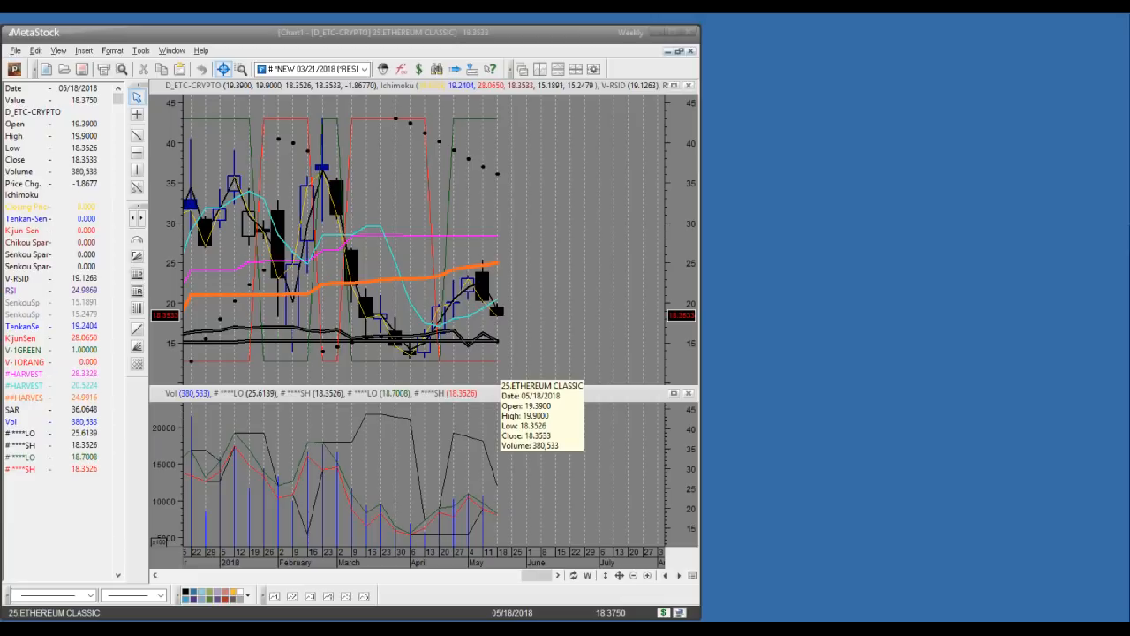
pyautogui.moveTo(509, 332)
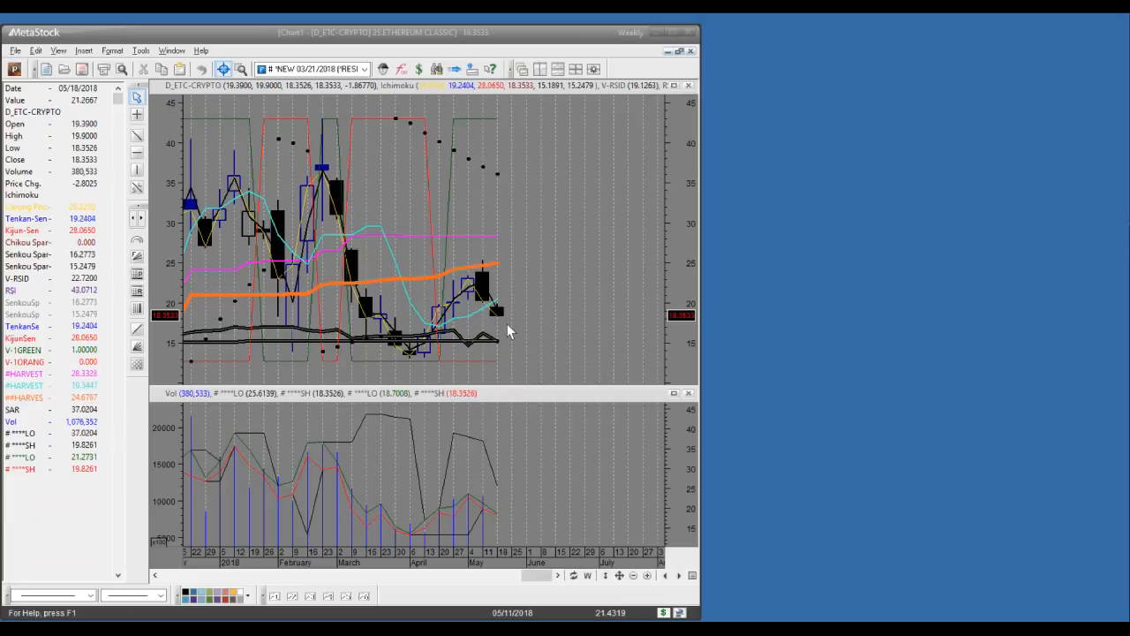
pyautogui.moveTo(509, 331)
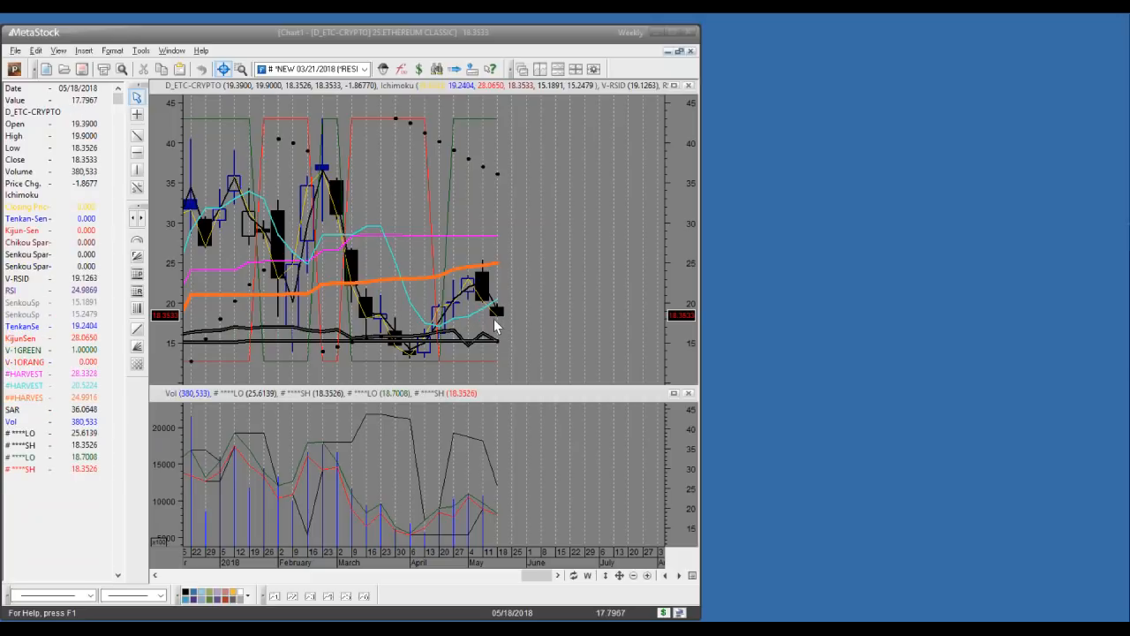
pyautogui.moveTo(496, 325)
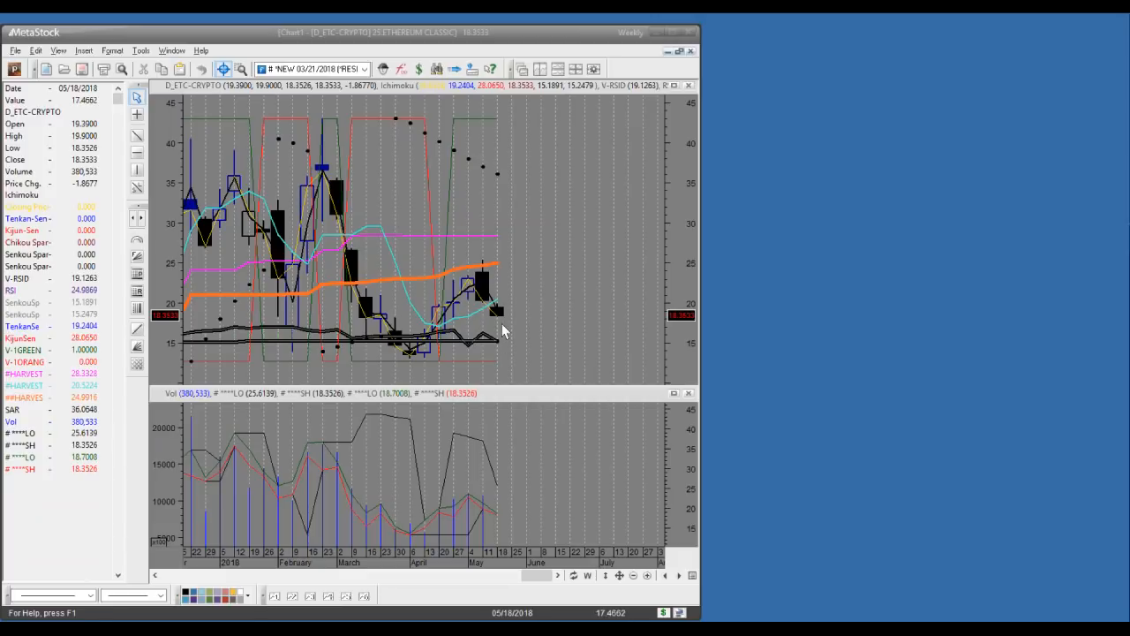
pyautogui.moveTo(498, 317)
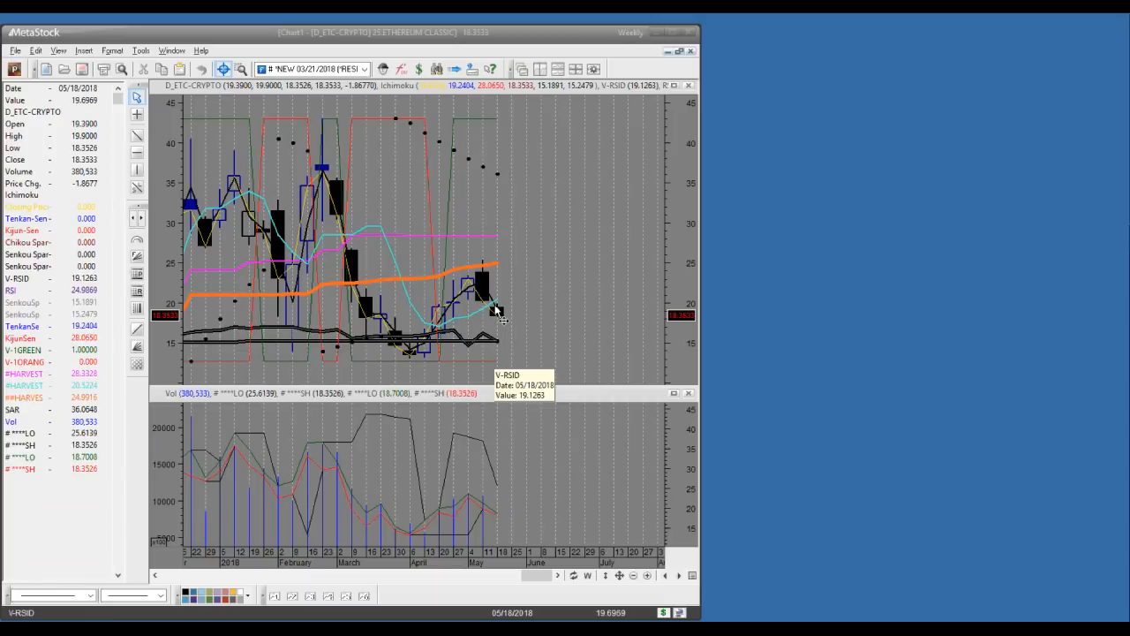
pyautogui.moveTo(342, 173)
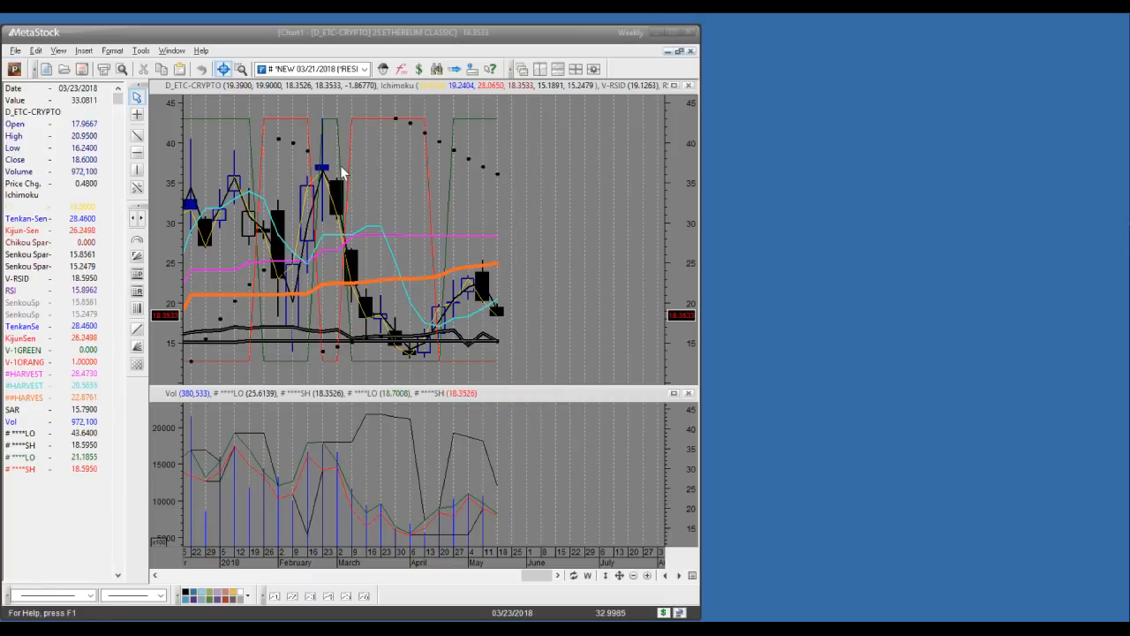
pyautogui.moveTo(459, 275)
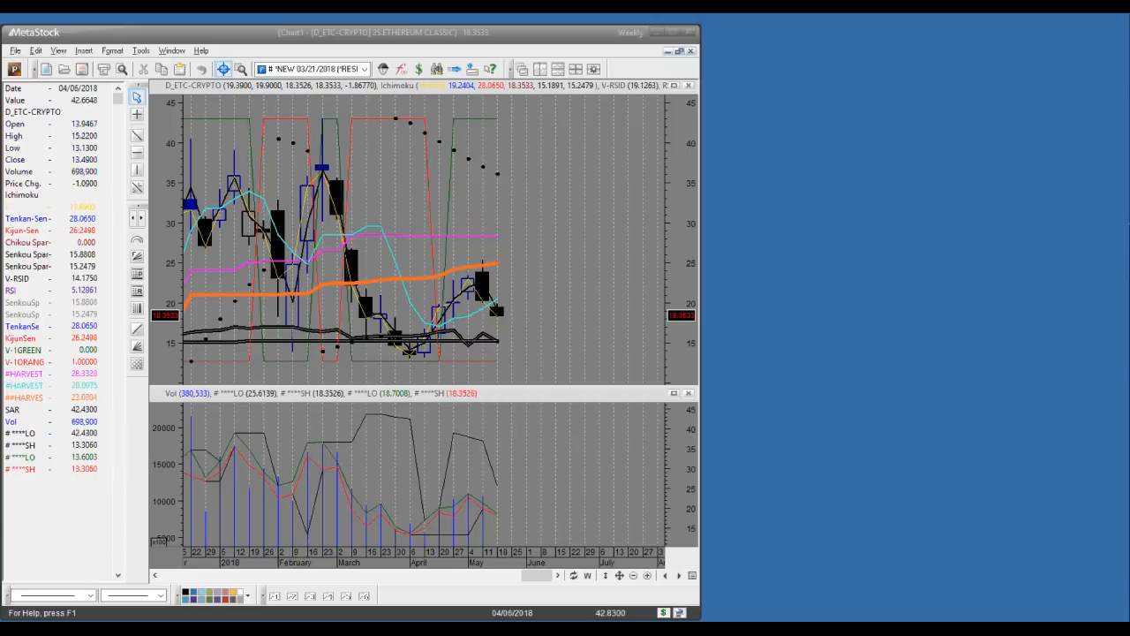
pyautogui.moveTo(438, 265)
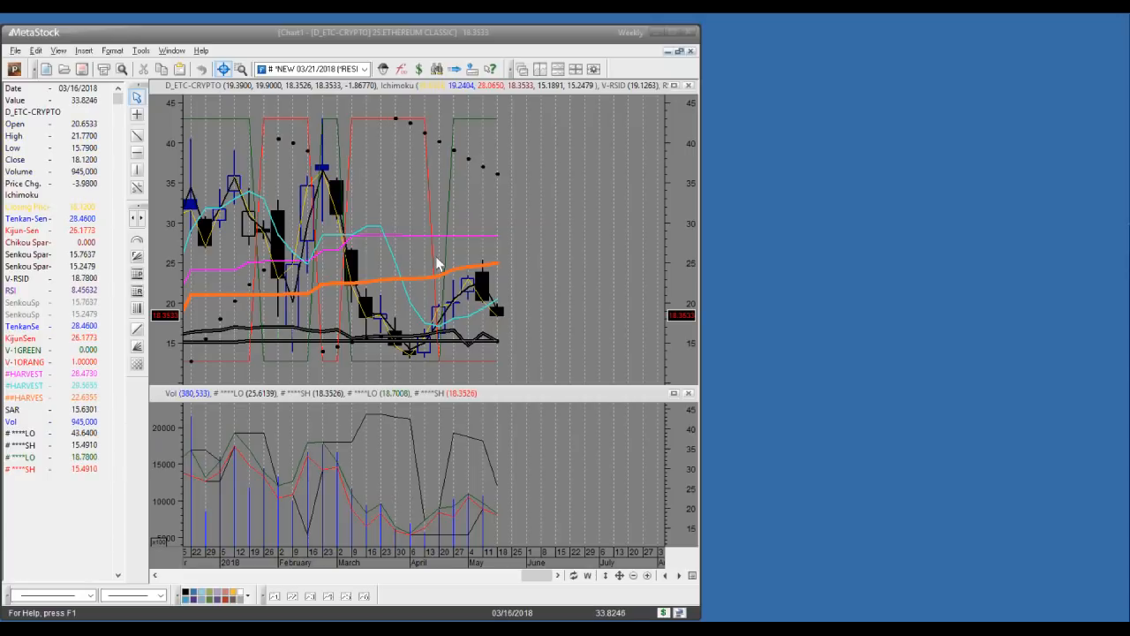
pyautogui.moveTo(487, 309)
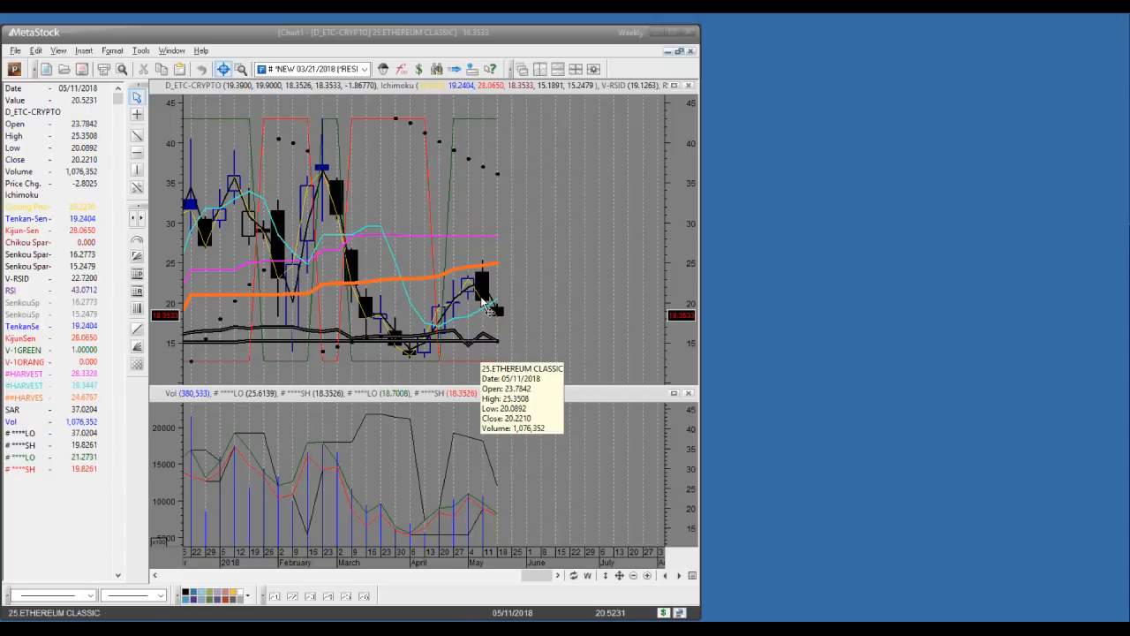
pyautogui.moveTo(495, 343)
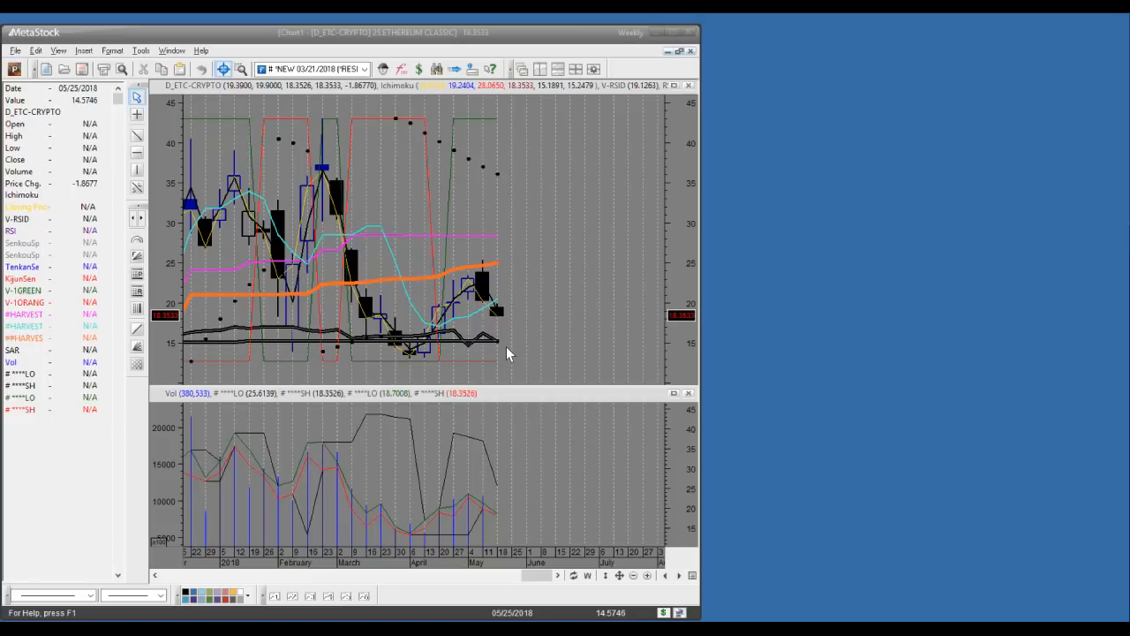
pyautogui.moveTo(516, 356)
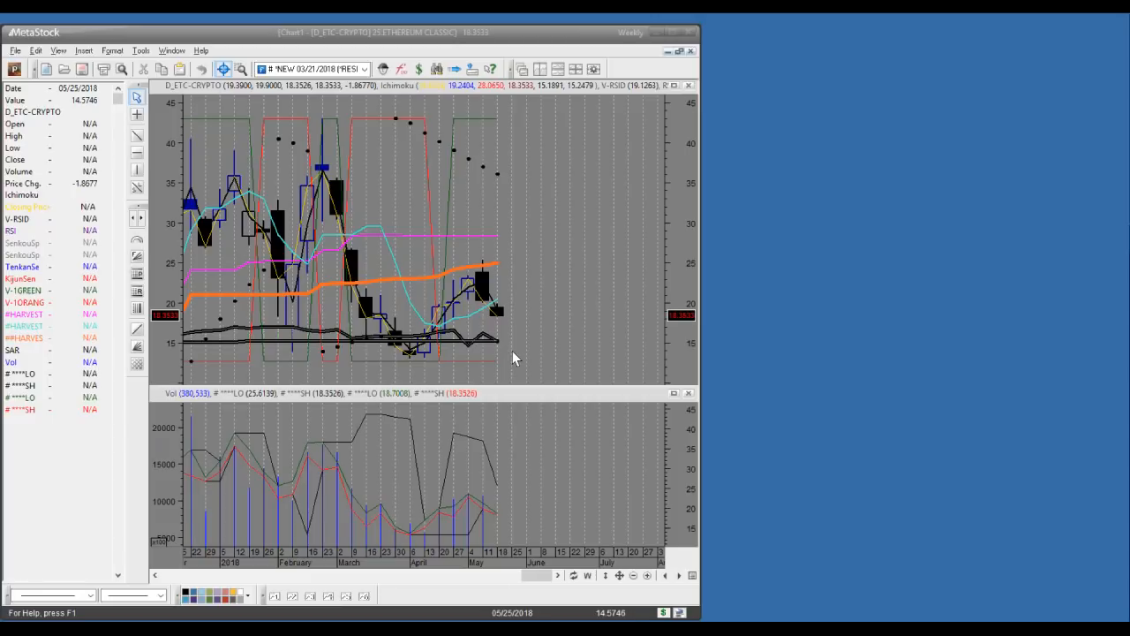
pyautogui.moveTo(342, 240)
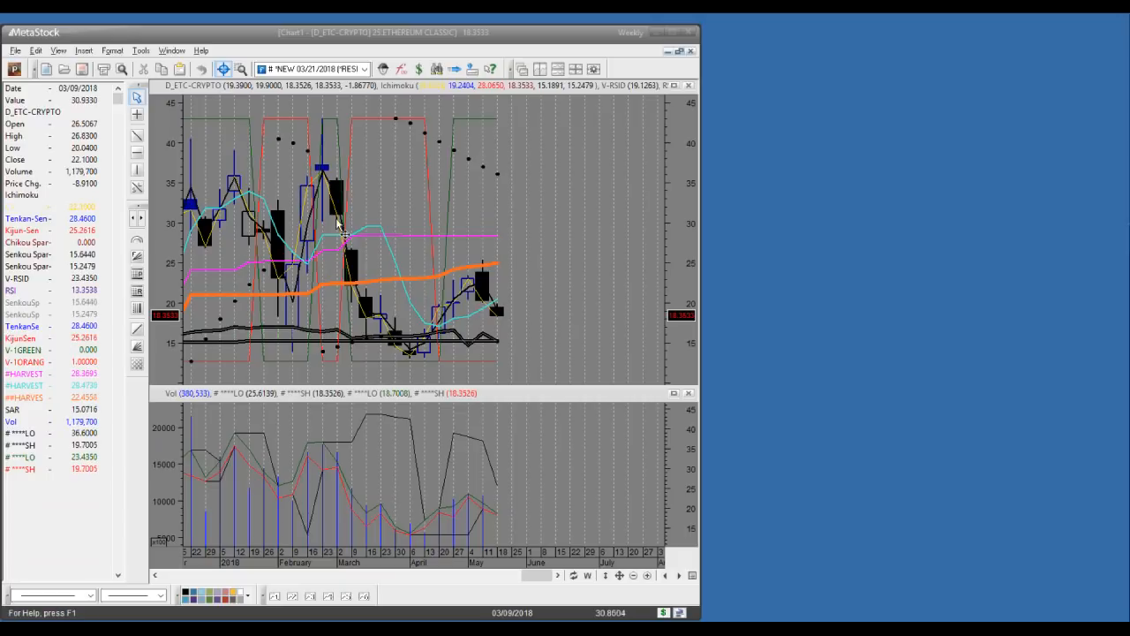
pyautogui.moveTo(357, 233)
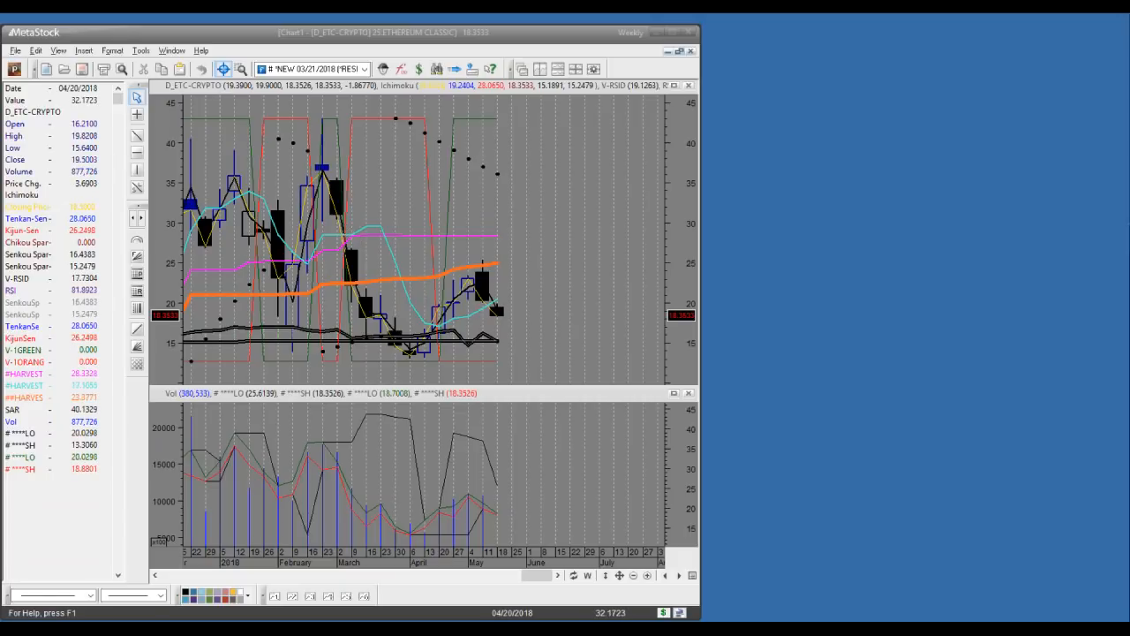
pyautogui.moveTo(504, 344)
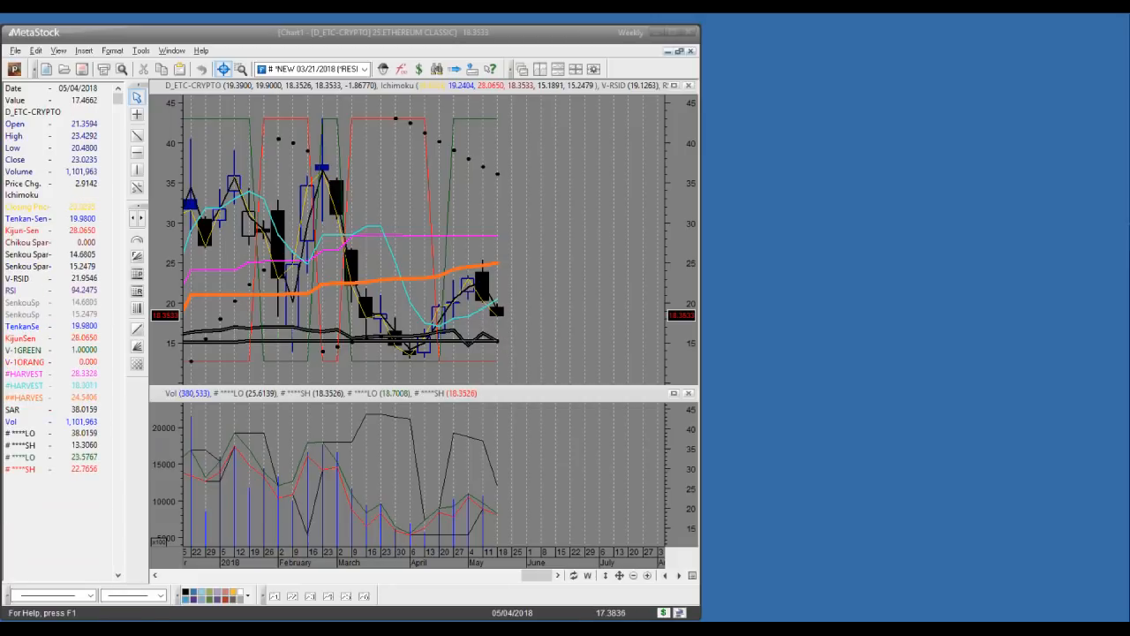
pyautogui.moveTo(495, 272)
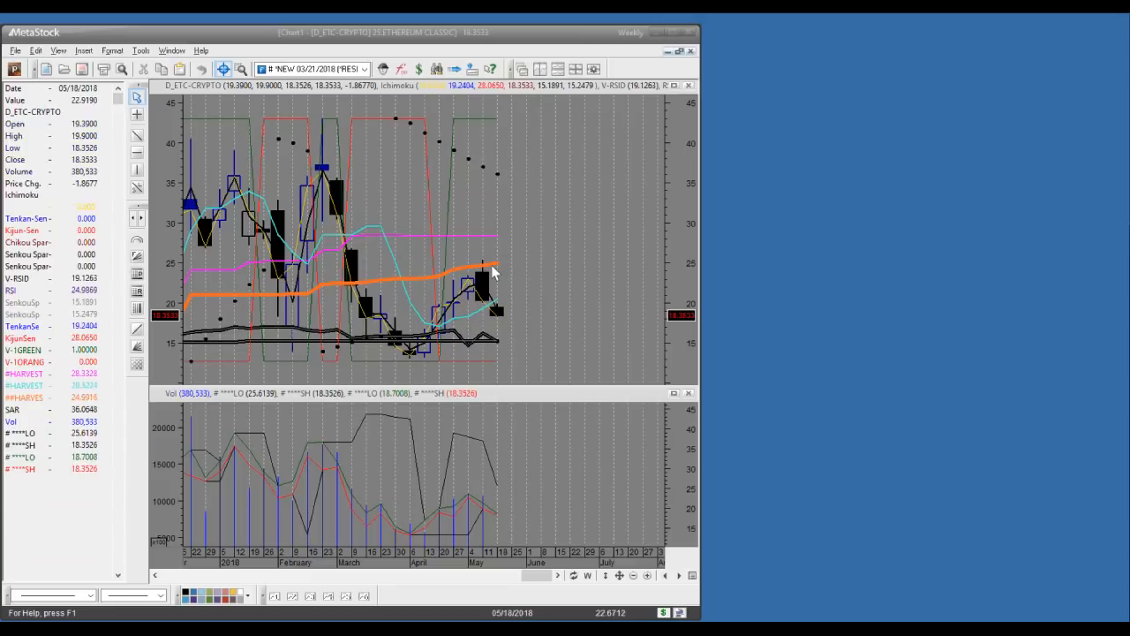
pyautogui.moveTo(494, 303)
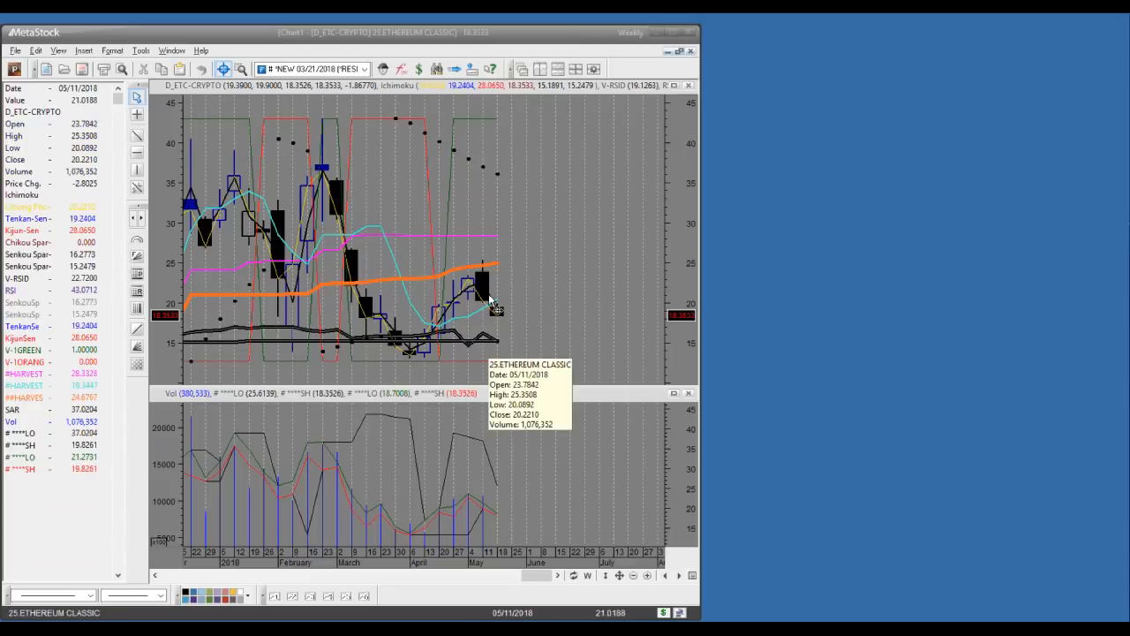
pyautogui.moveTo(493, 222)
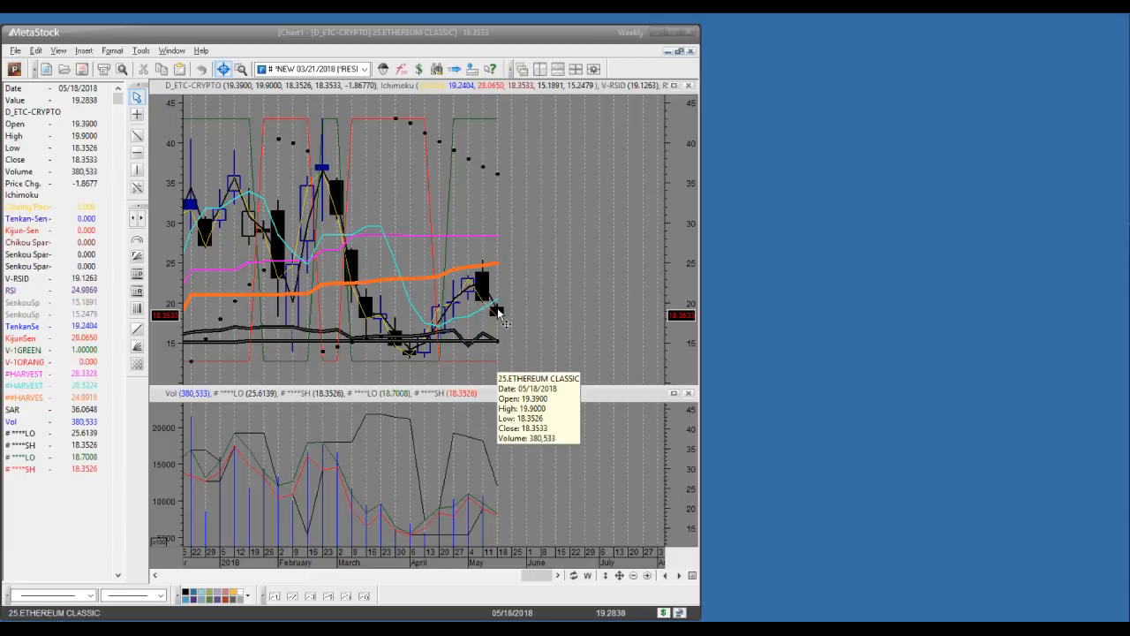
pyautogui.moveTo(512, 254)
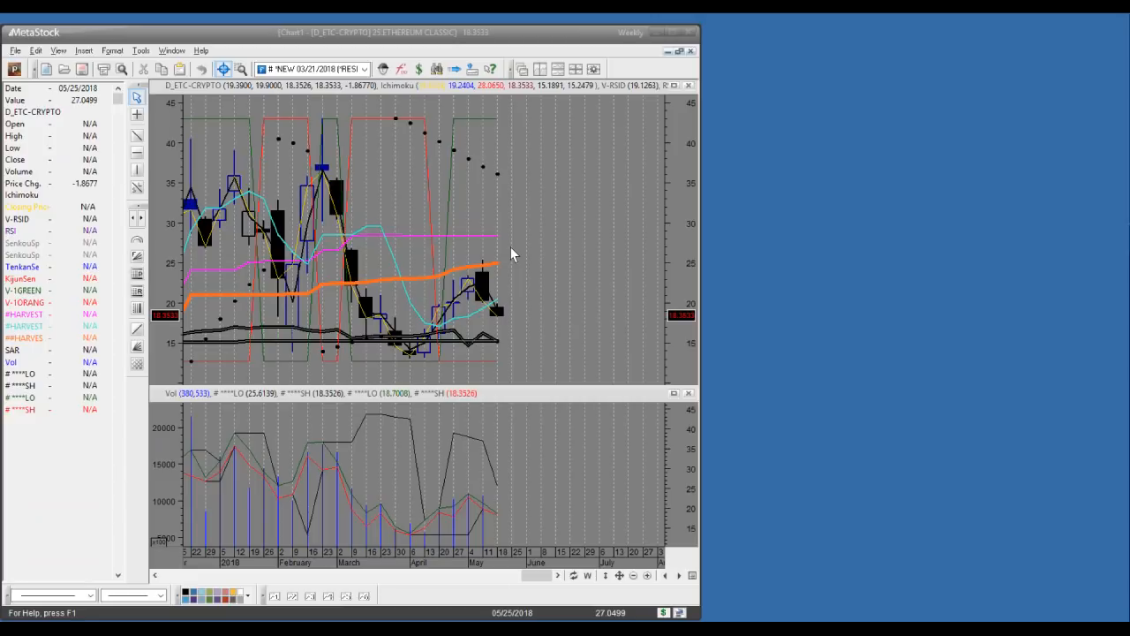
pyautogui.moveTo(516, 291)
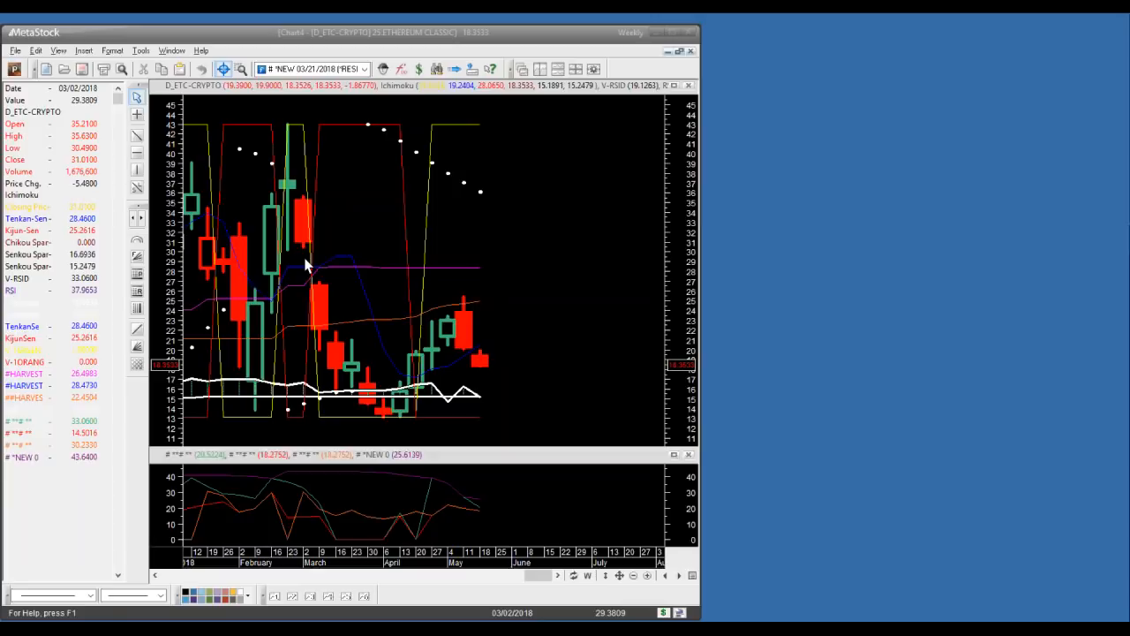
pyautogui.moveTo(484, 365)
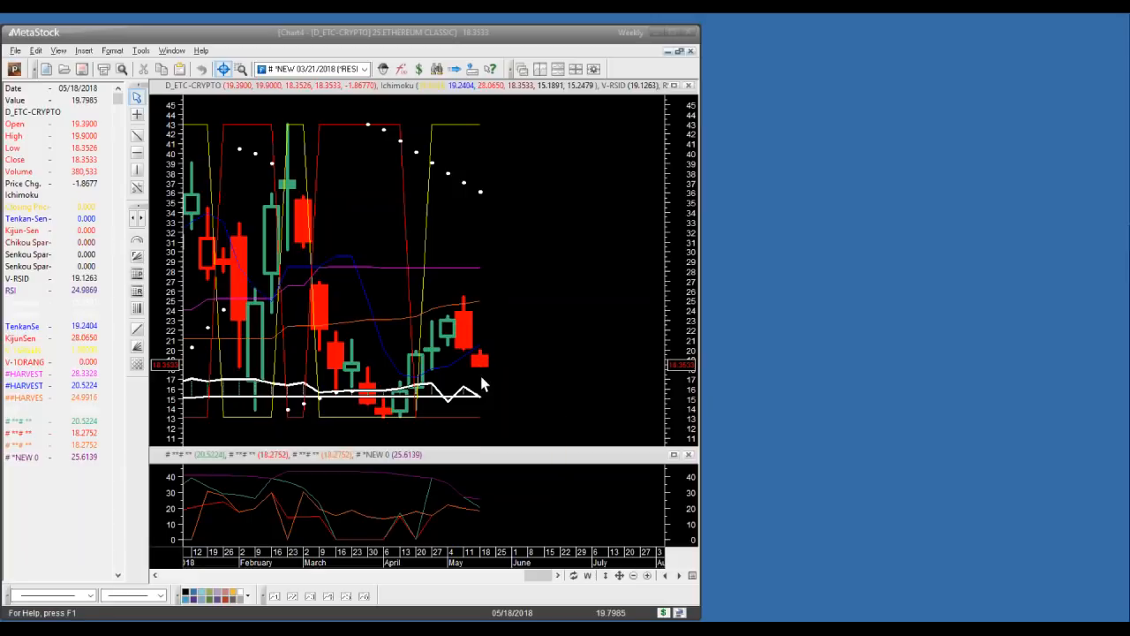
pyautogui.moveTo(482, 392)
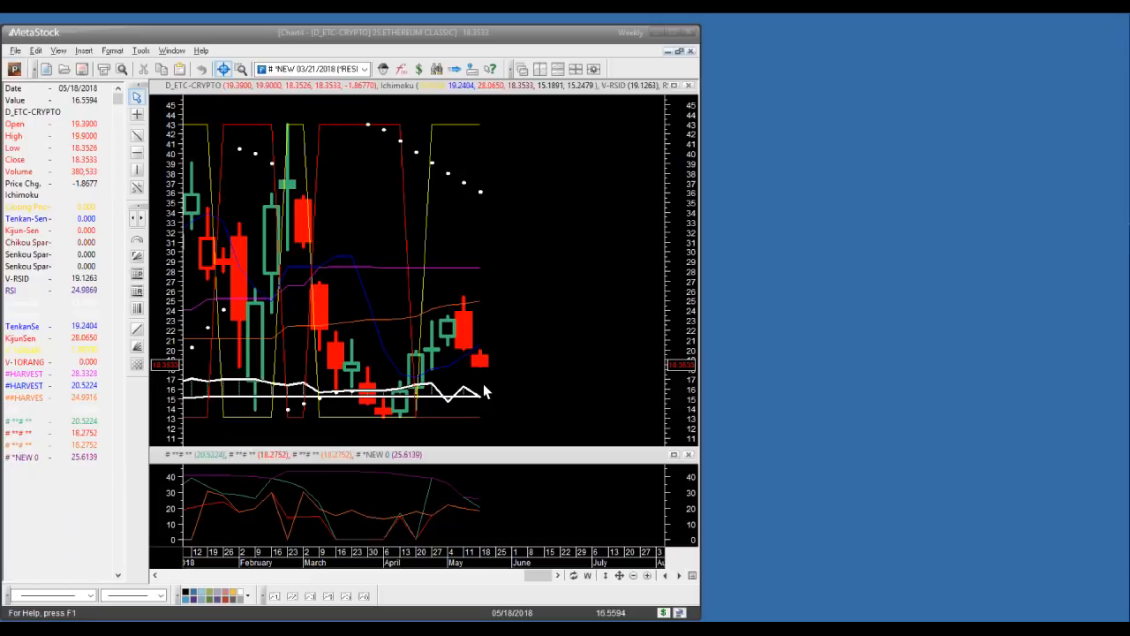
pyautogui.moveTo(468, 343)
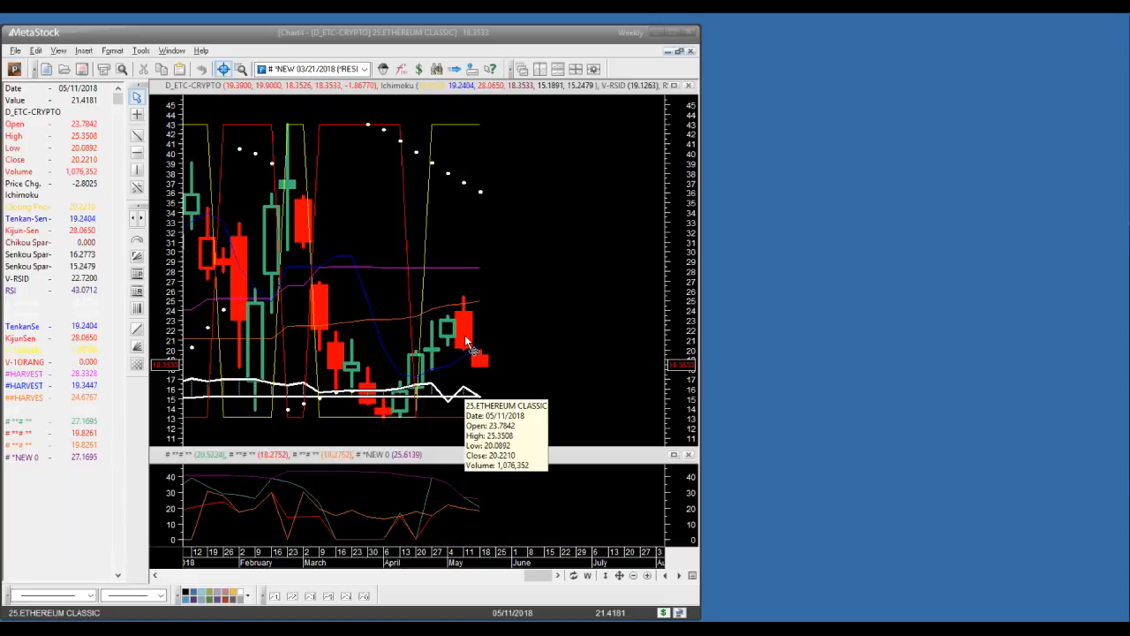
pyautogui.moveTo(490, 371)
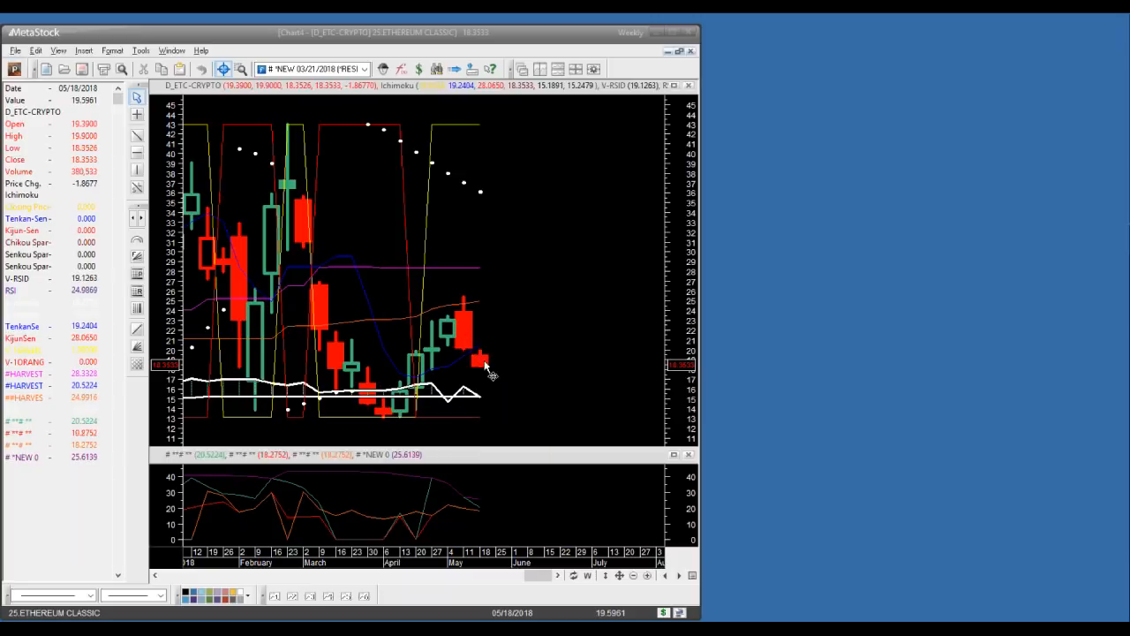
pyautogui.moveTo(468, 345)
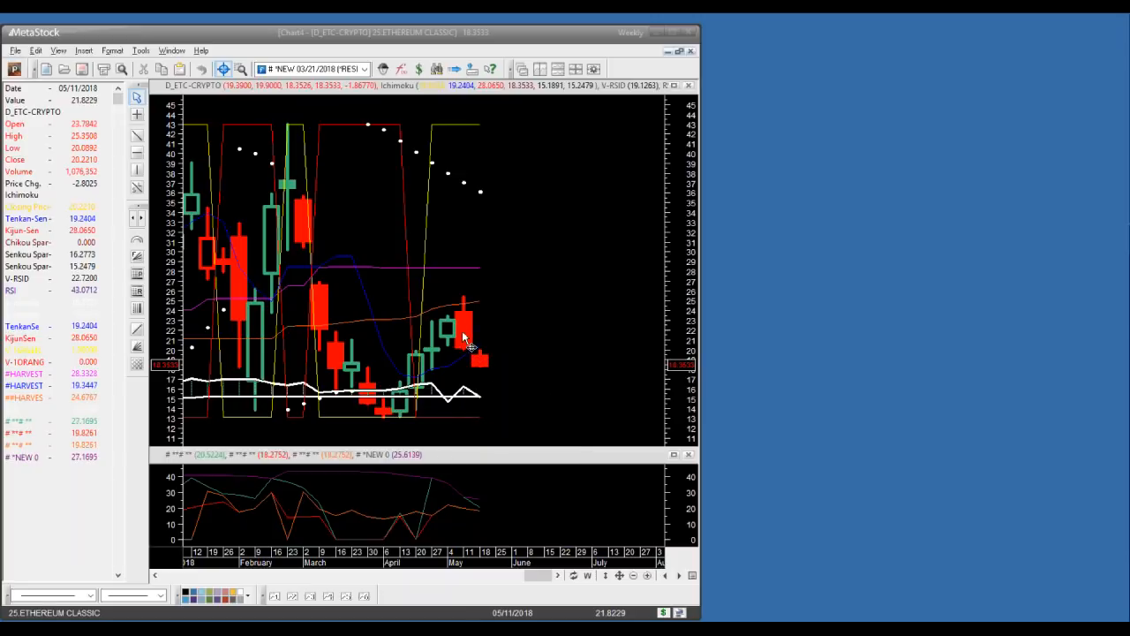
pyautogui.moveTo(485, 363)
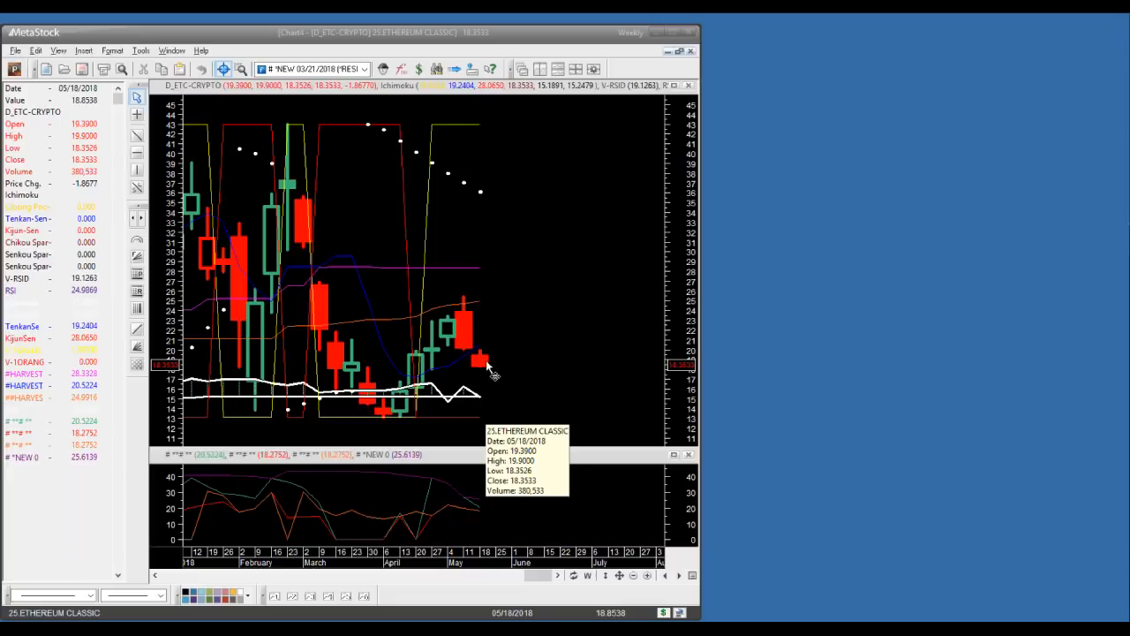
pyautogui.moveTo(452, 332)
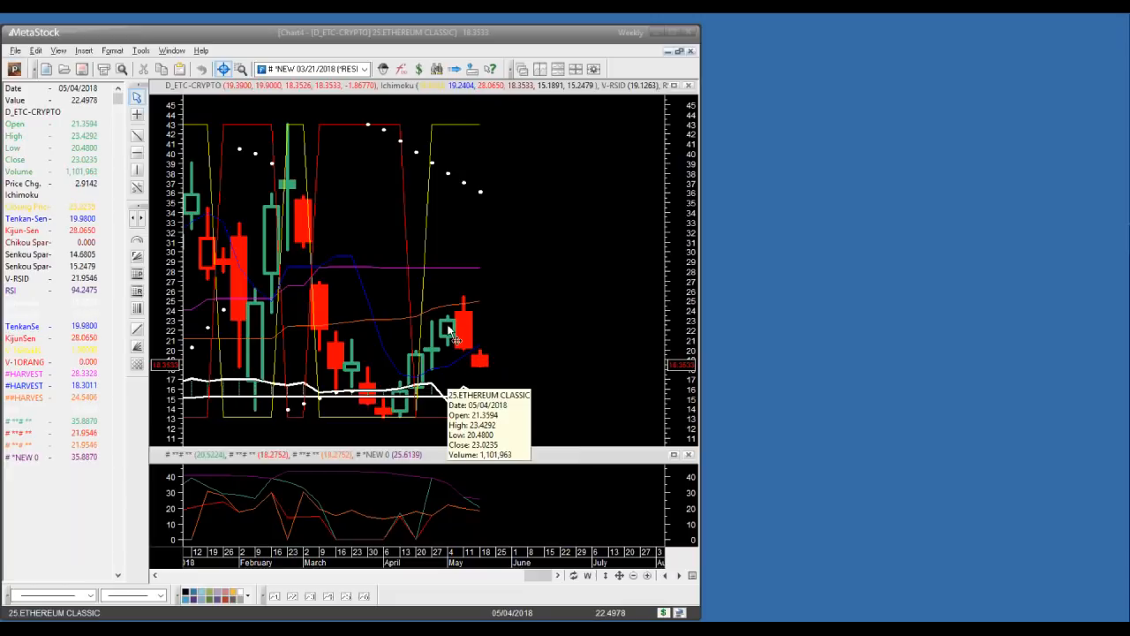
pyautogui.moveTo(442, 357)
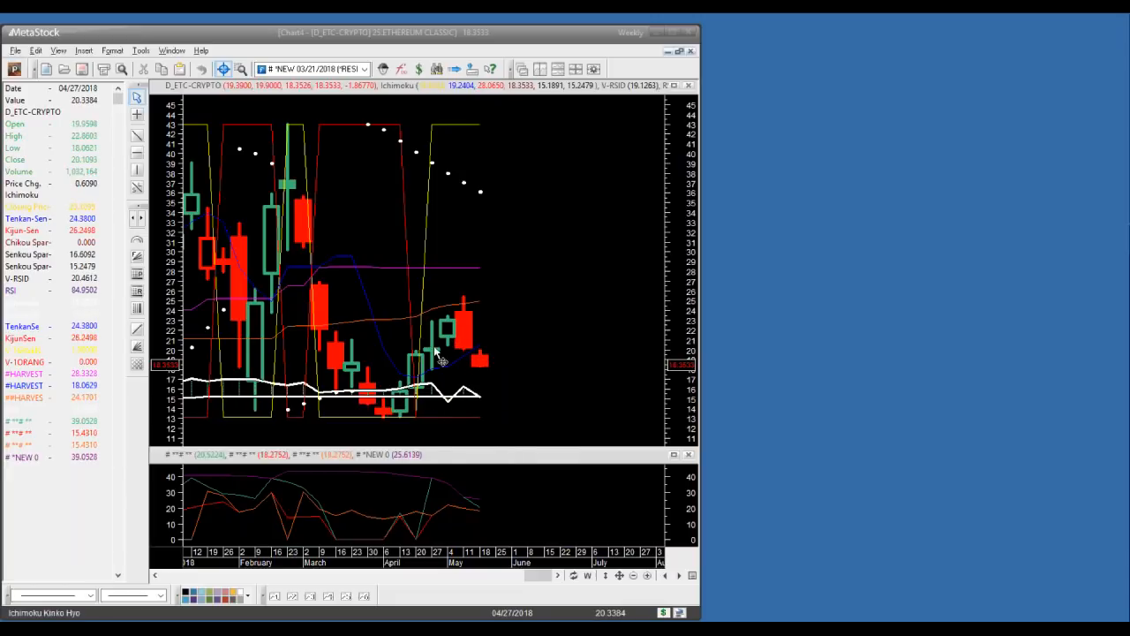
pyautogui.moveTo(420, 391)
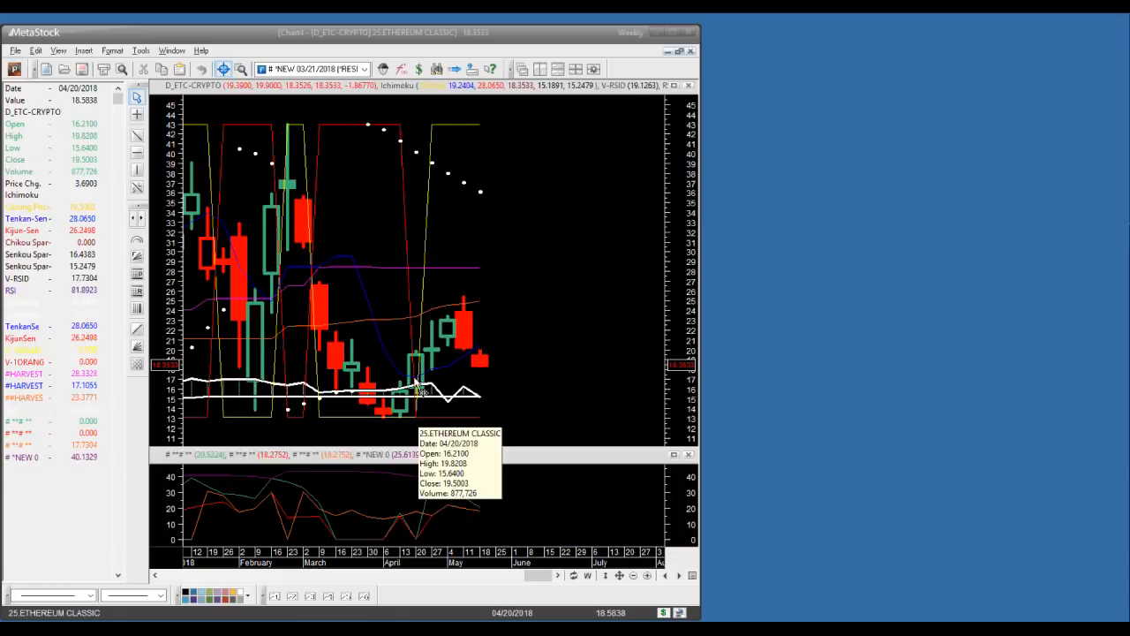
pyautogui.moveTo(414, 387)
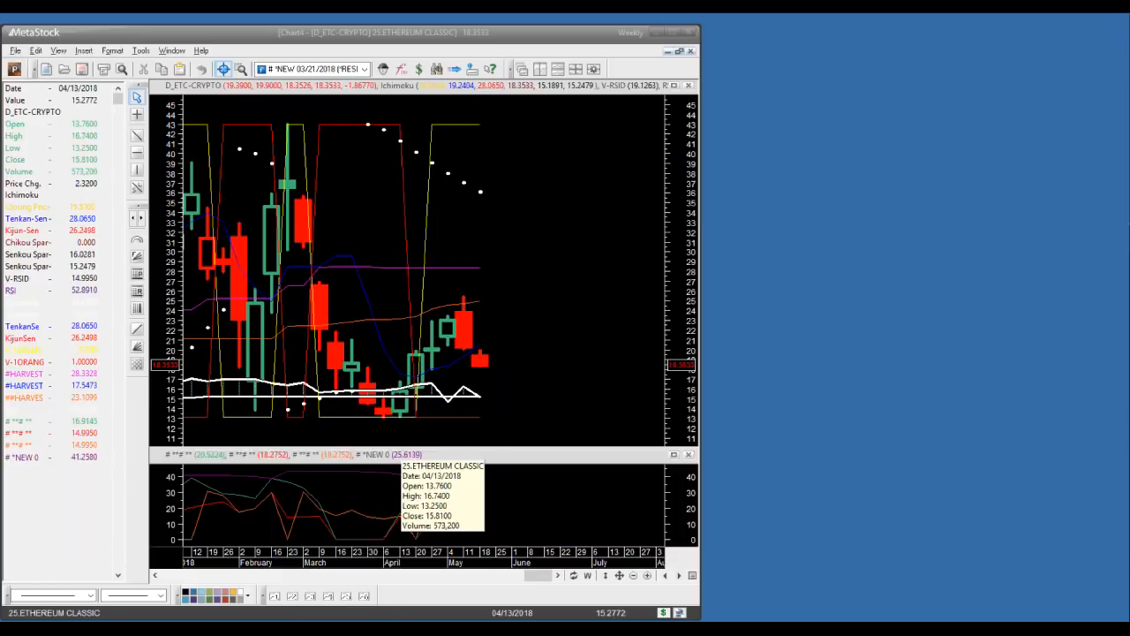
pyautogui.moveTo(380, 406)
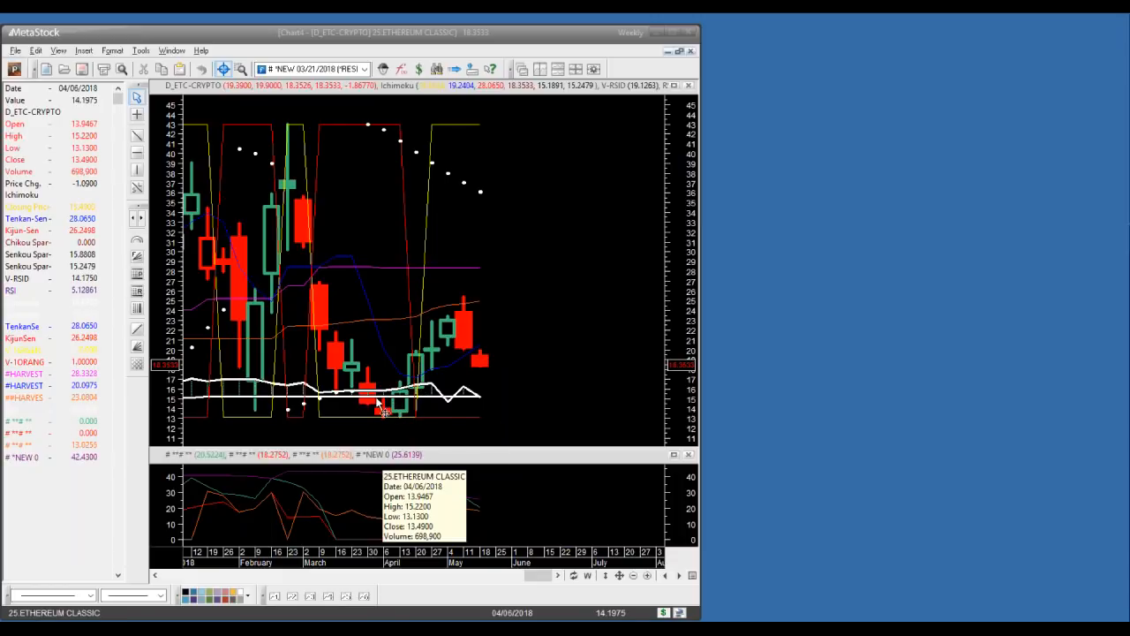
pyautogui.moveTo(350, 366)
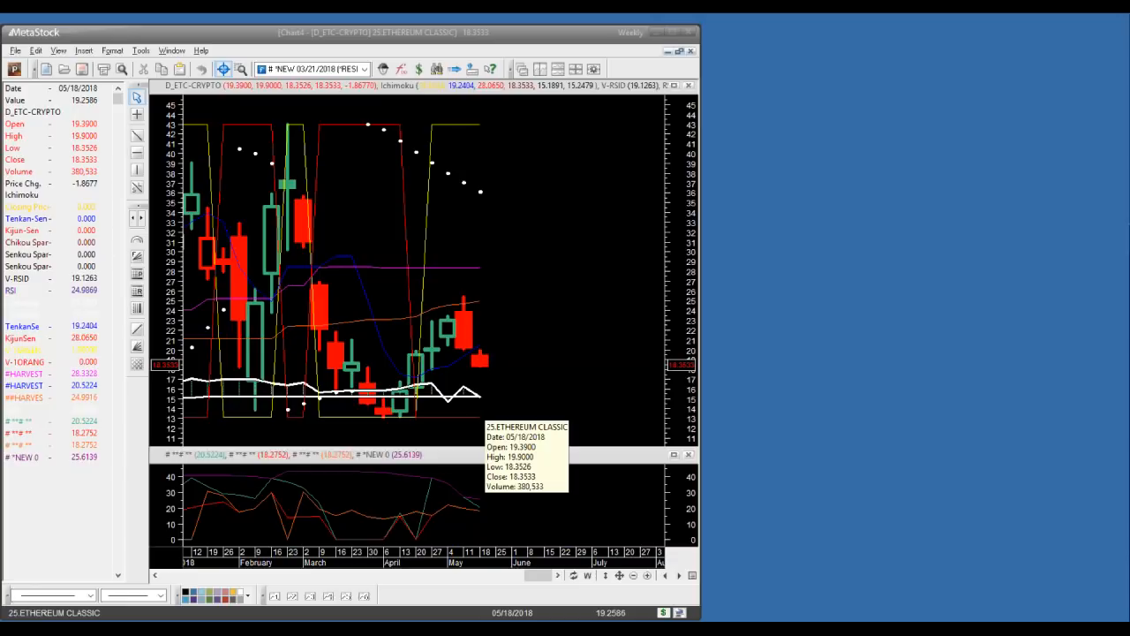
pyautogui.moveTo(529, 371)
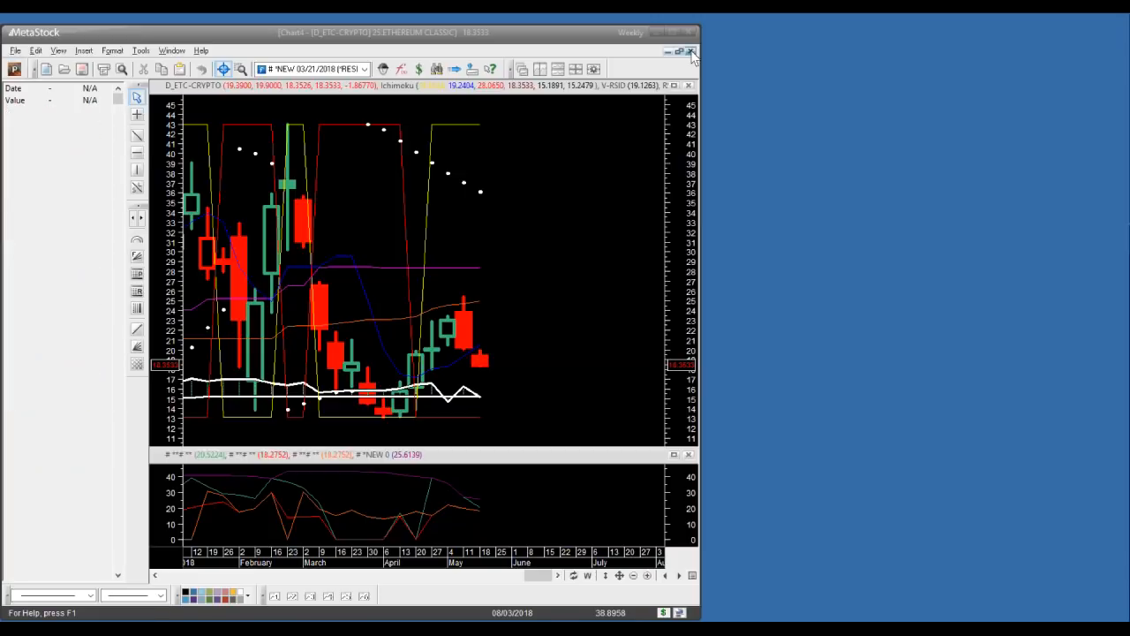
# Step: Close the Ethereum Classic chart without saving and zoom the Dash chart to February–May 2018
pyautogui.click(693, 51)
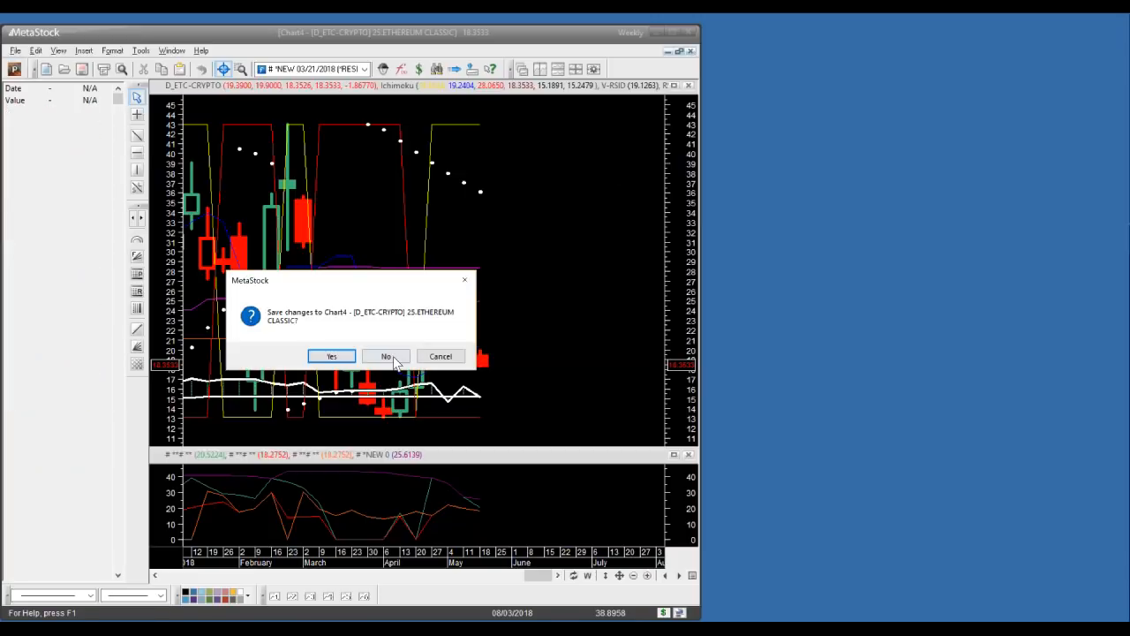
pyautogui.click(385, 357)
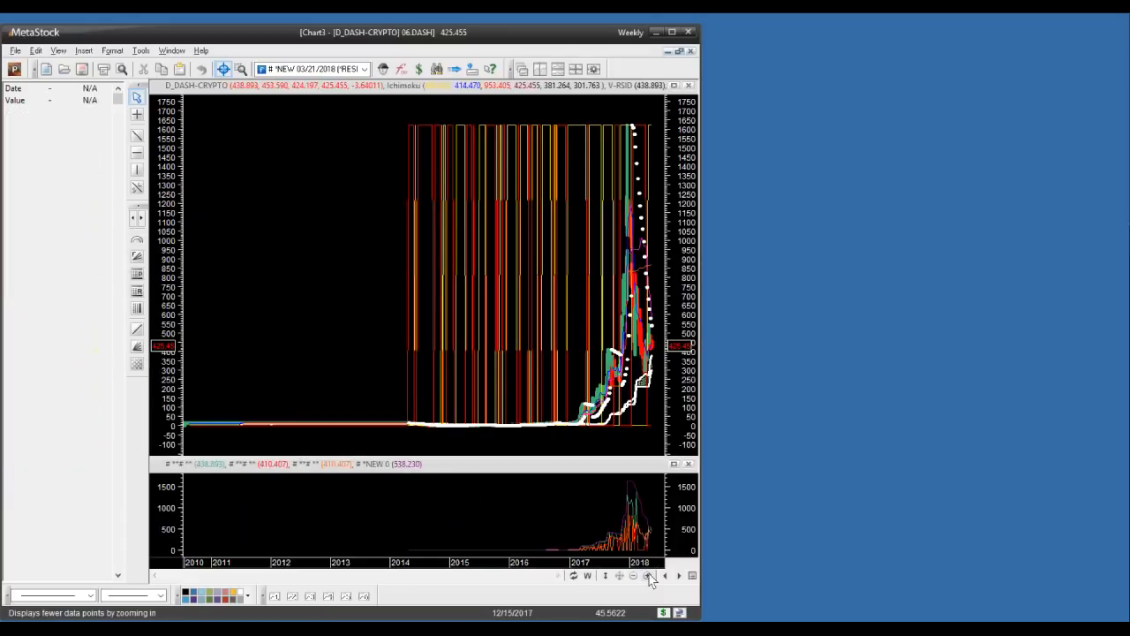
pyautogui.click(649, 576)
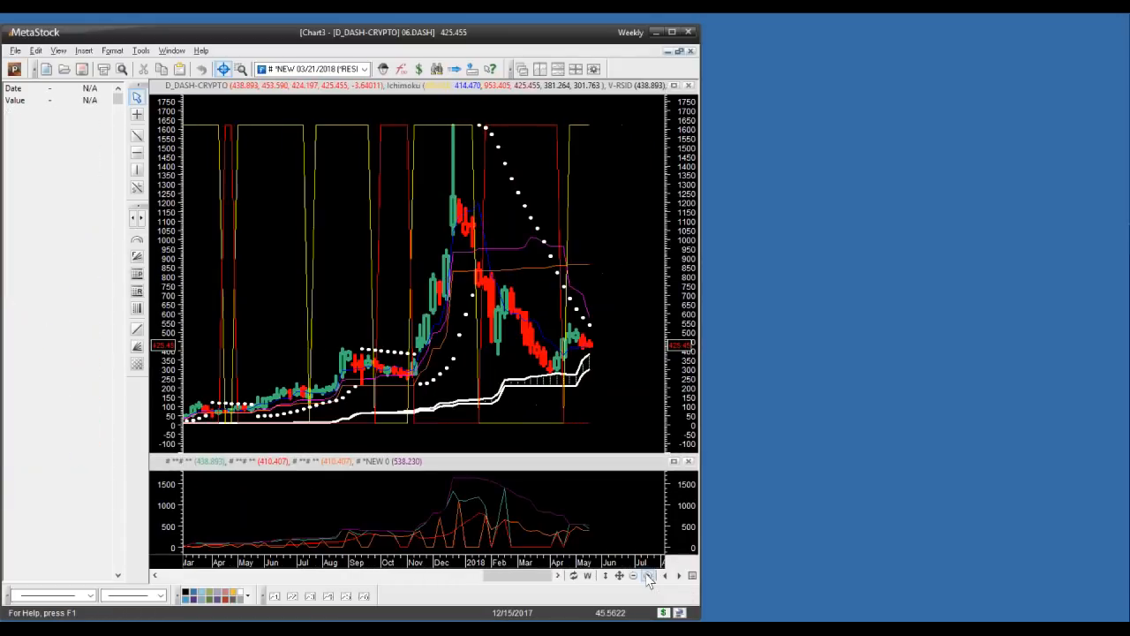
pyautogui.click(648, 576)
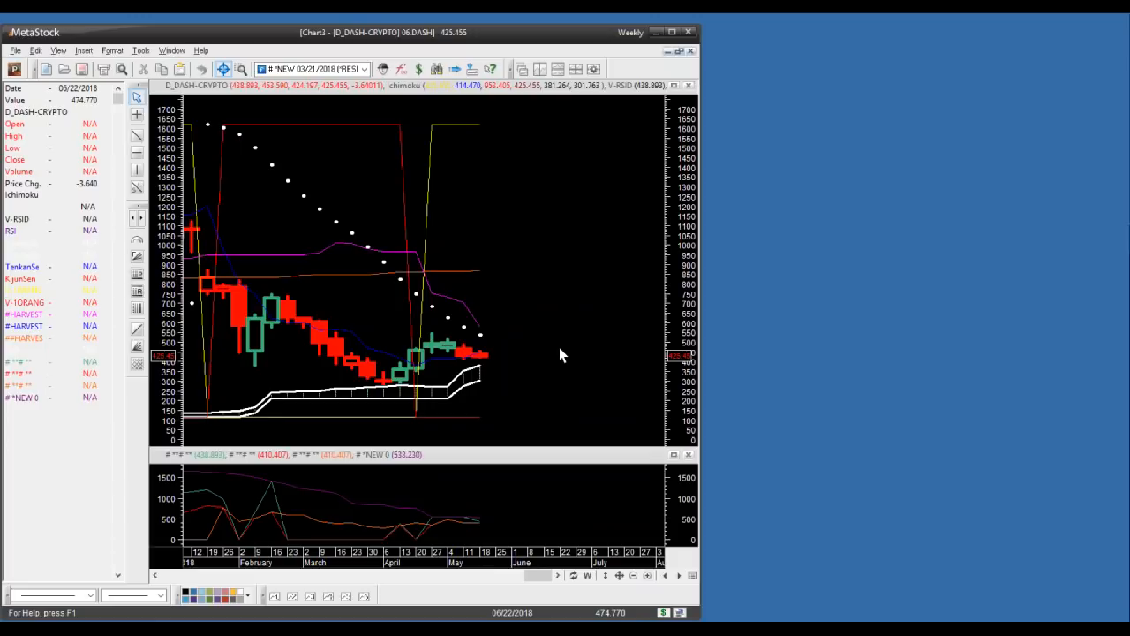
pyautogui.click(155, 576)
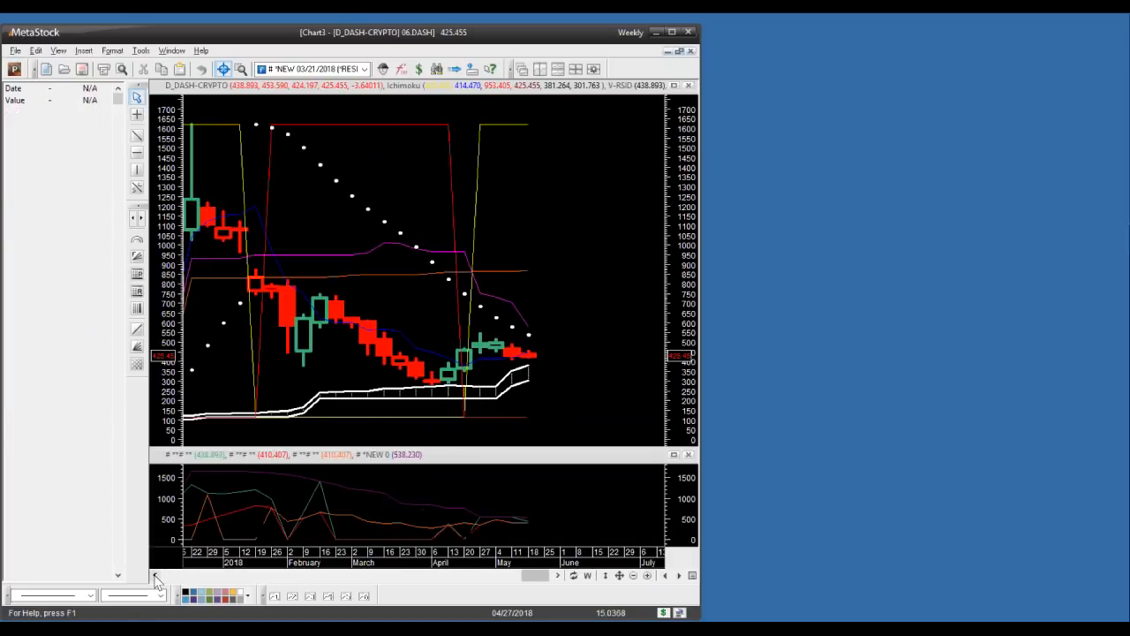
pyautogui.click(158, 576)
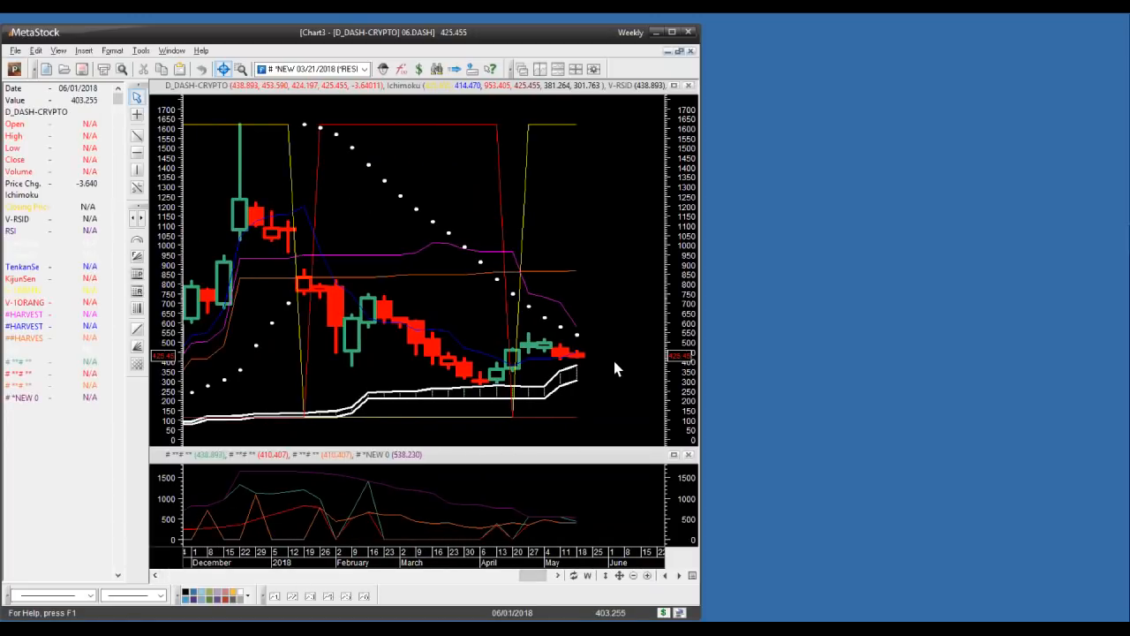
pyautogui.moveTo(591, 383)
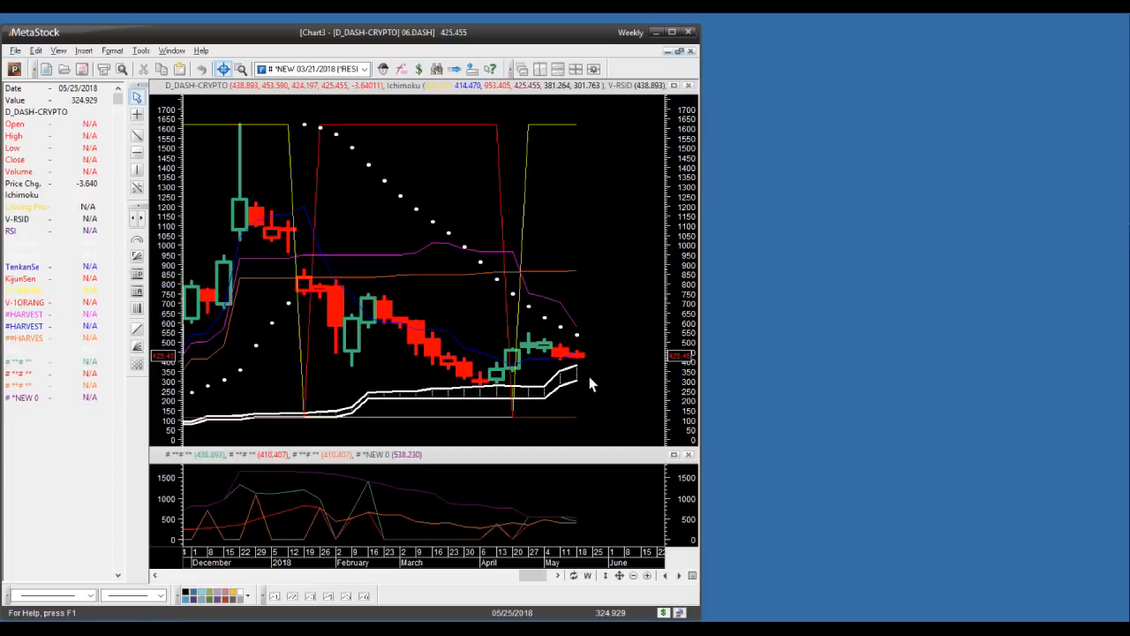
pyautogui.moveTo(582, 366)
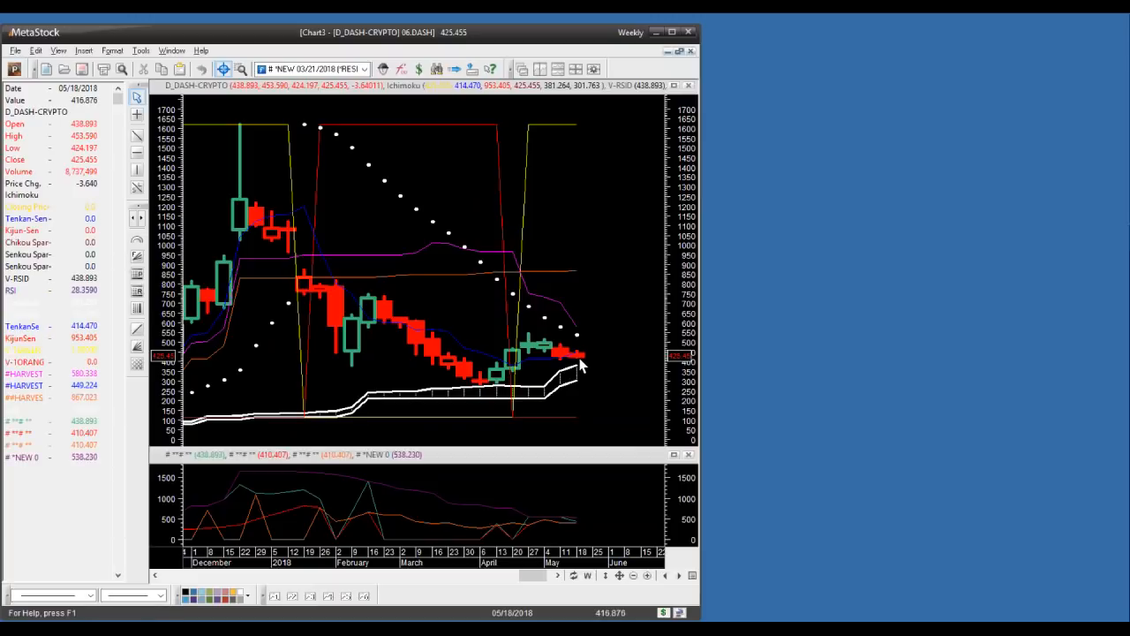
pyautogui.moveTo(583, 362)
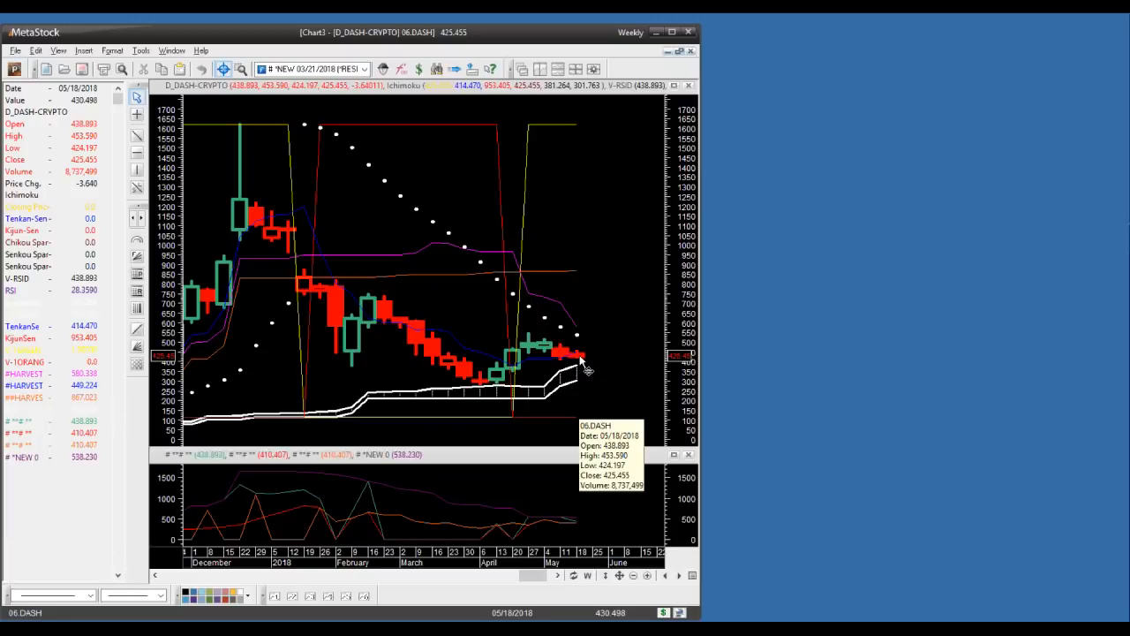
pyautogui.moveTo(309, 130)
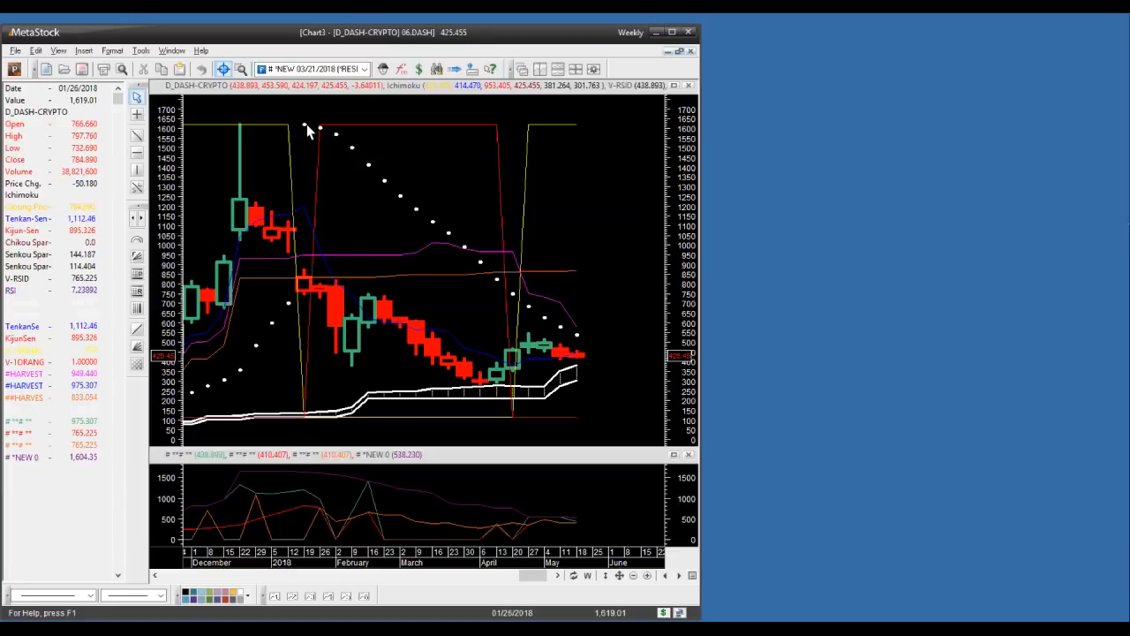
pyautogui.moveTo(590, 357)
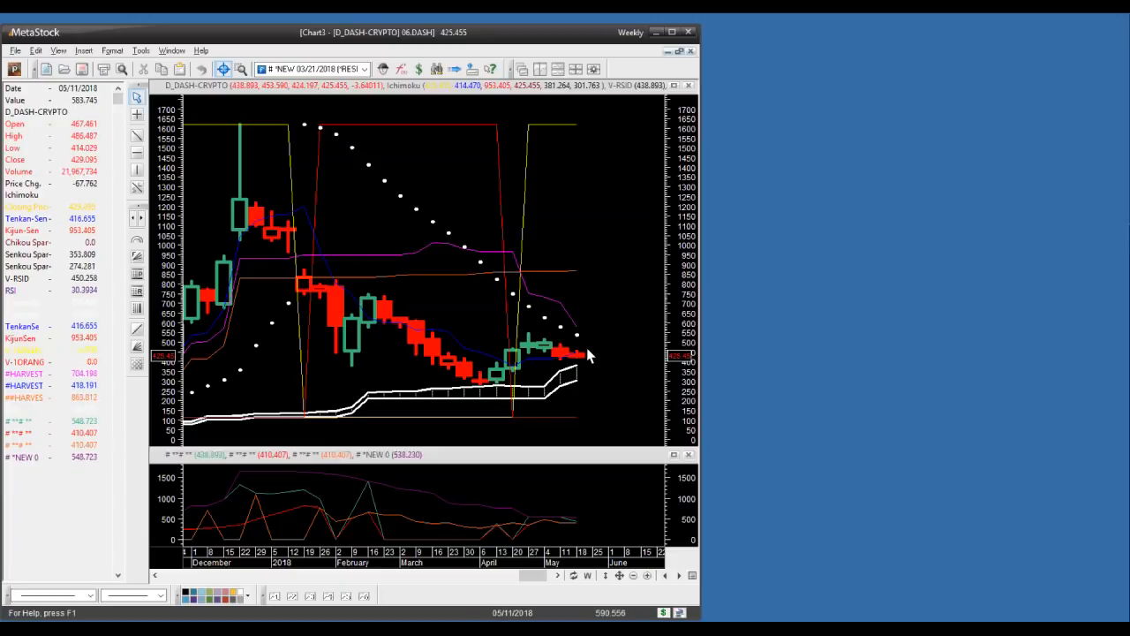
pyautogui.moveTo(380, 308)
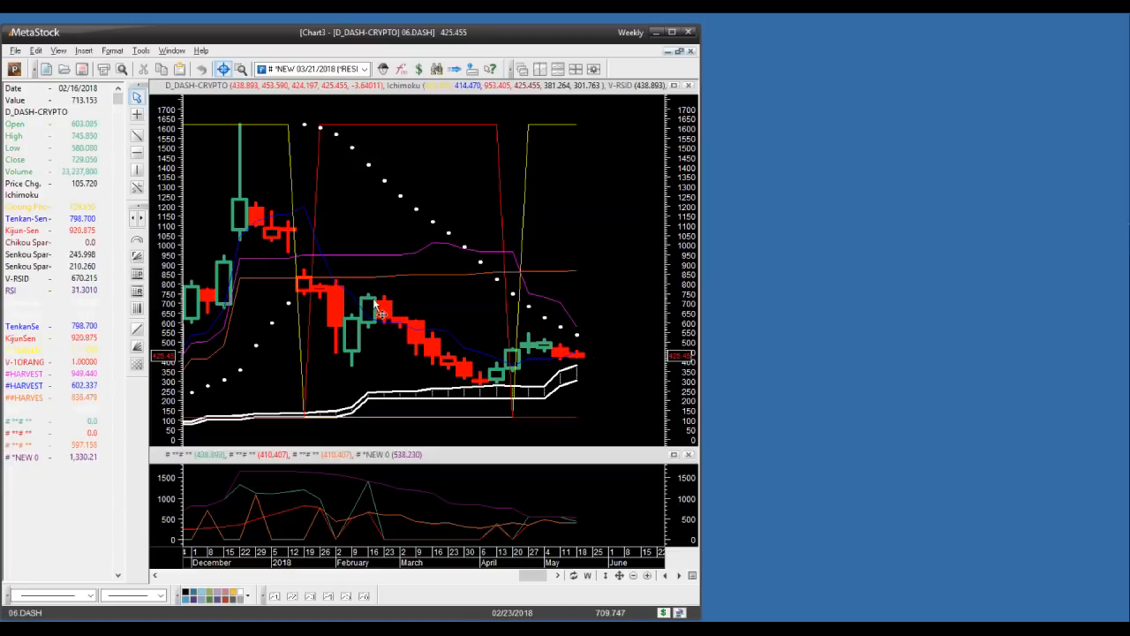
pyautogui.moveTo(459, 371)
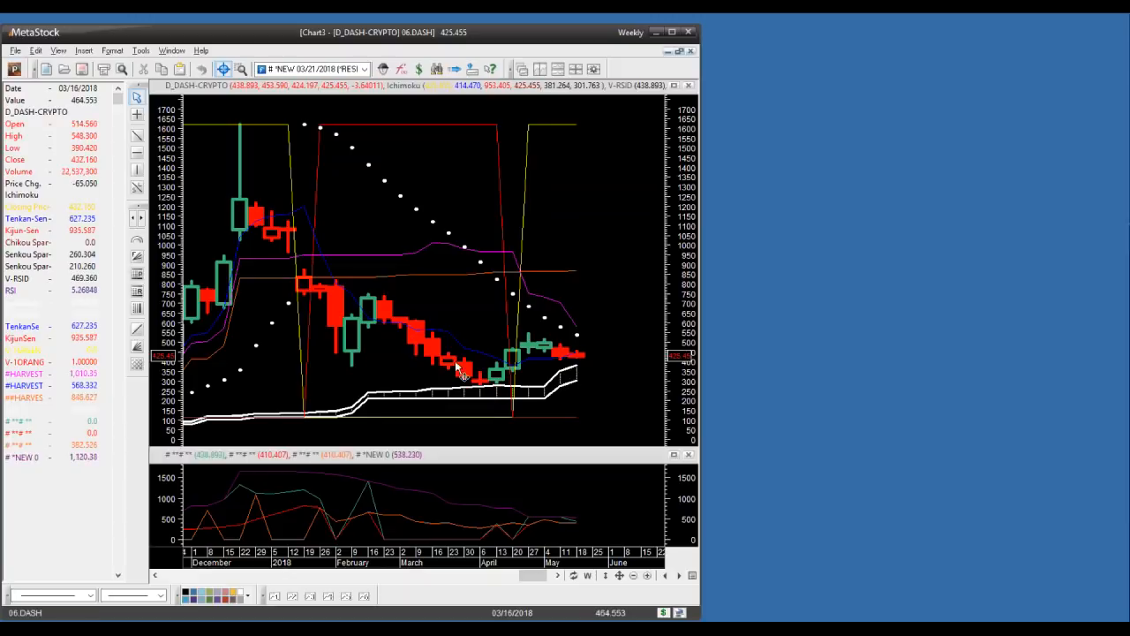
pyautogui.moveTo(498, 371)
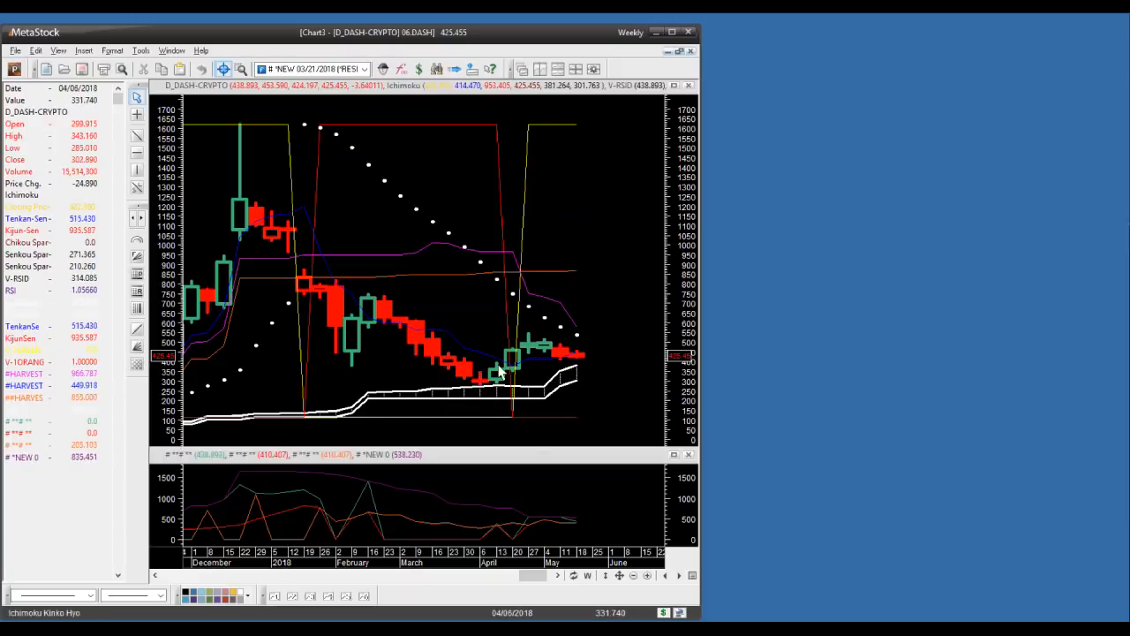
pyautogui.moveTo(539, 349)
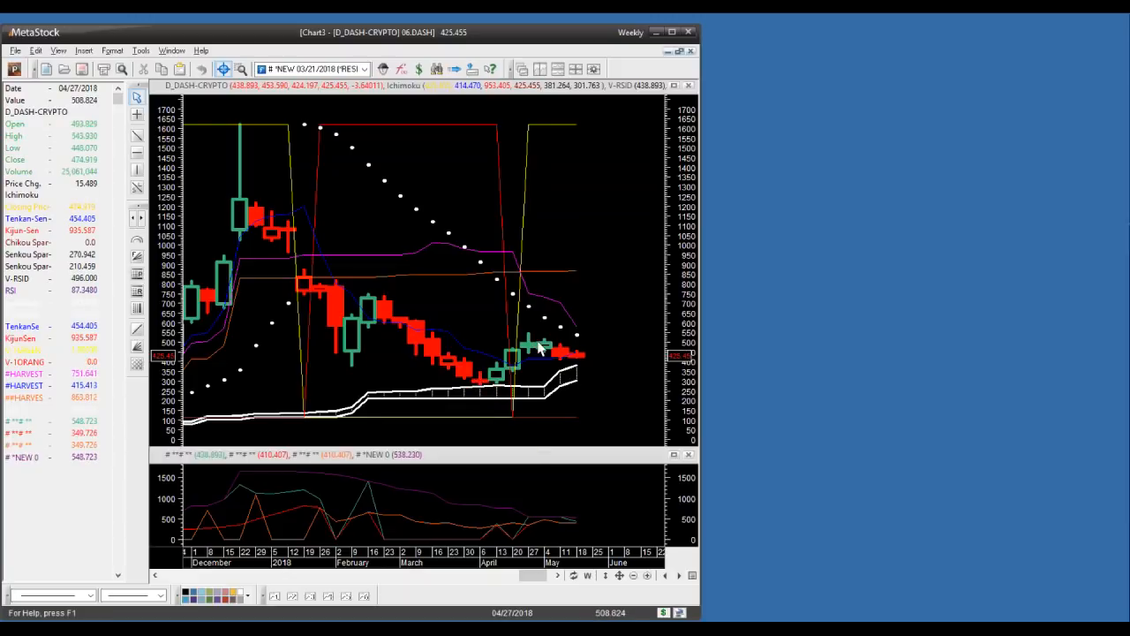
pyautogui.moveTo(583, 366)
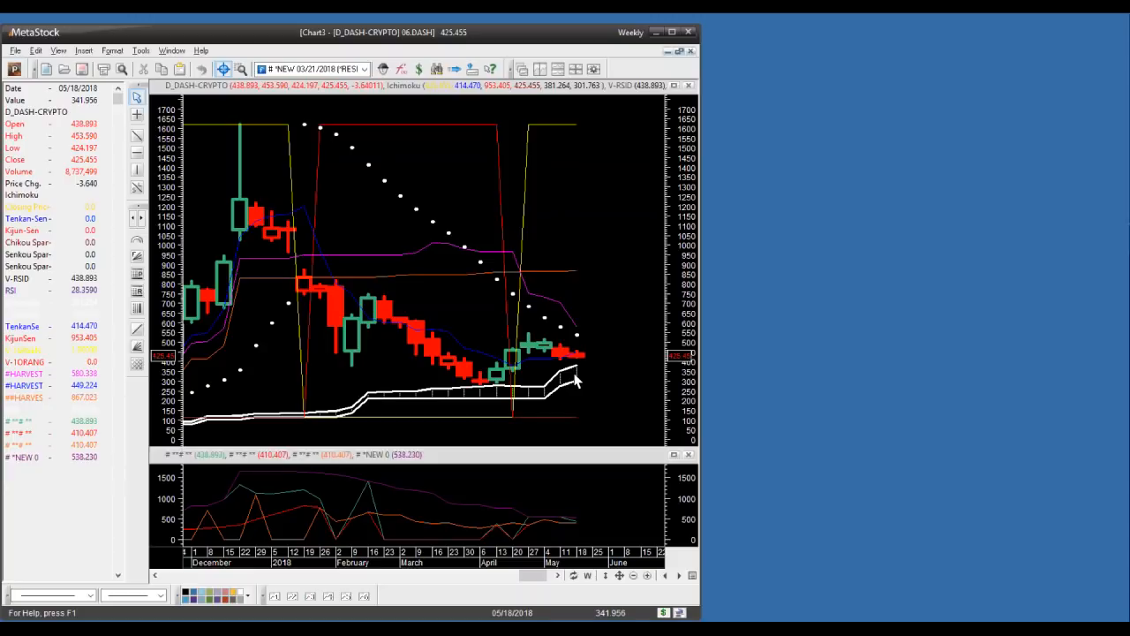
pyautogui.moveTo(561, 315)
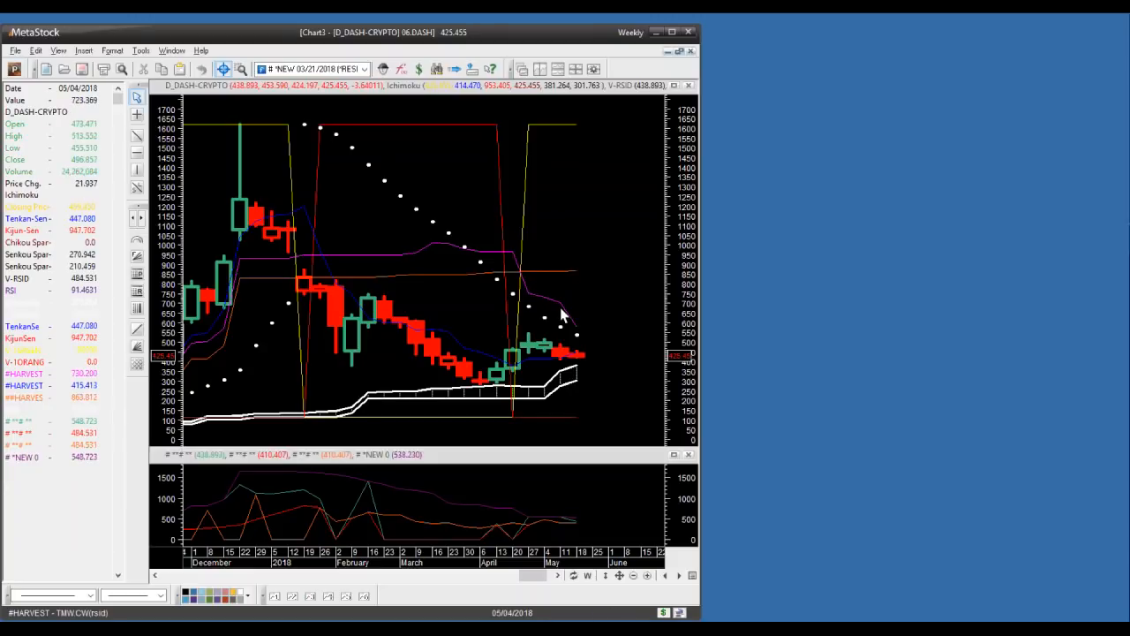
pyautogui.moveTo(565, 337)
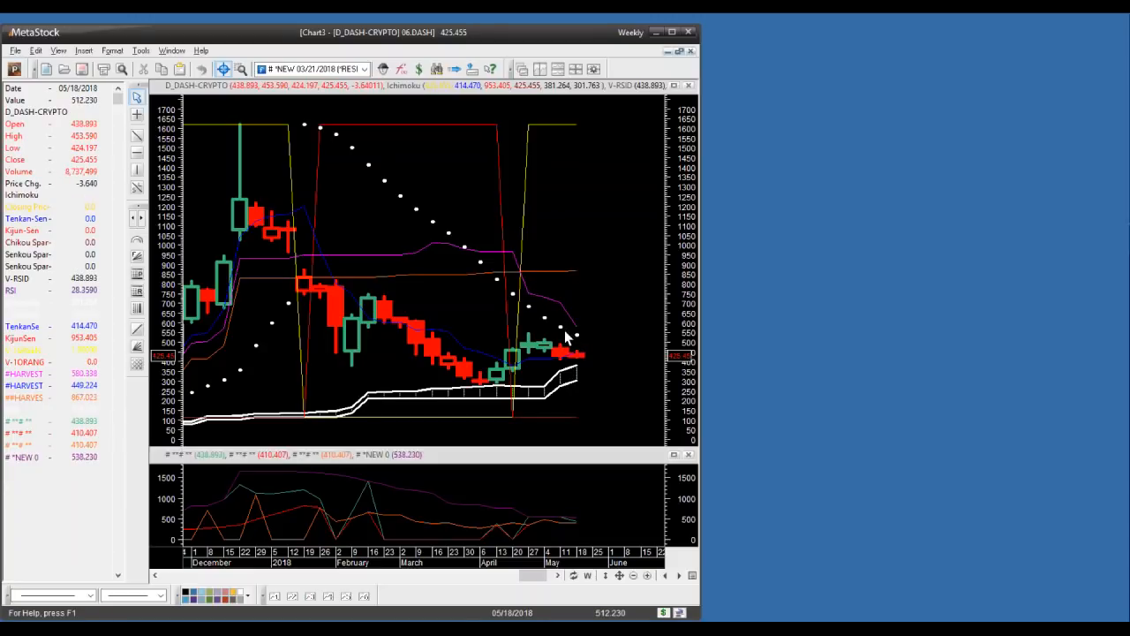
pyautogui.moveTo(556, 290)
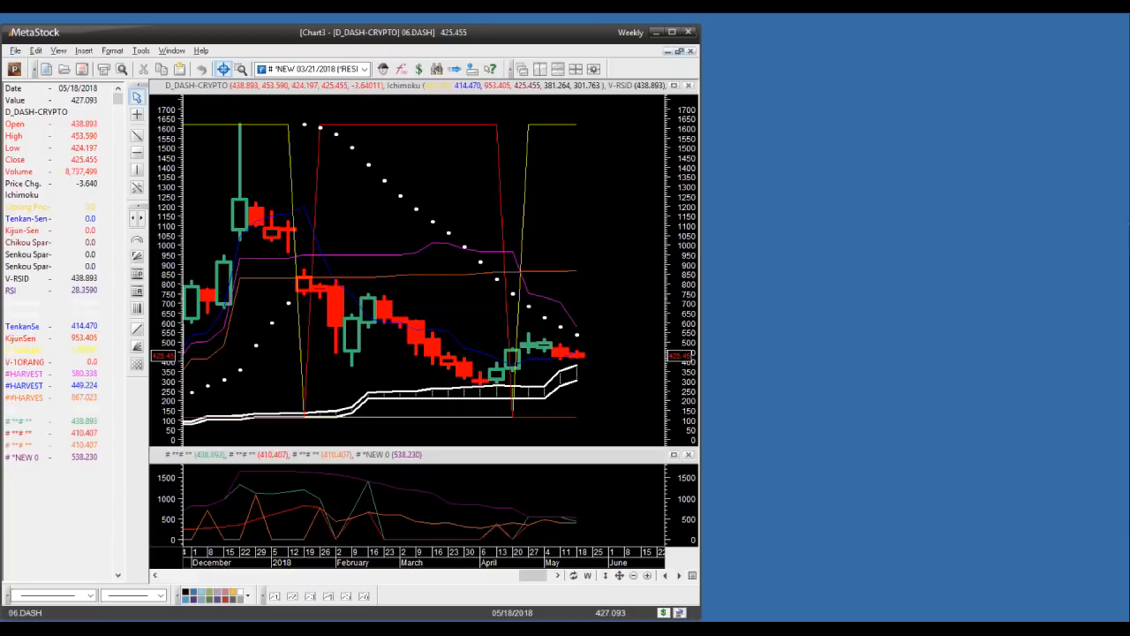
pyautogui.moveTo(586, 366)
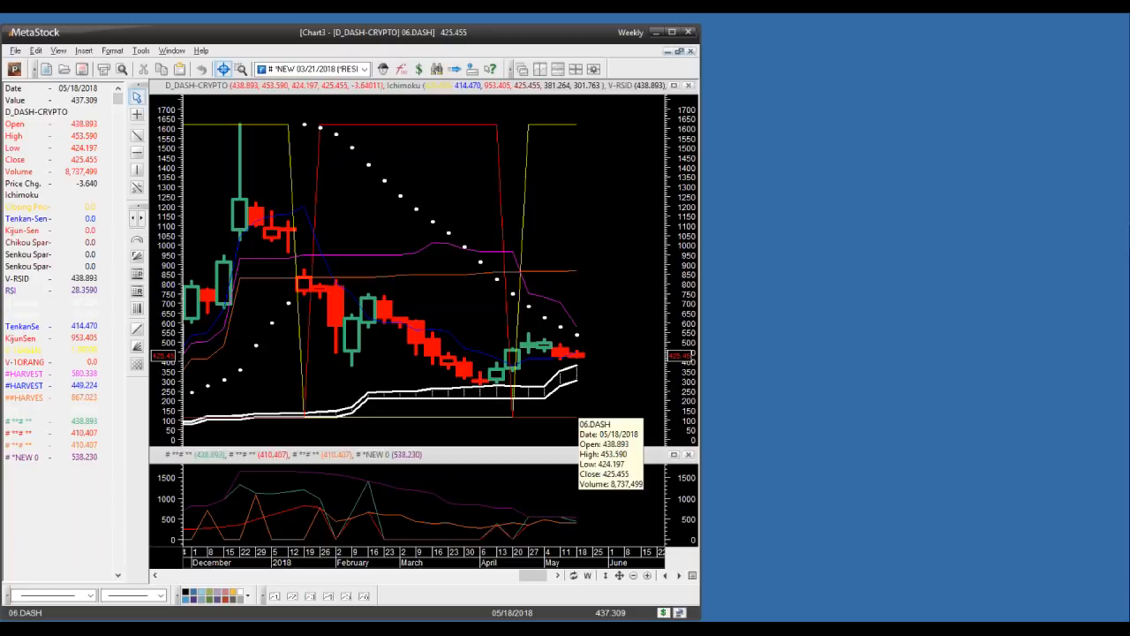
pyautogui.moveTo(587, 350)
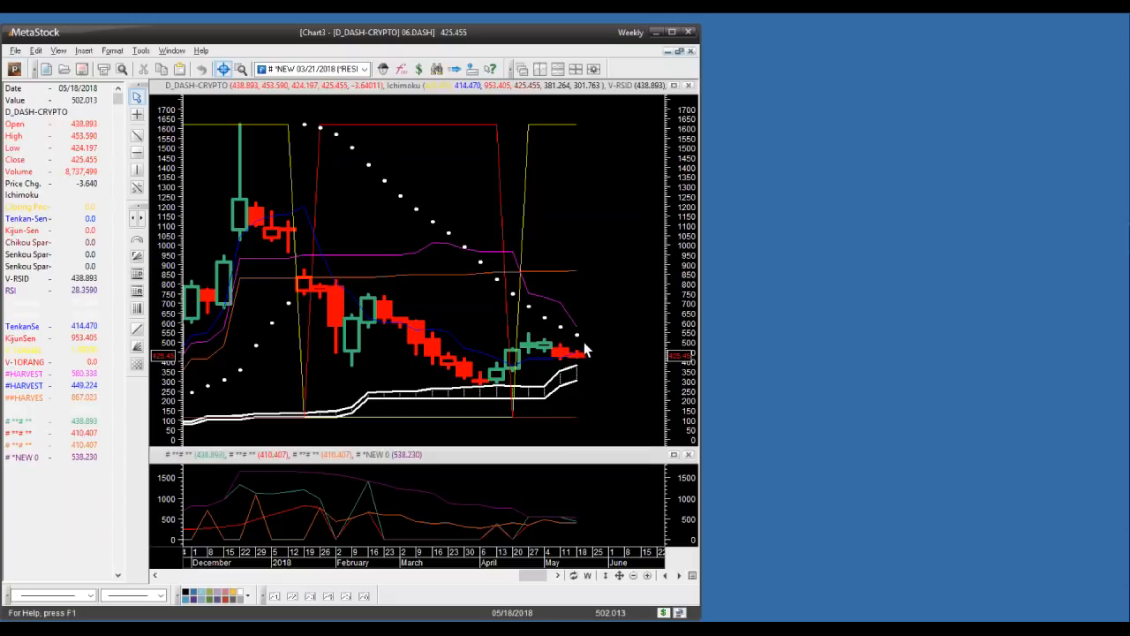
pyautogui.moveTo(590, 364)
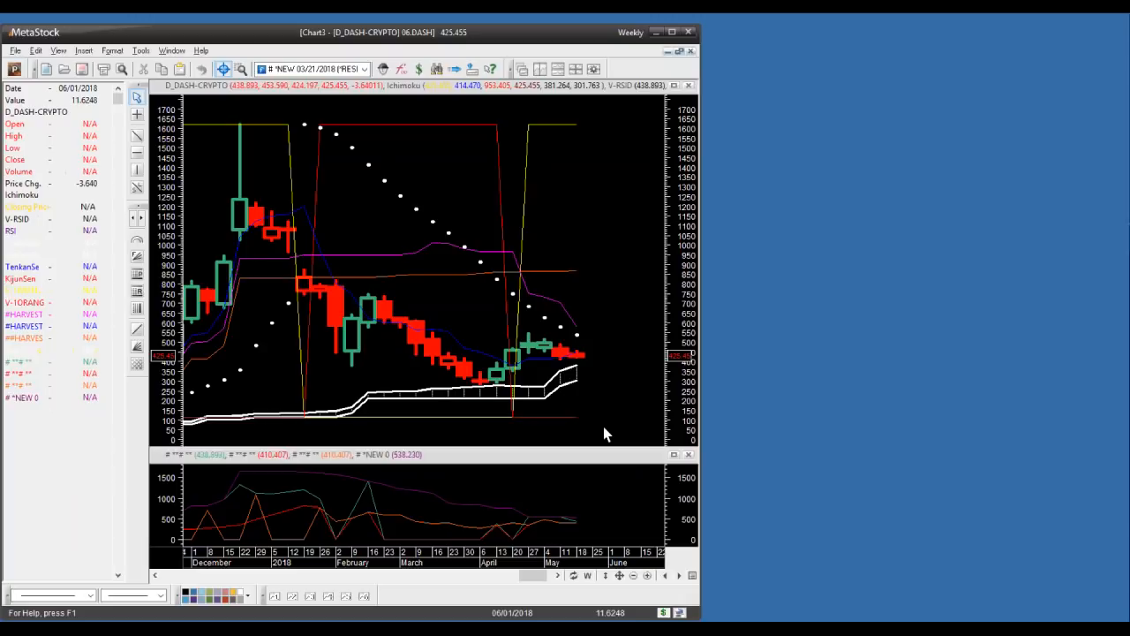
pyautogui.moveTo(522, 281)
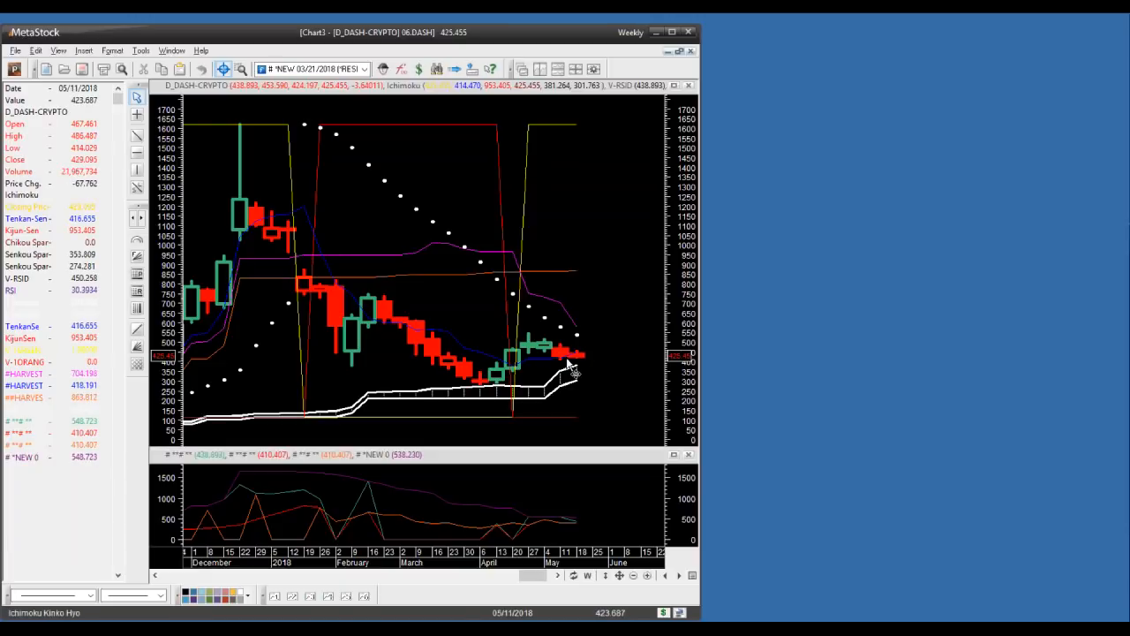
pyautogui.moveTo(544, 173)
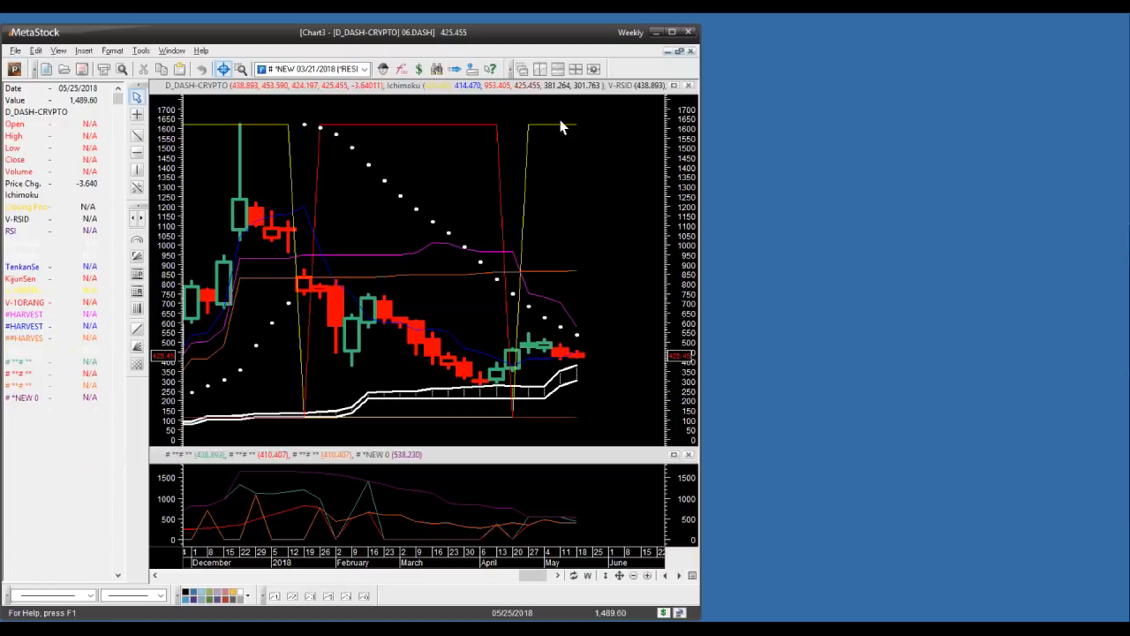
pyautogui.moveTo(556, 138)
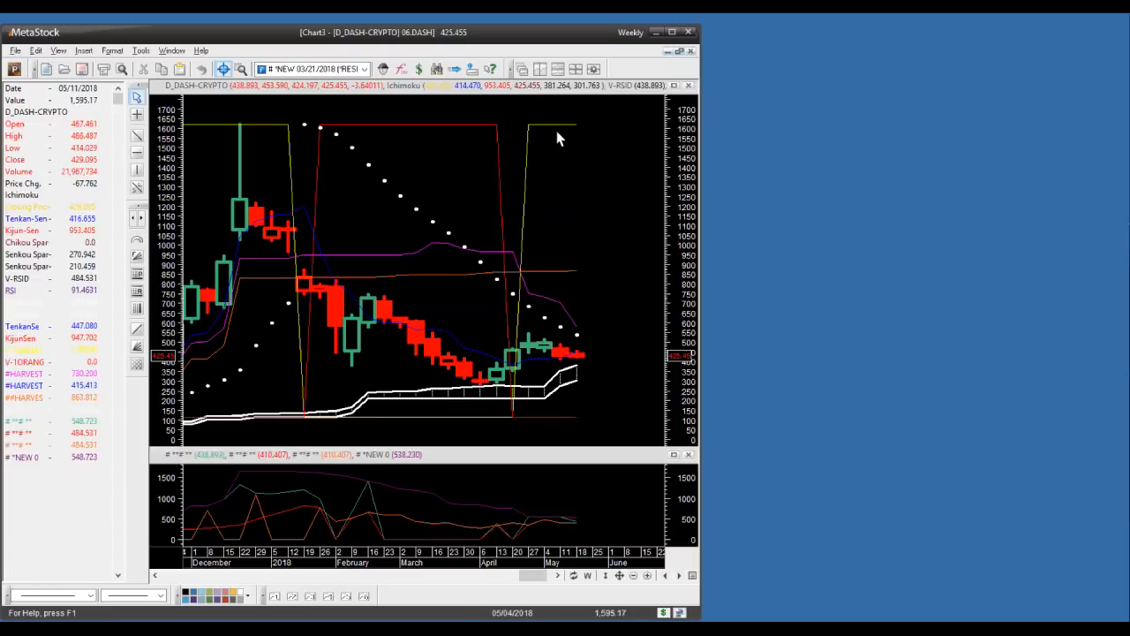
pyautogui.moveTo(607, 265)
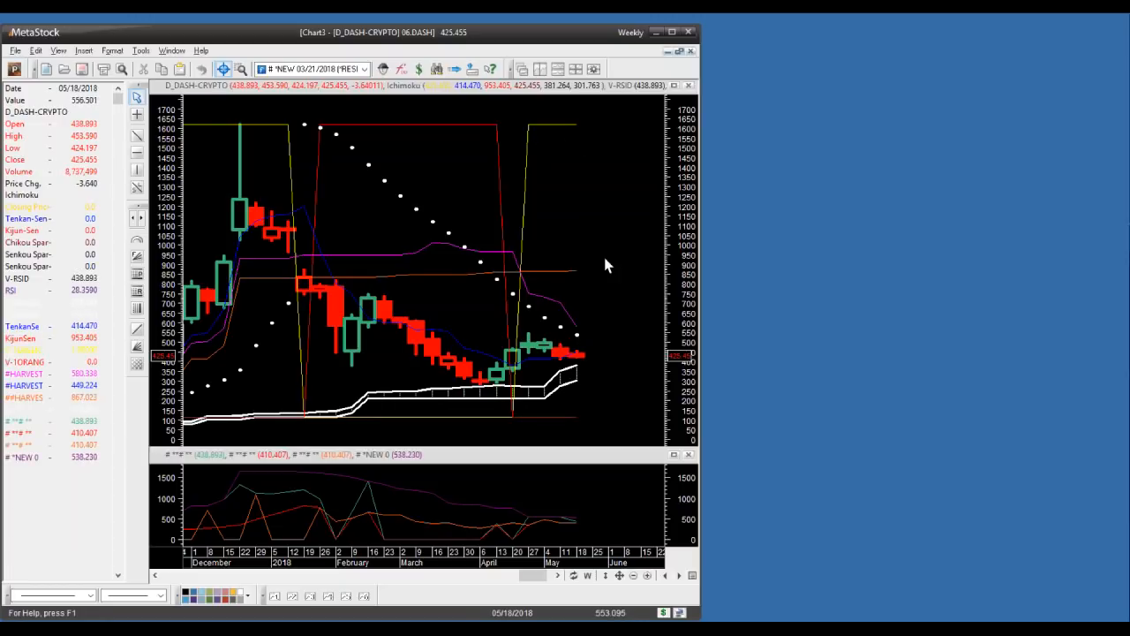
pyautogui.moveTo(413, 162)
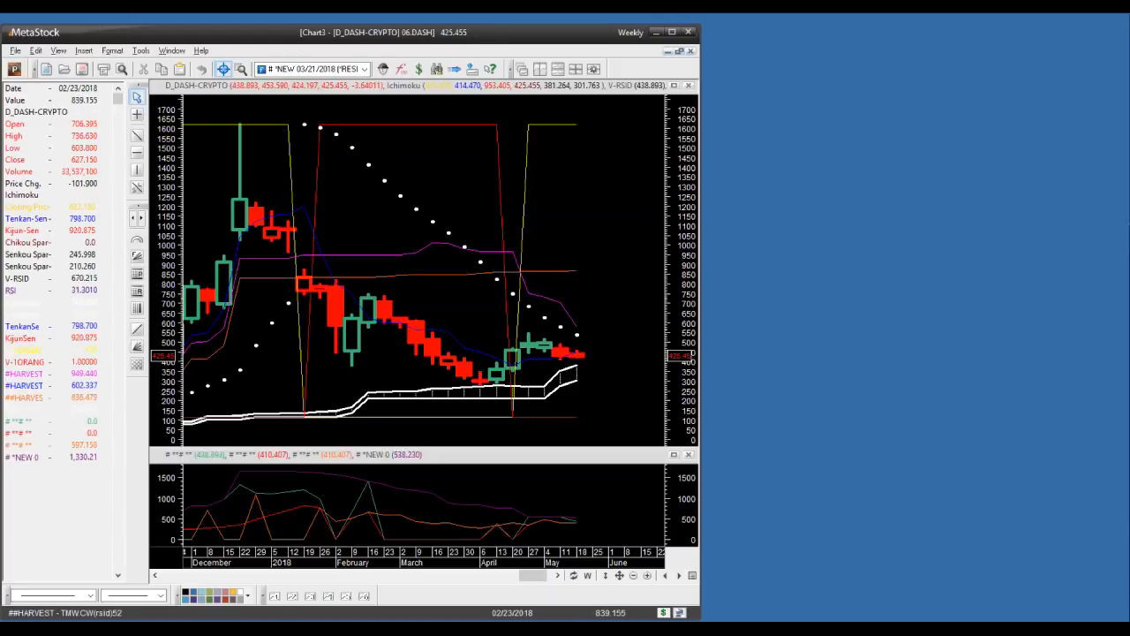
pyautogui.moveTo(498, 391)
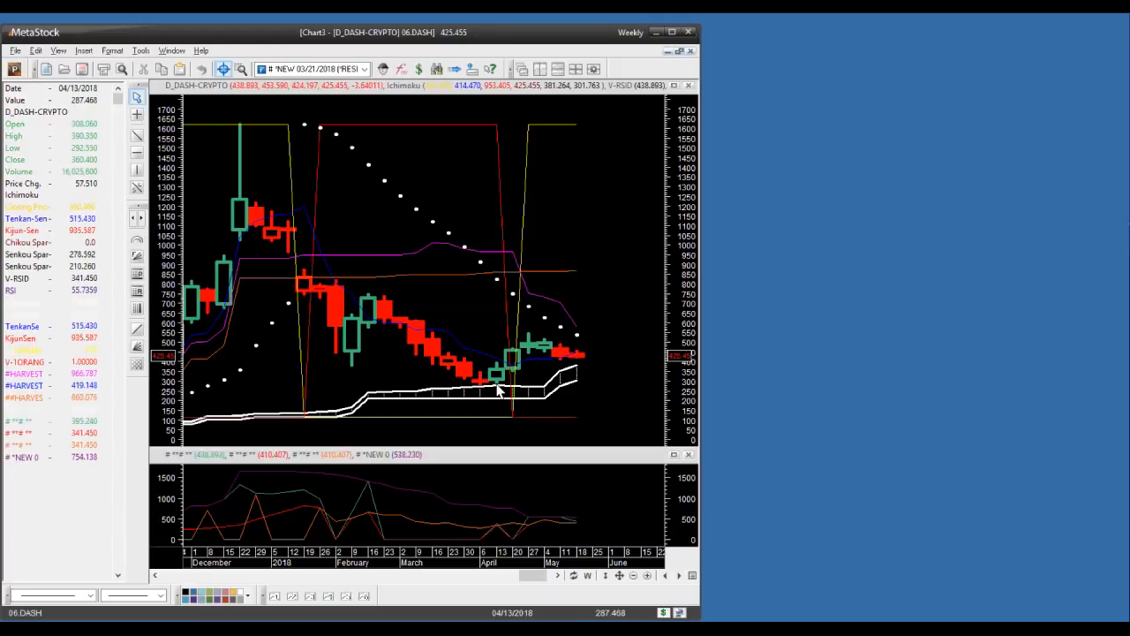
pyautogui.moveTo(583, 375)
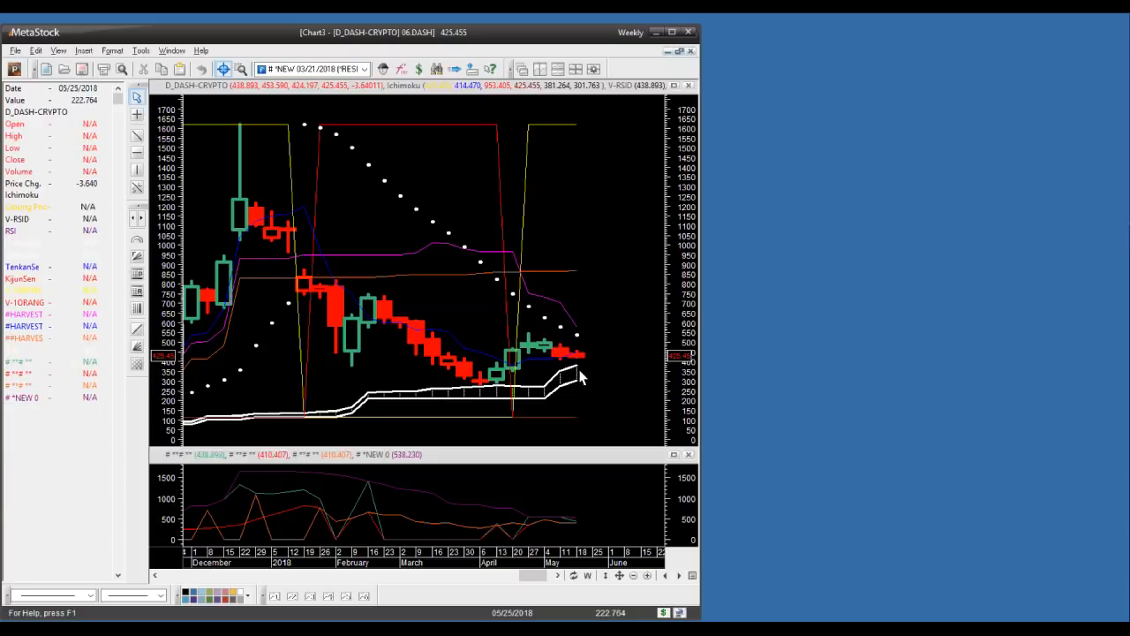
pyautogui.moveTo(587, 335)
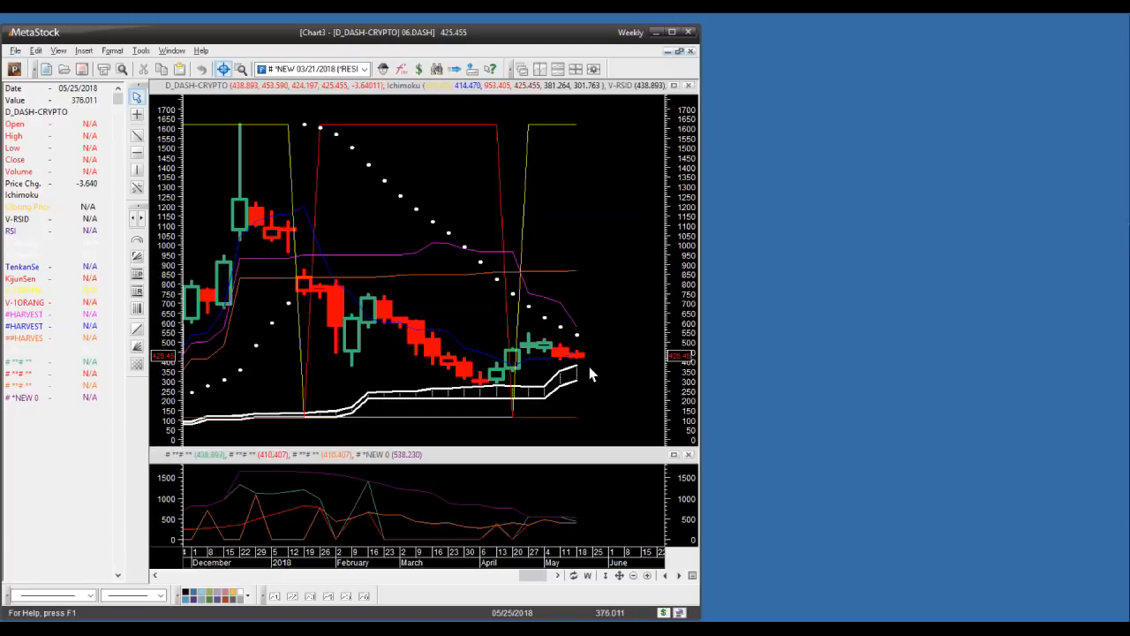
pyautogui.moveTo(586, 371)
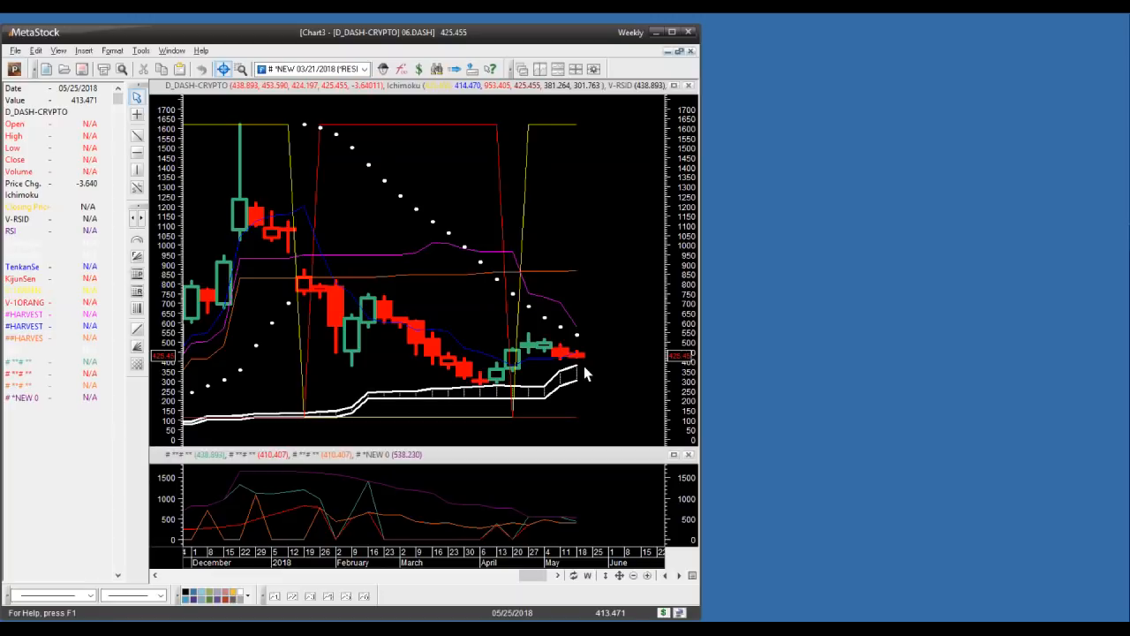
pyautogui.moveTo(583, 356)
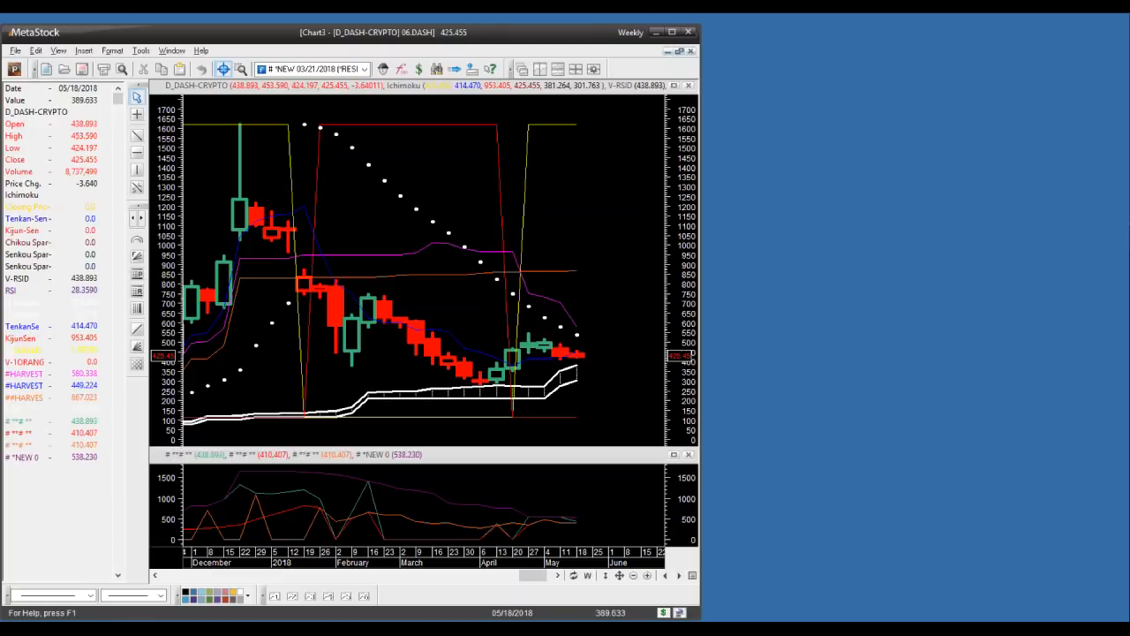
pyautogui.moveTo(607, 495)
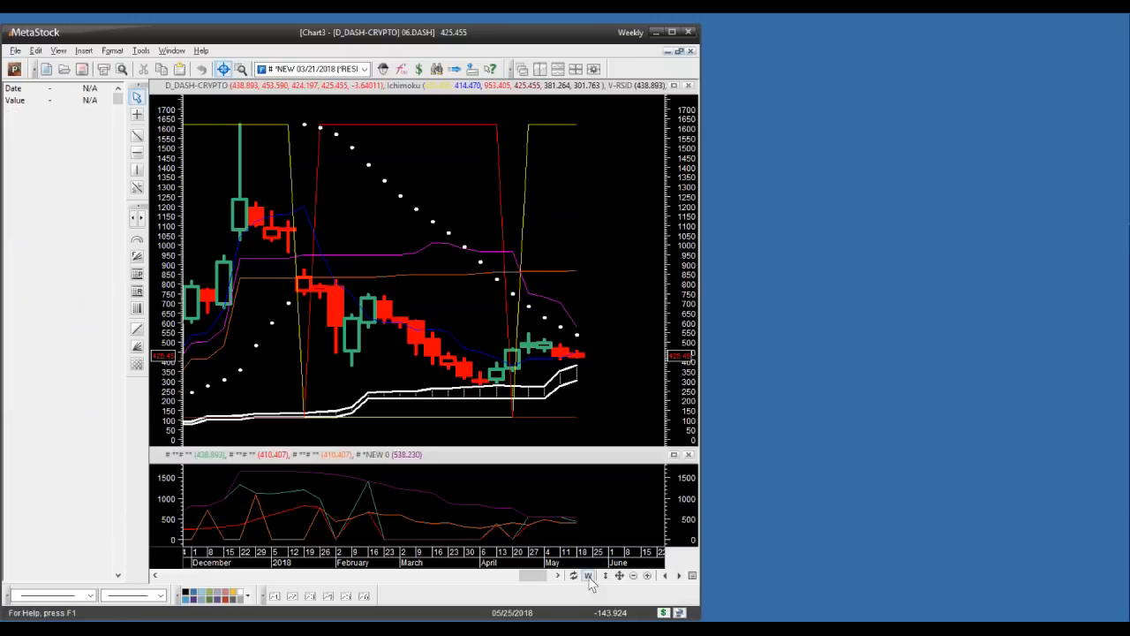
# Step: Switch the Dash chart to weekly periodicity, then close it without saving changes
pyautogui.click(586, 575)
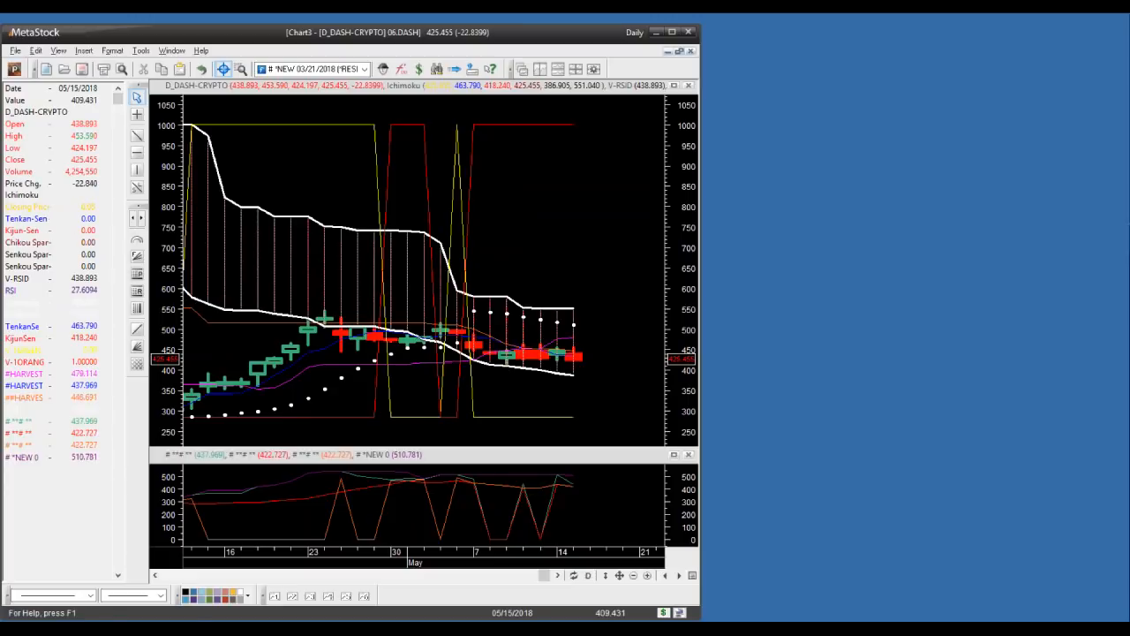
pyautogui.moveTo(582, 371)
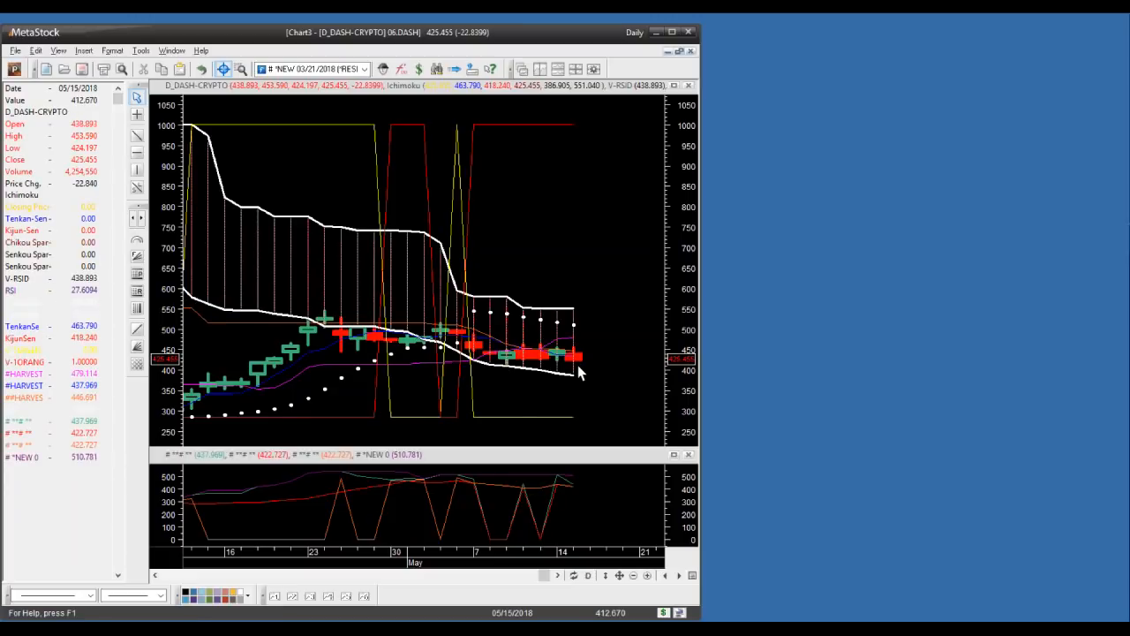
pyautogui.moveTo(594, 423)
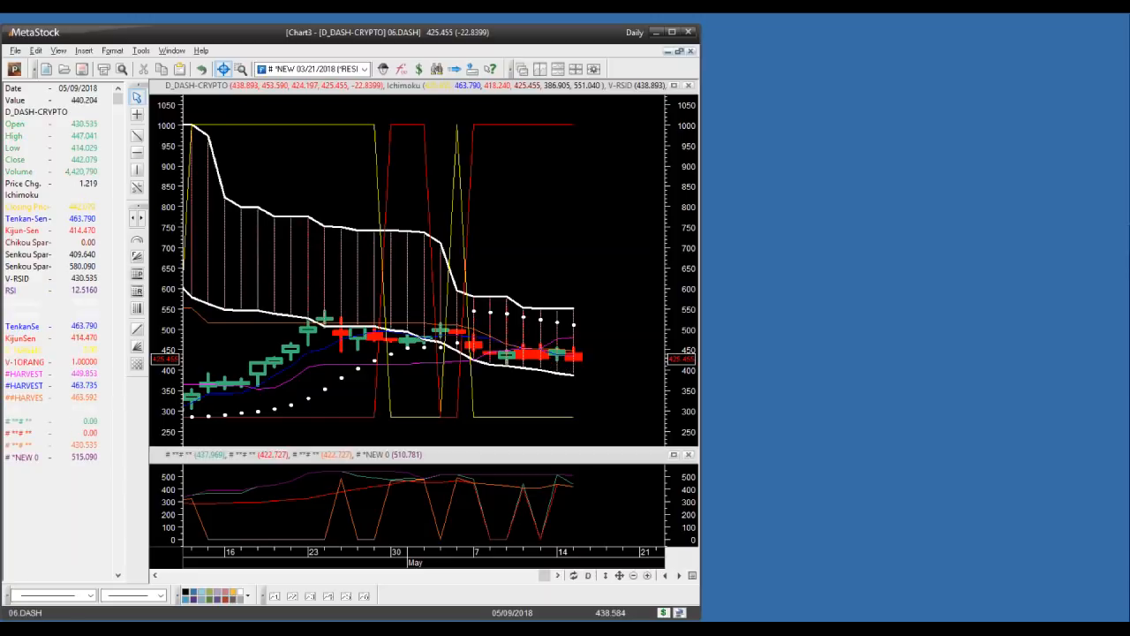
pyautogui.moveTo(568, 402)
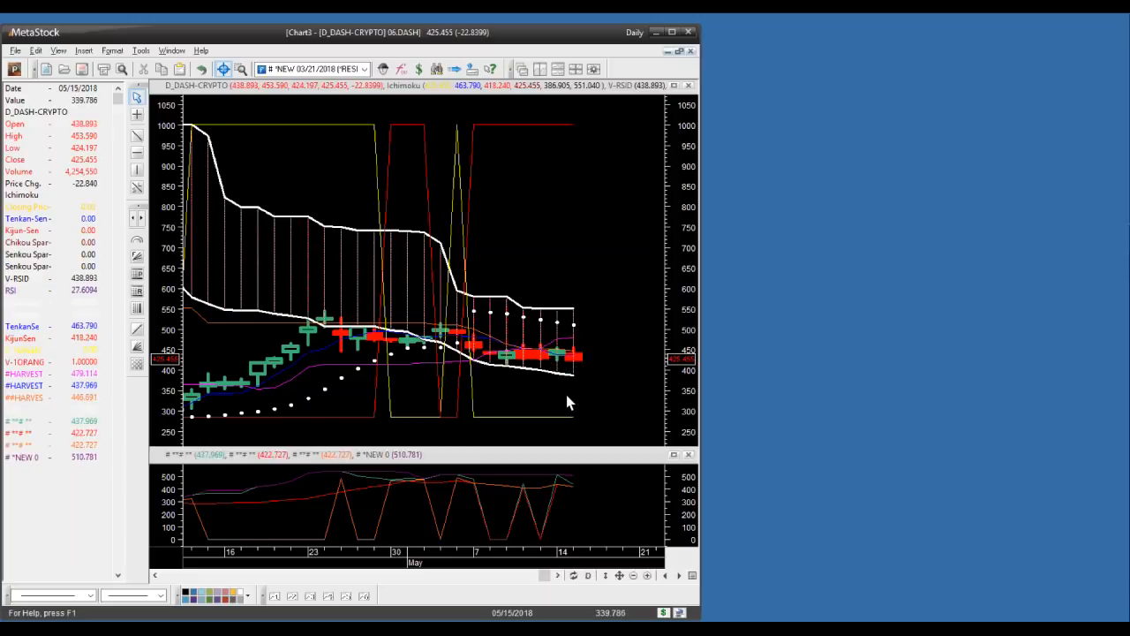
pyautogui.moveTo(491, 138)
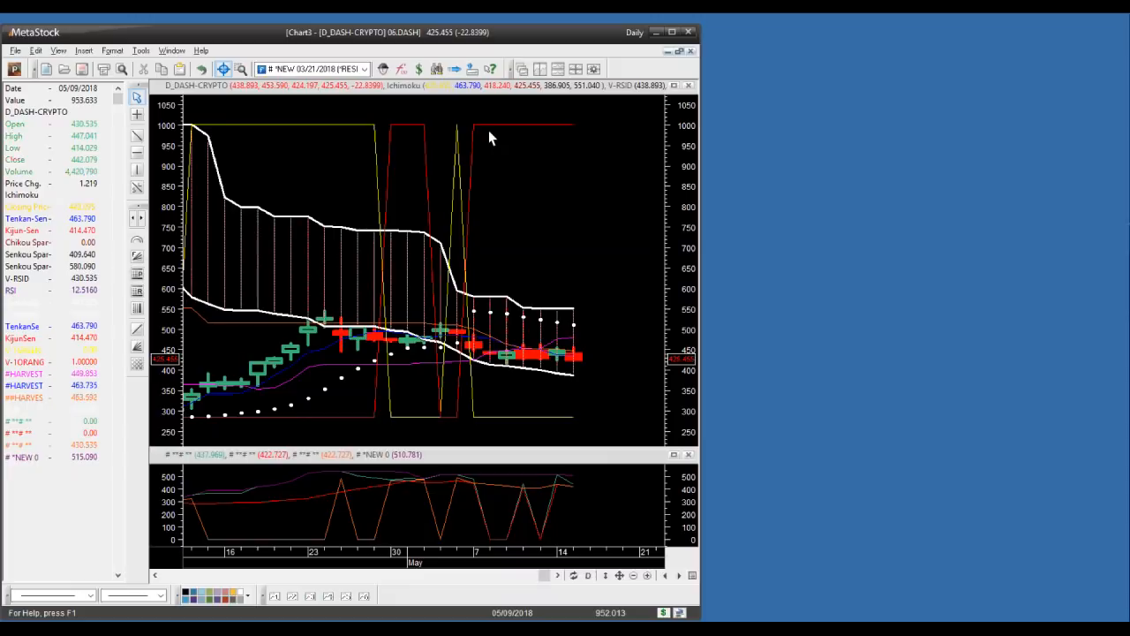
pyautogui.moveTo(604, 272)
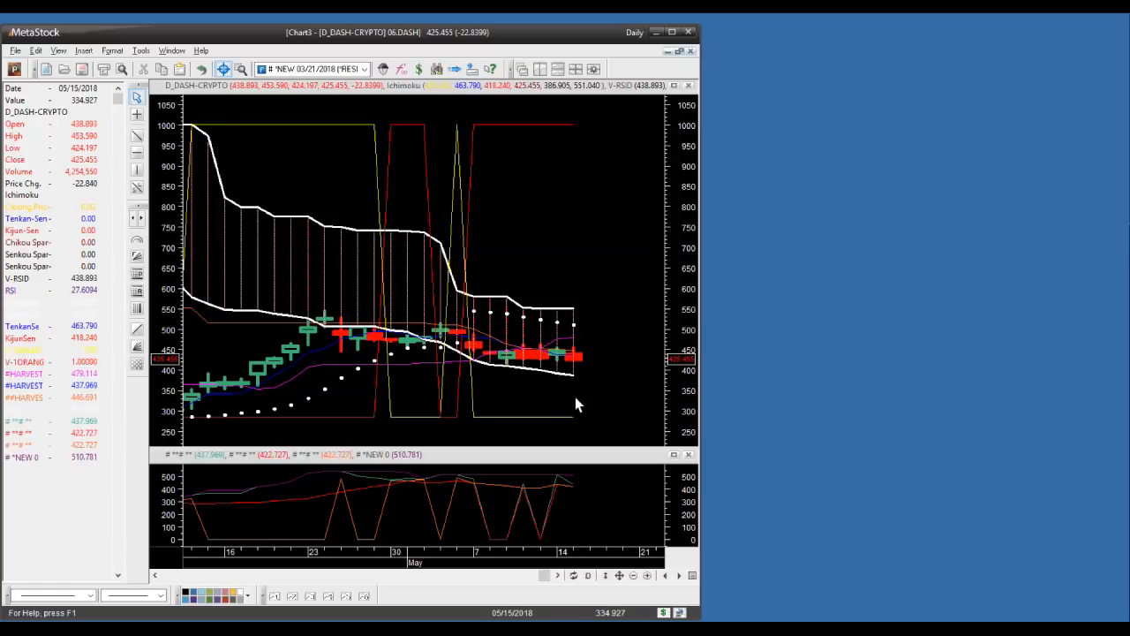
pyautogui.moveTo(591, 380)
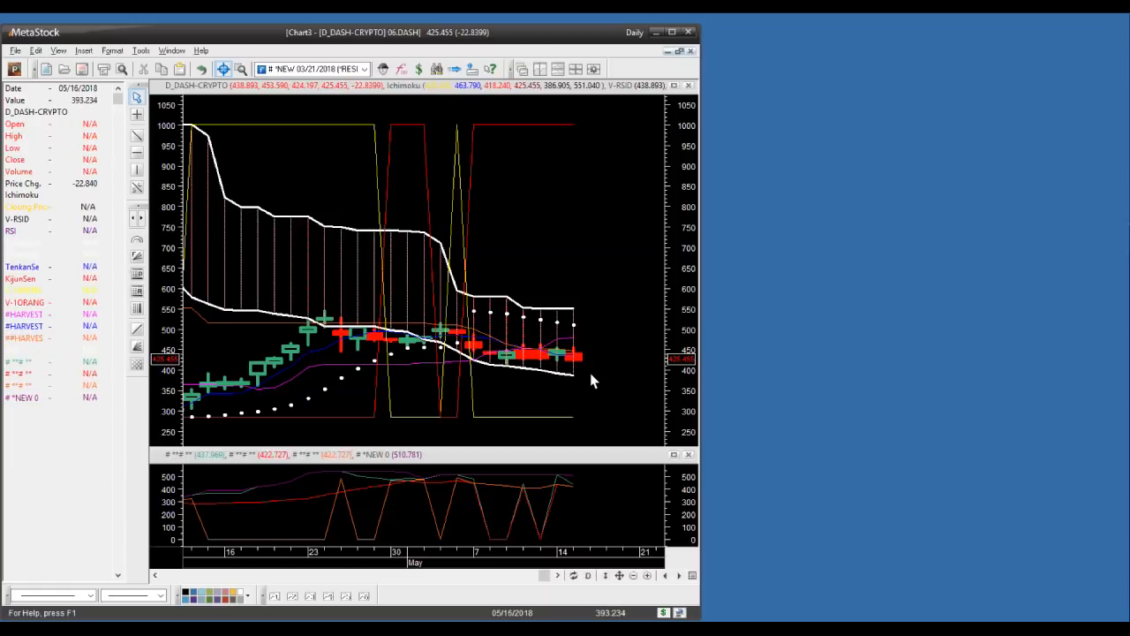
pyautogui.moveTo(579, 378)
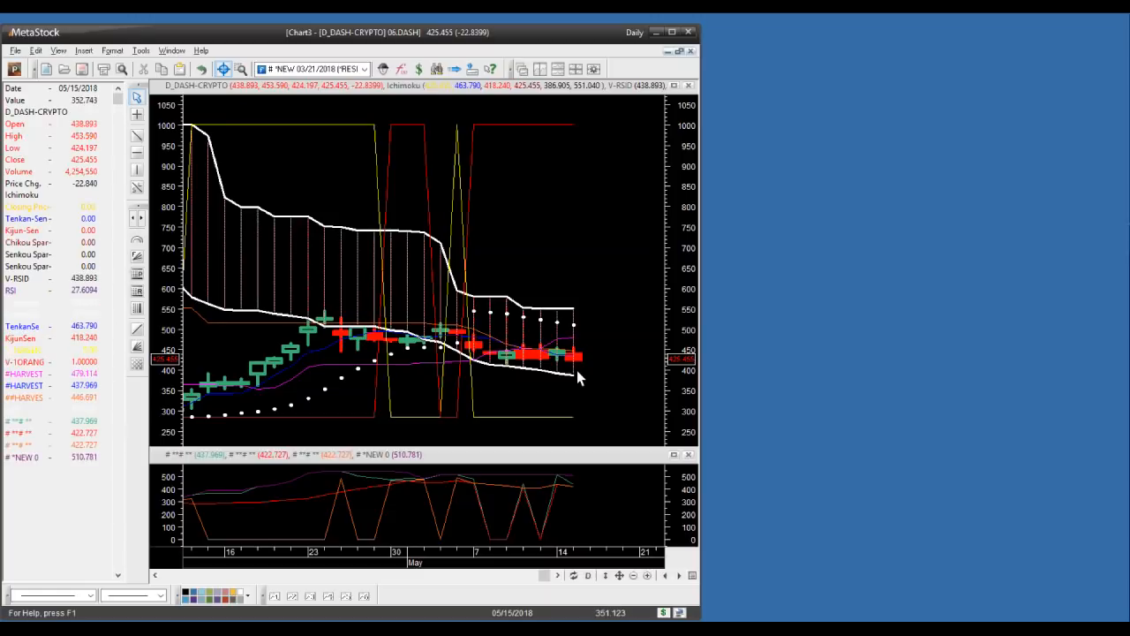
pyautogui.moveTo(586, 369)
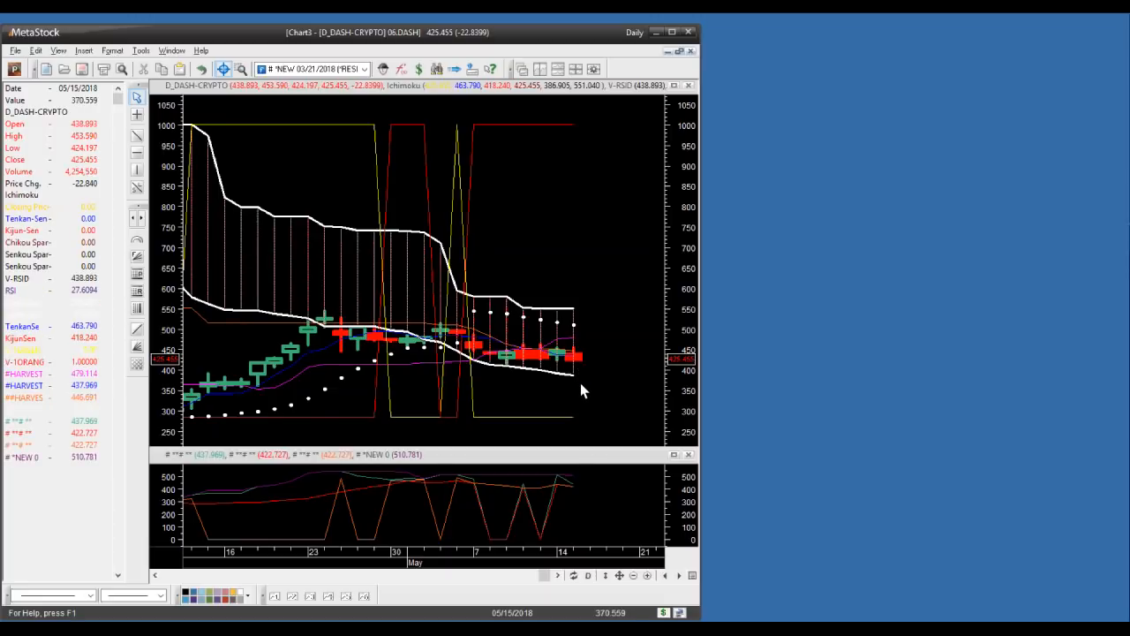
pyautogui.moveTo(582, 399)
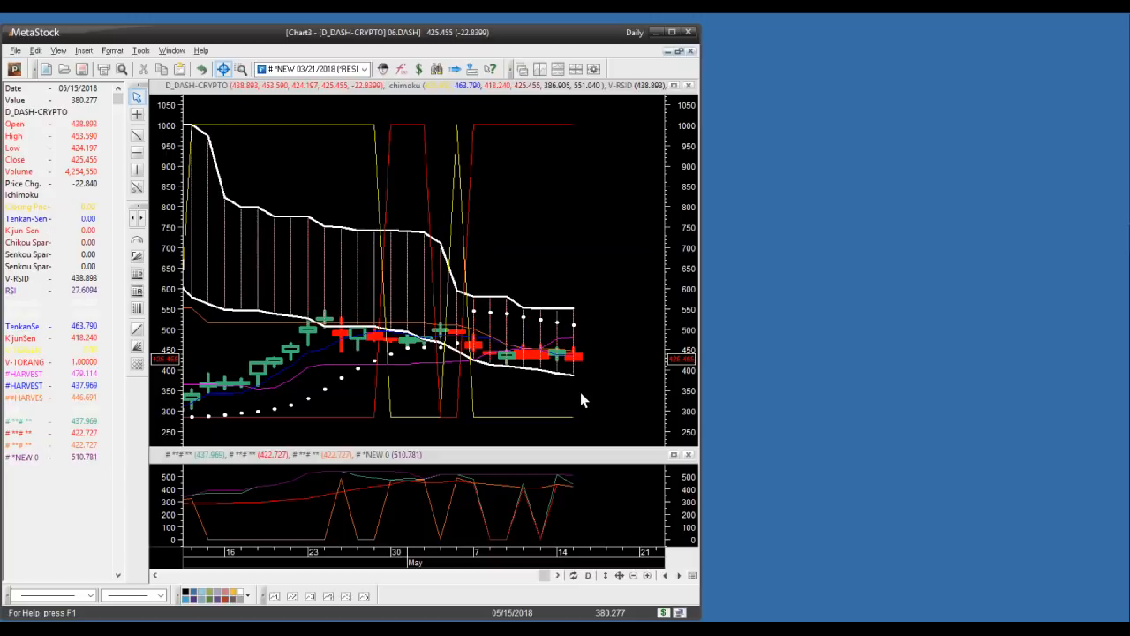
pyautogui.moveTo(581, 394)
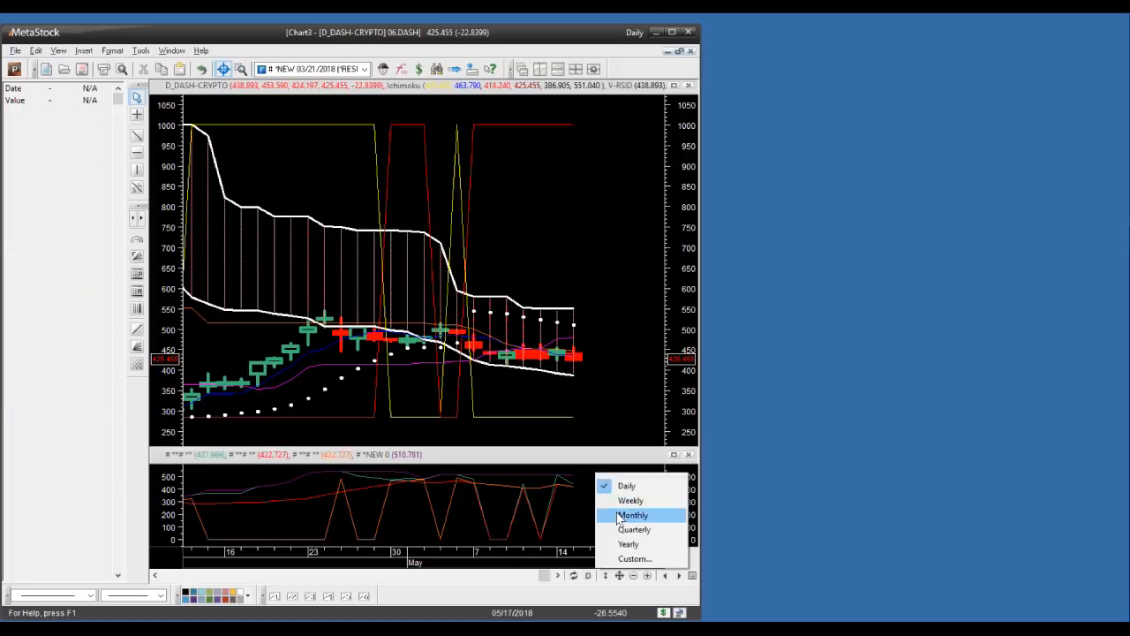
pyautogui.click(632, 502)
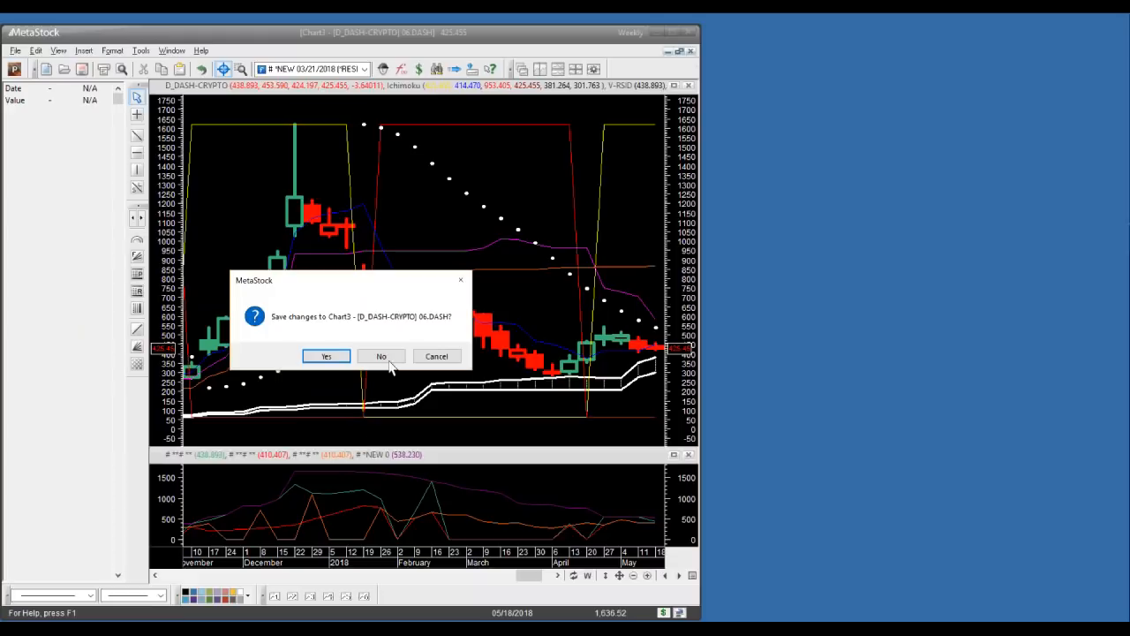
pyautogui.click(381, 357)
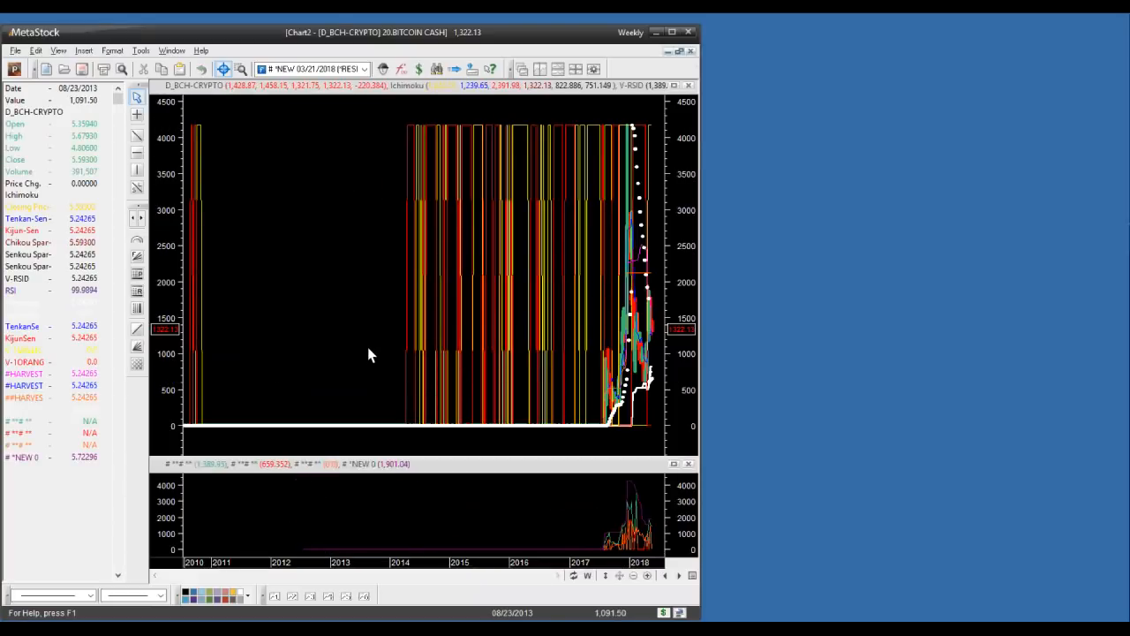
# Step: Zoom the weekly Bitcoin Cash chart in to roughly November 2017 through July 2018
pyautogui.click(646, 576)
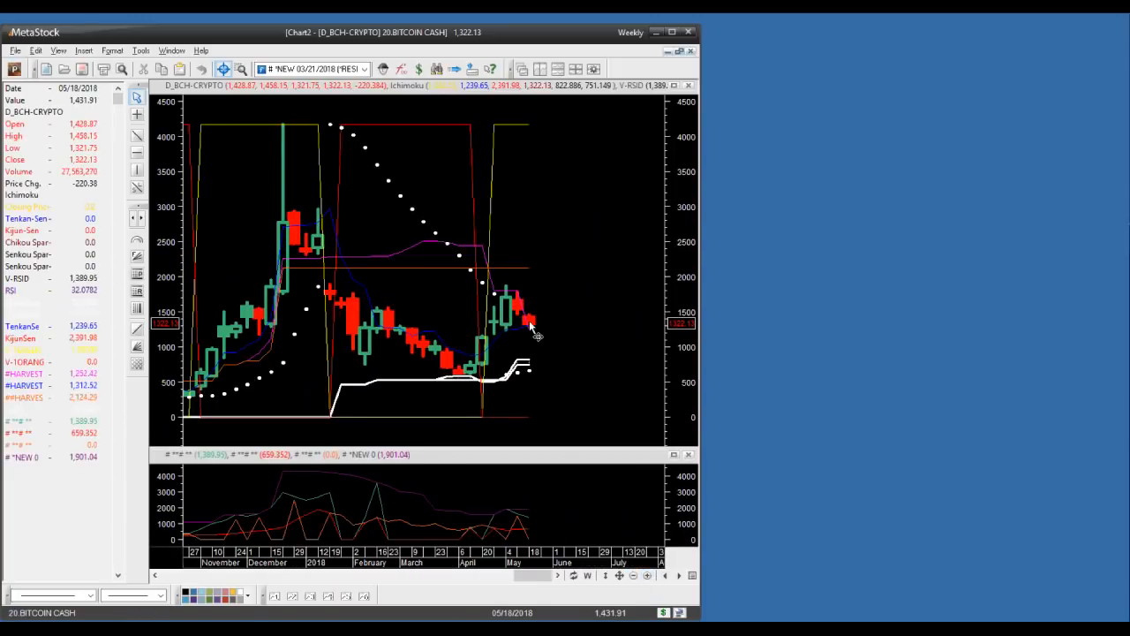
pyautogui.moveTo(530, 311)
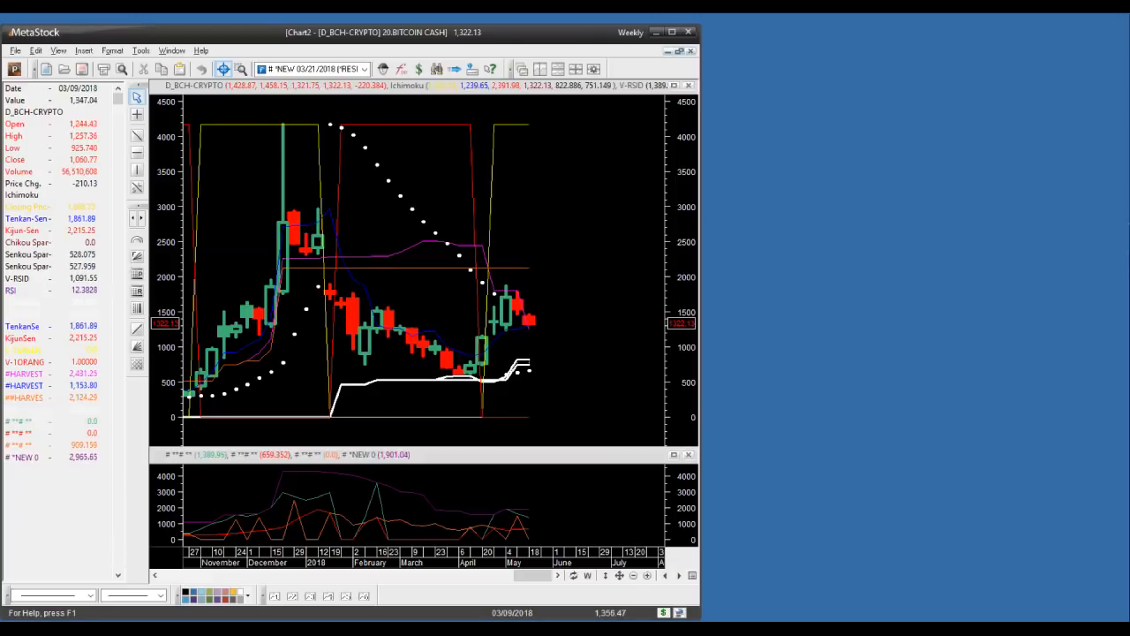
pyautogui.moveTo(334, 130)
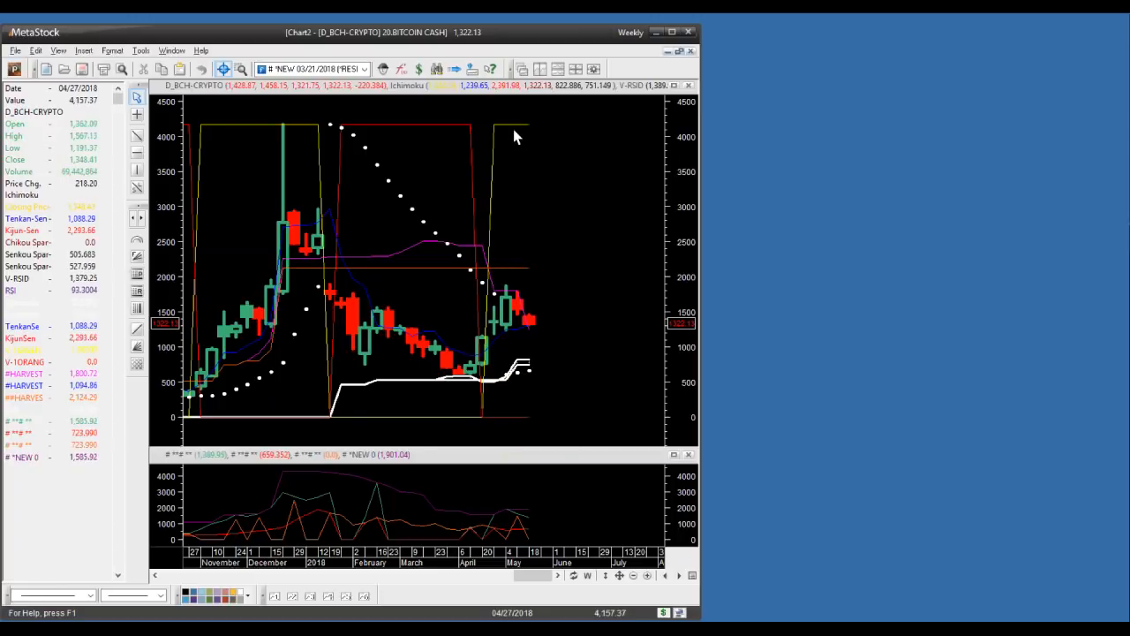
pyautogui.moveTo(529, 138)
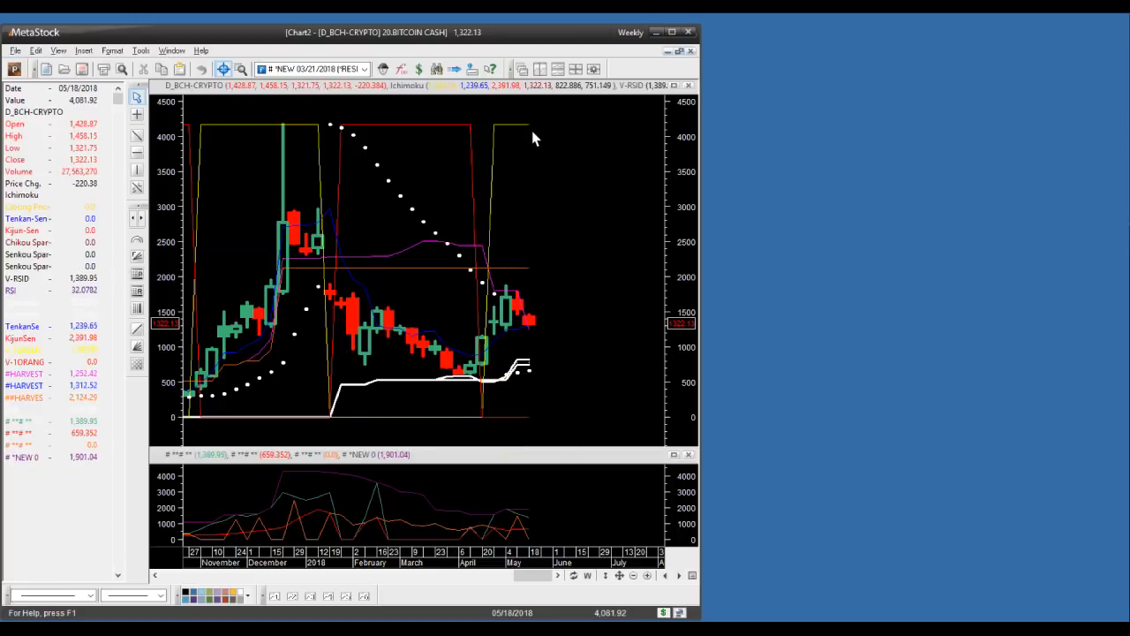
pyautogui.moveTo(533, 322)
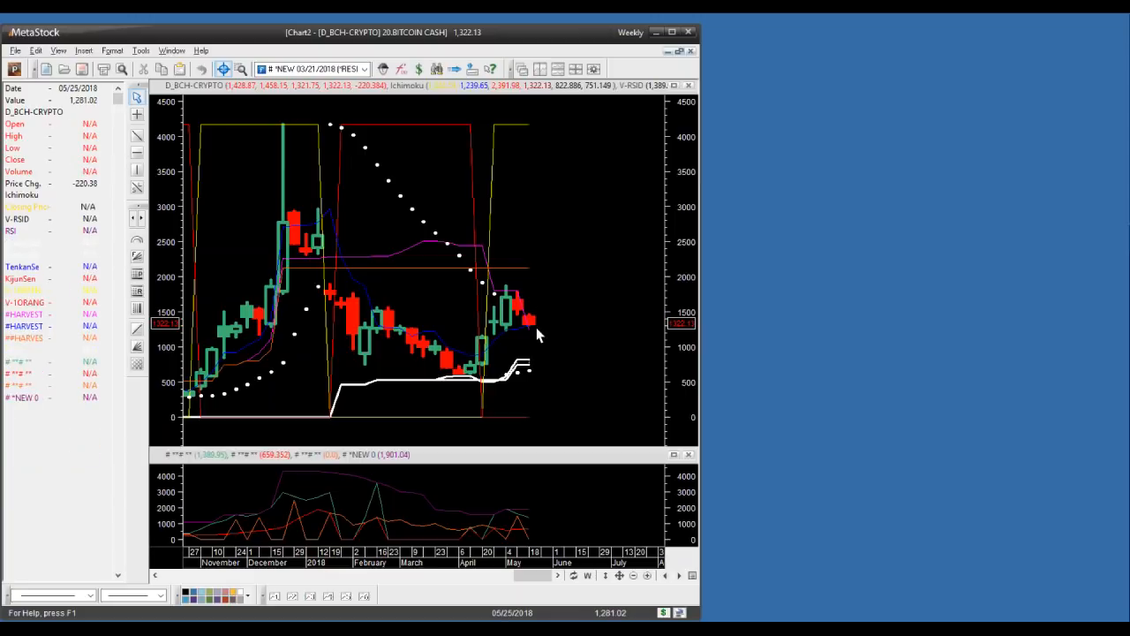
pyautogui.moveTo(516, 321)
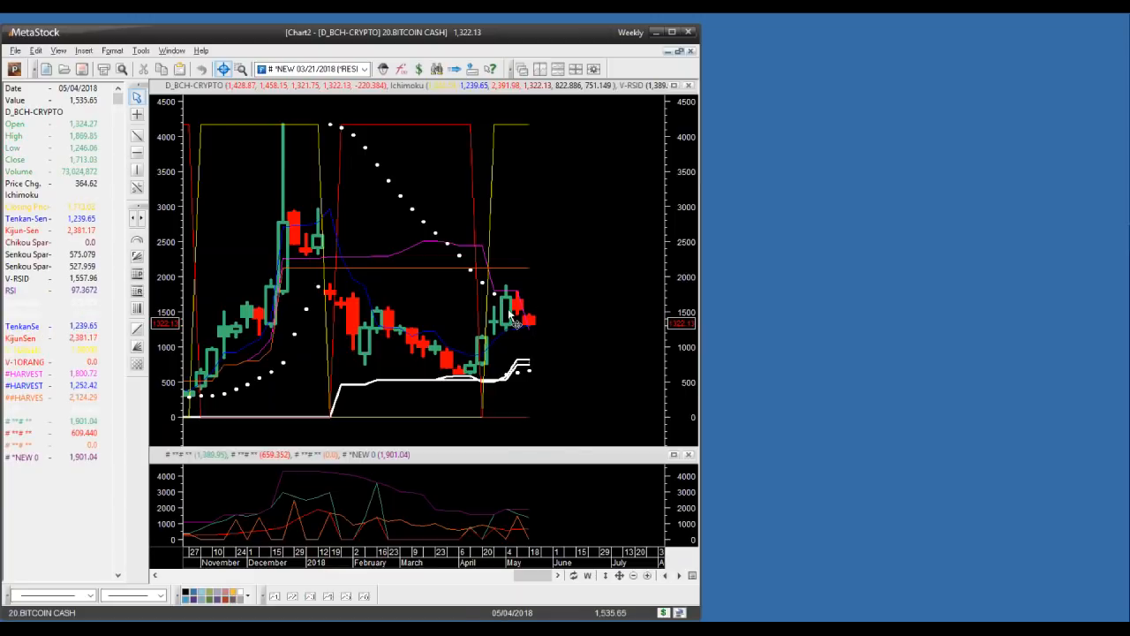
pyautogui.moveTo(515, 320)
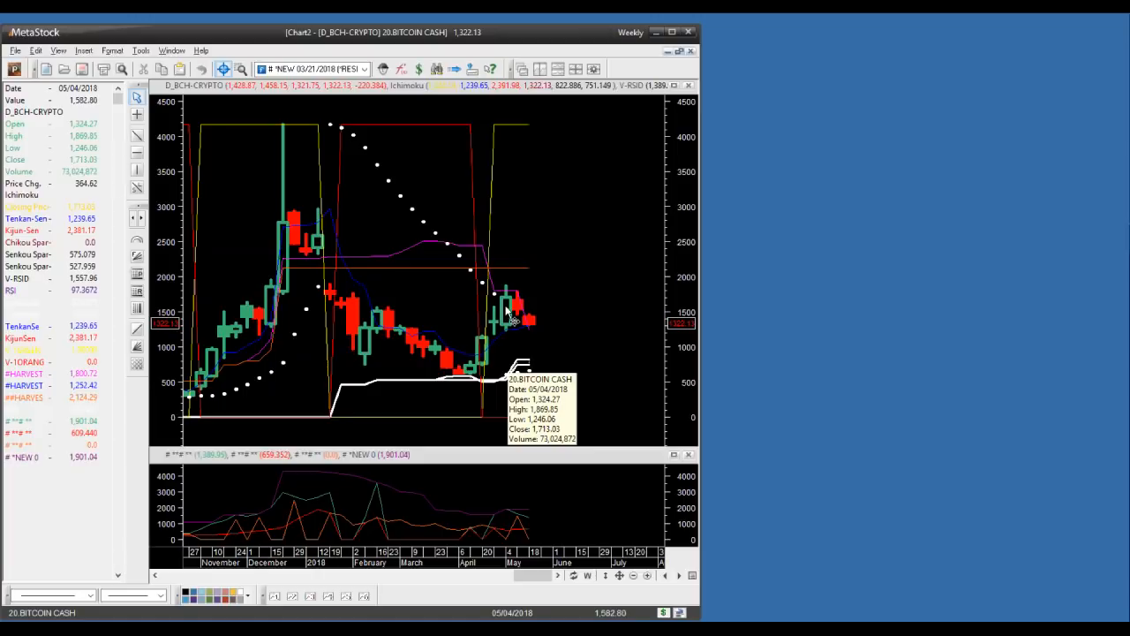
pyautogui.moveTo(510, 311)
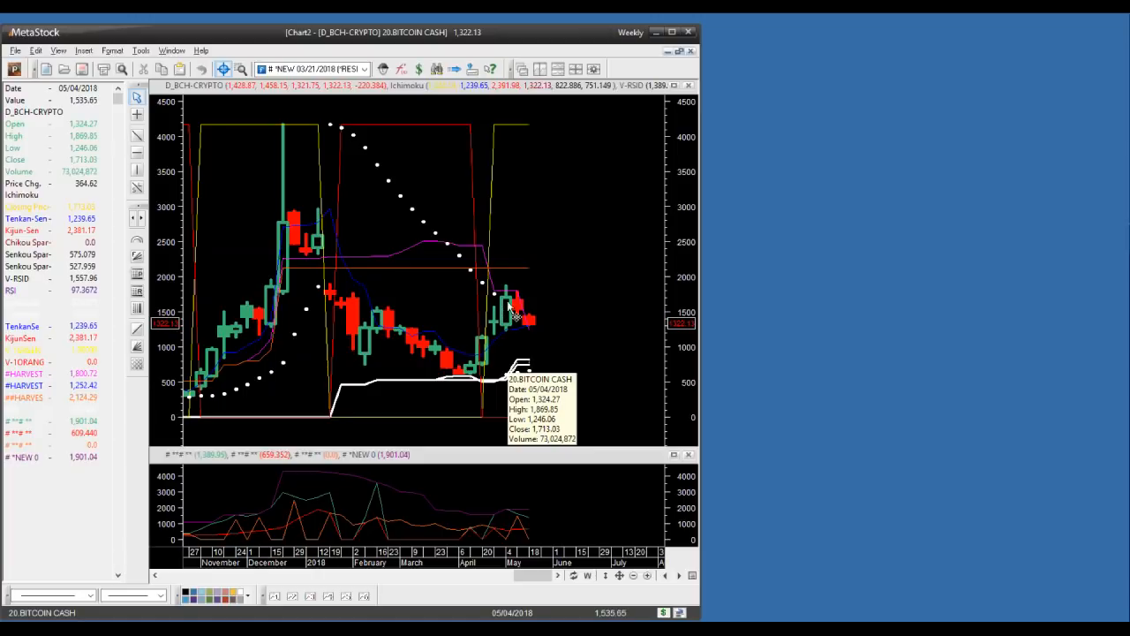
pyautogui.moveTo(512, 371)
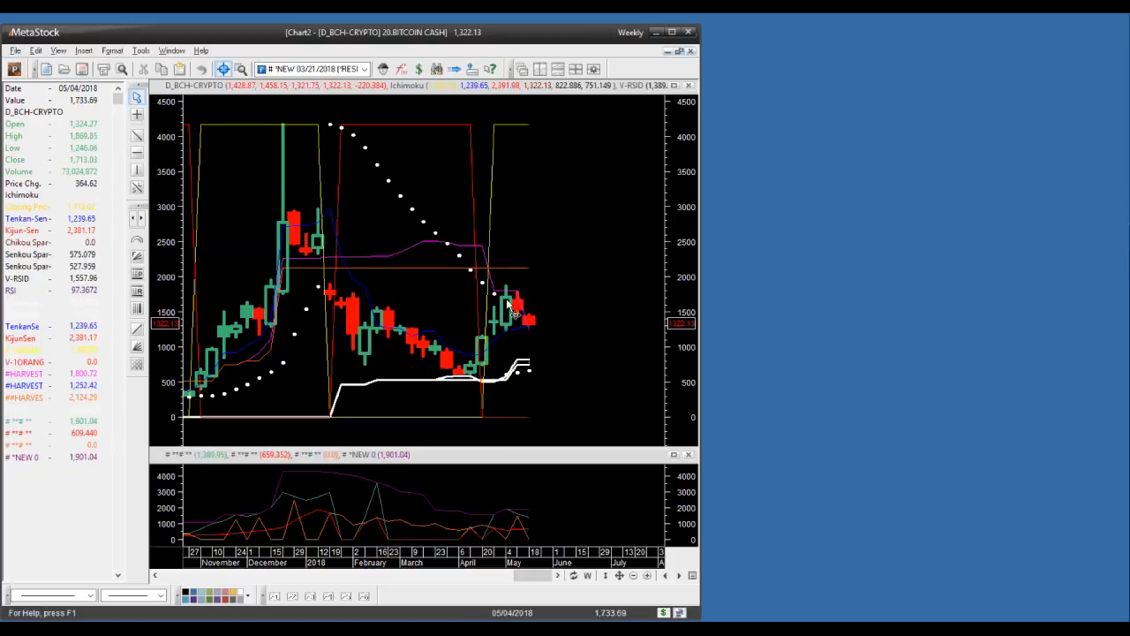
pyautogui.moveTo(511, 333)
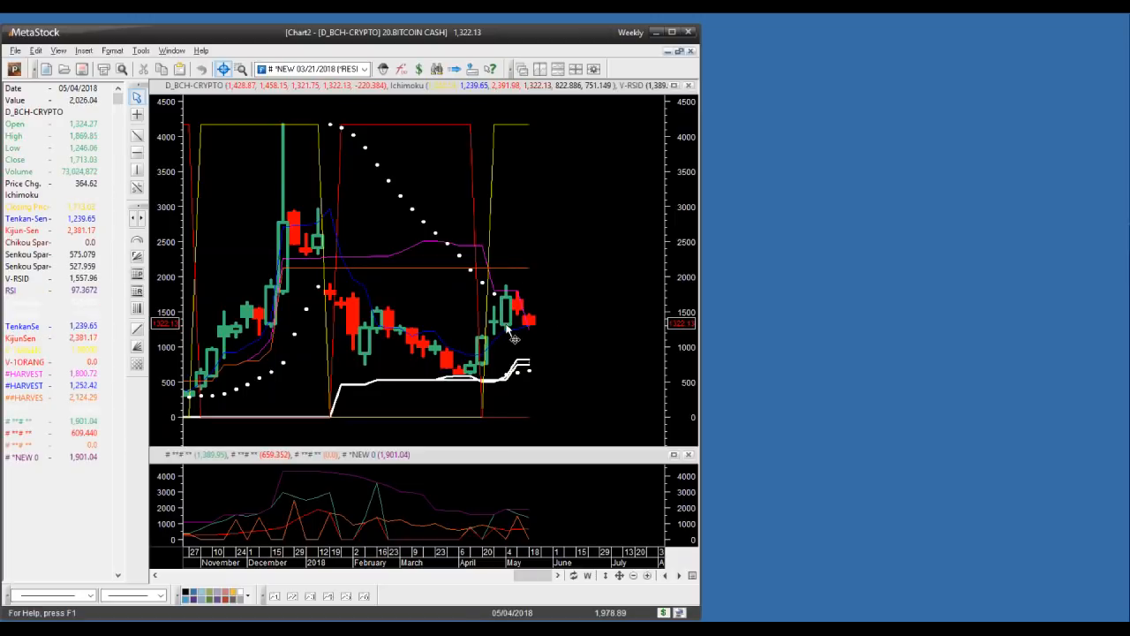
pyautogui.moveTo(512, 289)
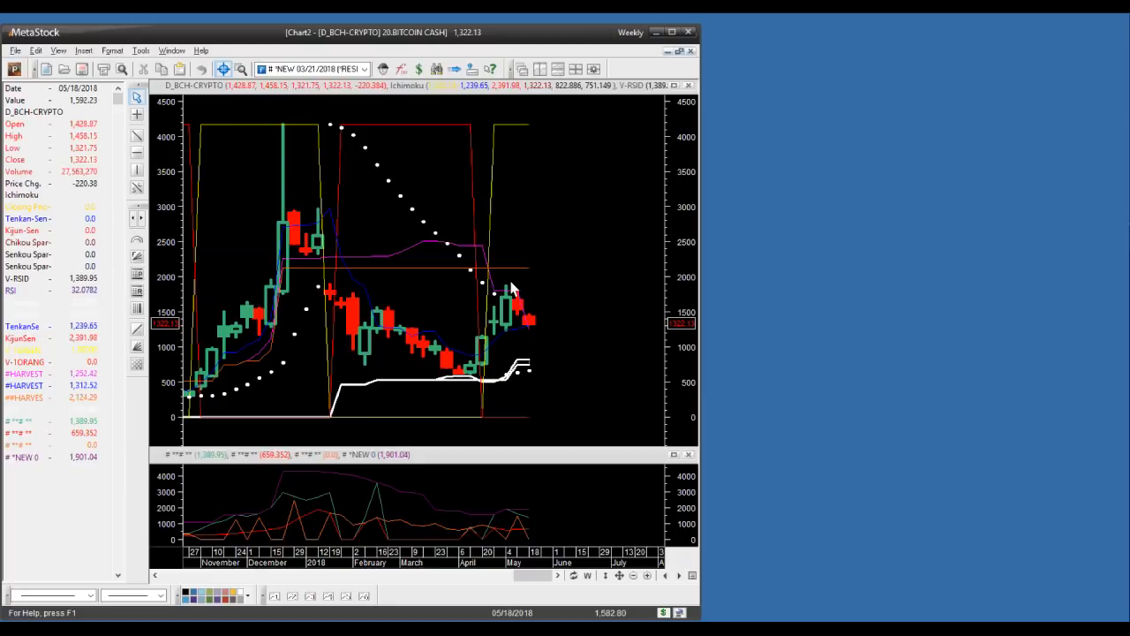
pyautogui.moveTo(544, 344)
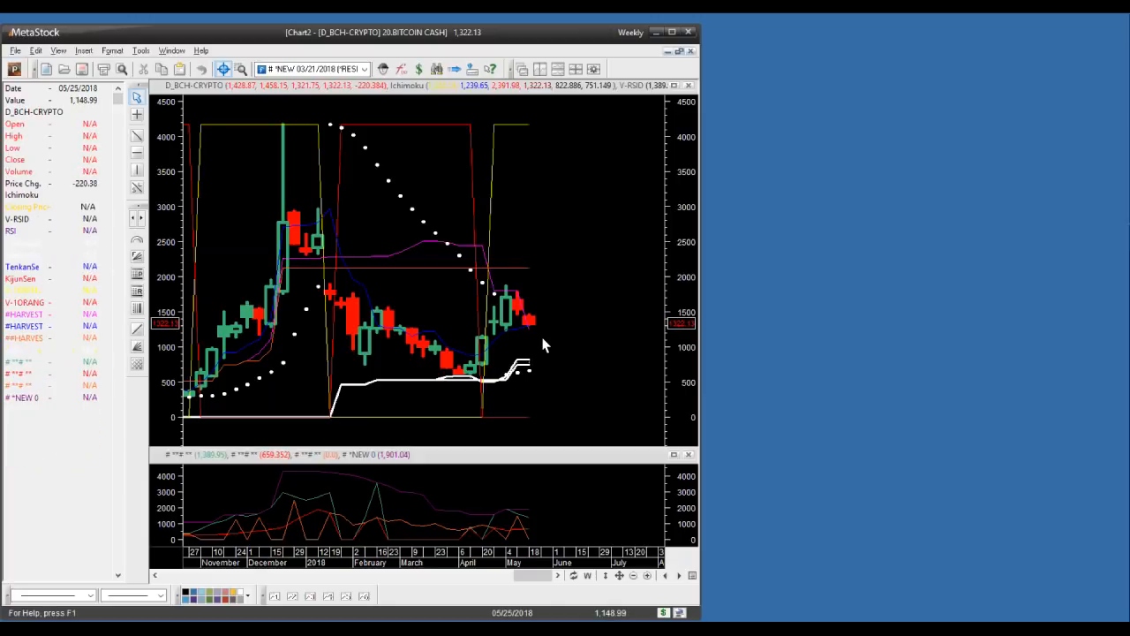
pyautogui.moveTo(539, 352)
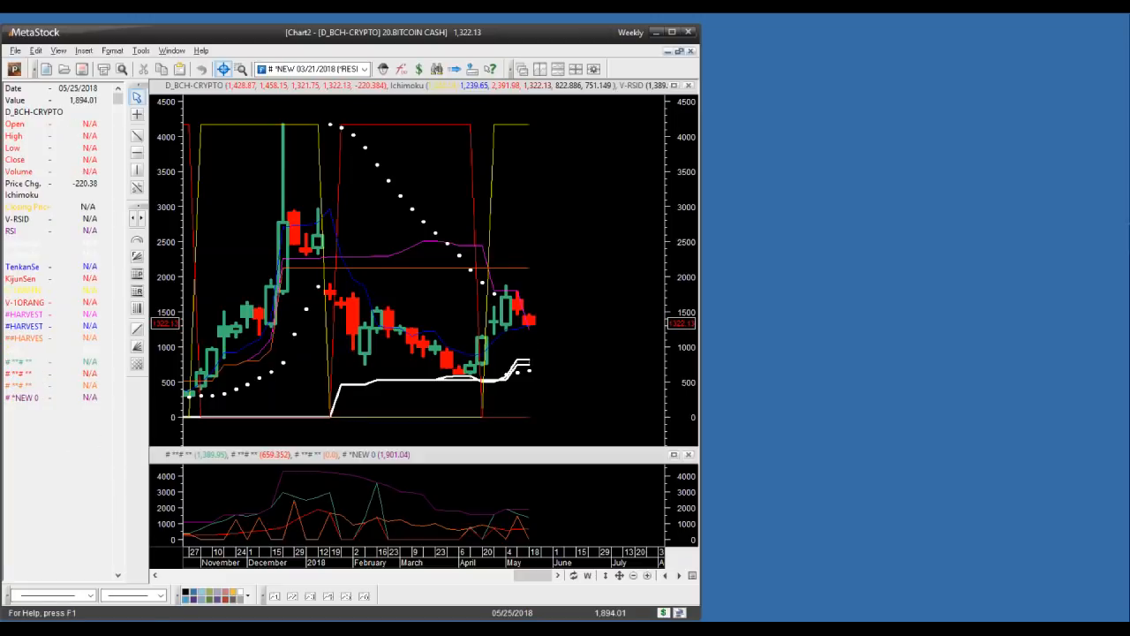
pyautogui.moveTo(540, 339)
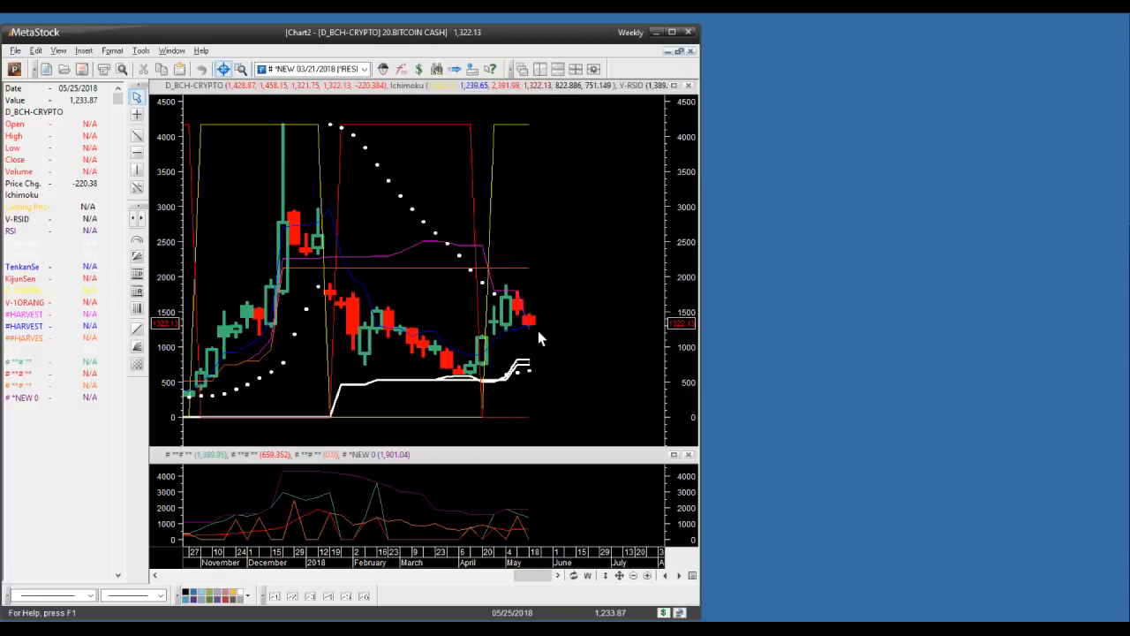
pyautogui.moveTo(509, 318)
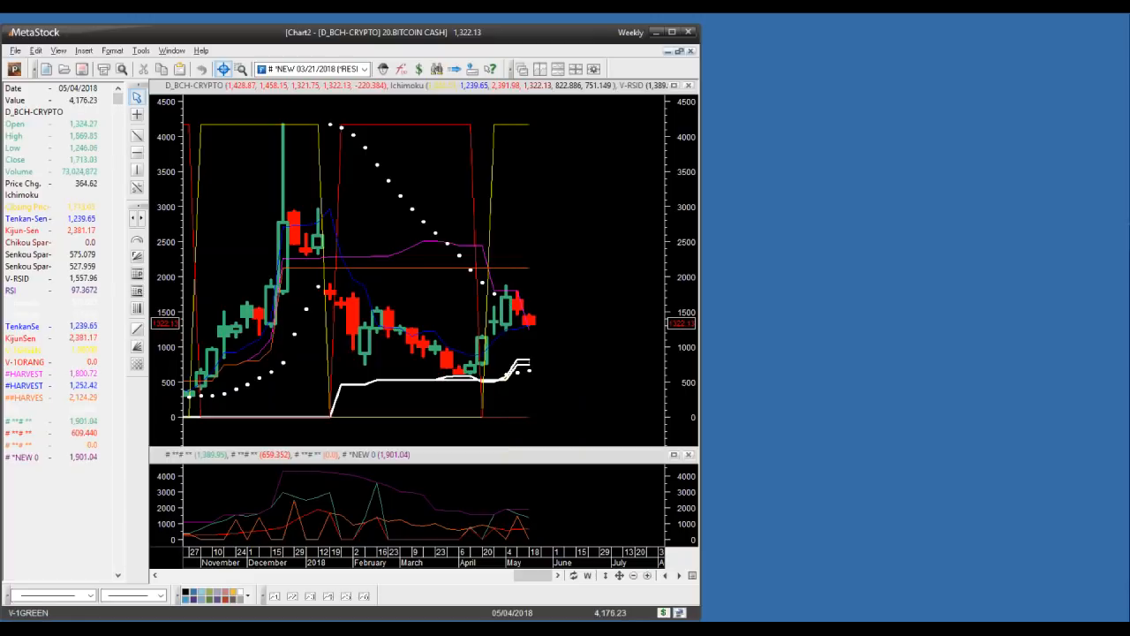
pyautogui.moveTo(544, 141)
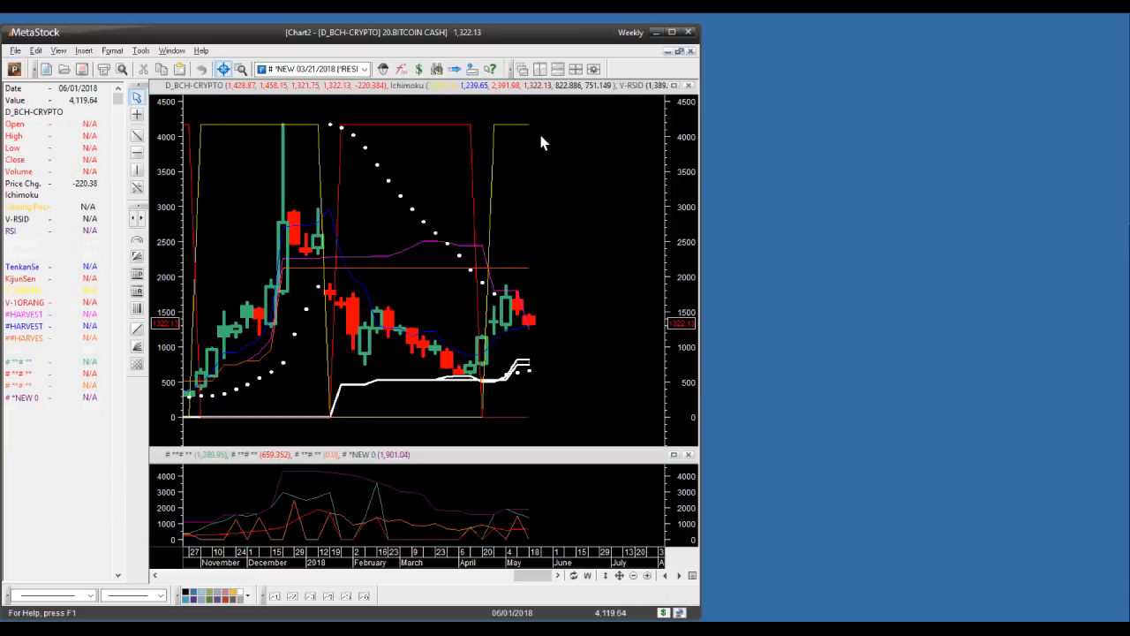
pyautogui.moveTo(512, 318)
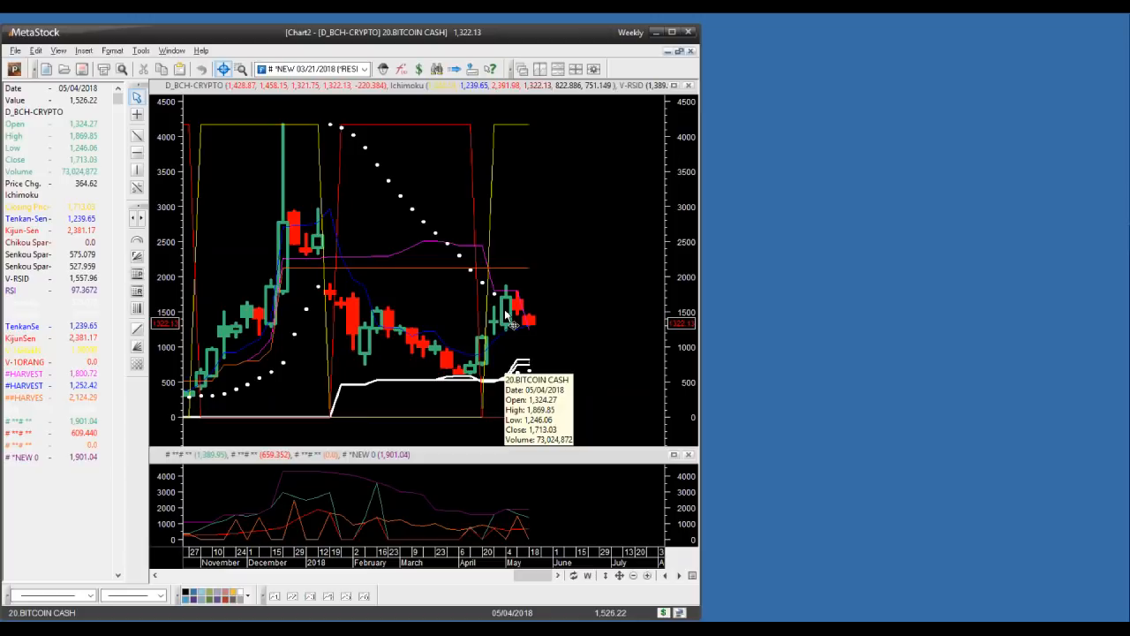
pyautogui.moveTo(521, 309)
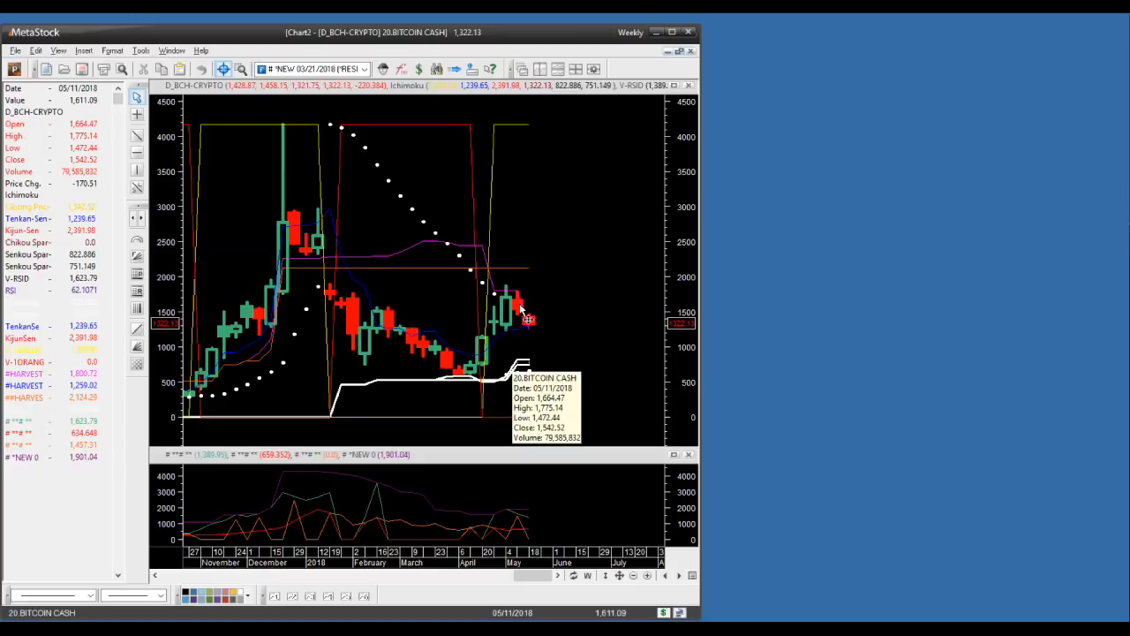
pyautogui.moveTo(529, 343)
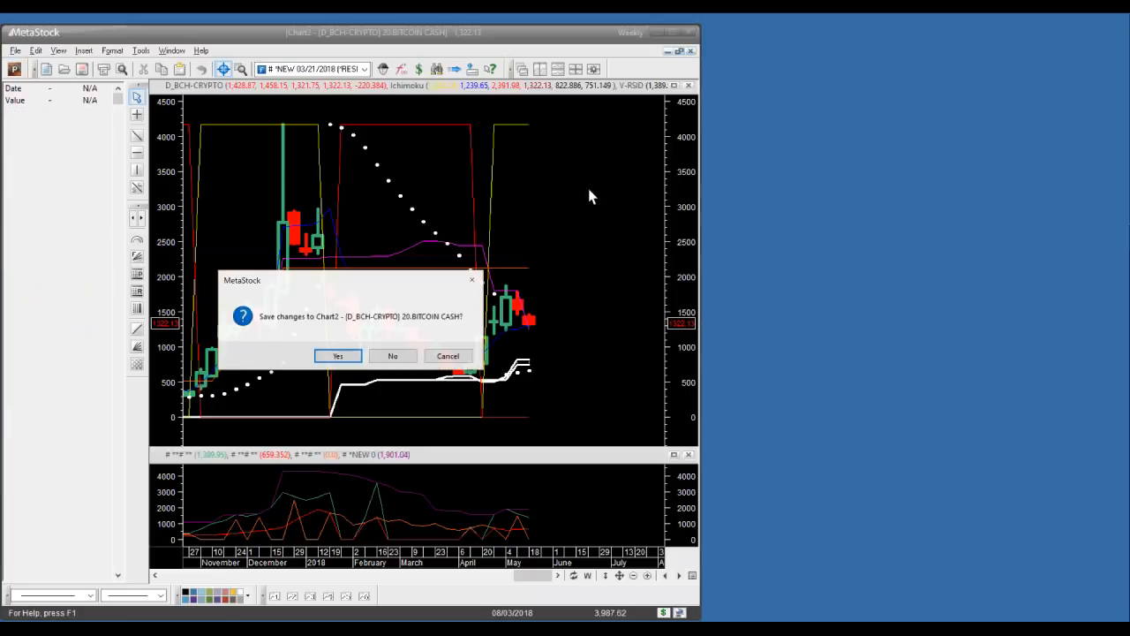
# Step: Discard changes to Chart2 so the Bitcoin Cash chart closes, leaving no charts open
pyautogui.click(392, 357)
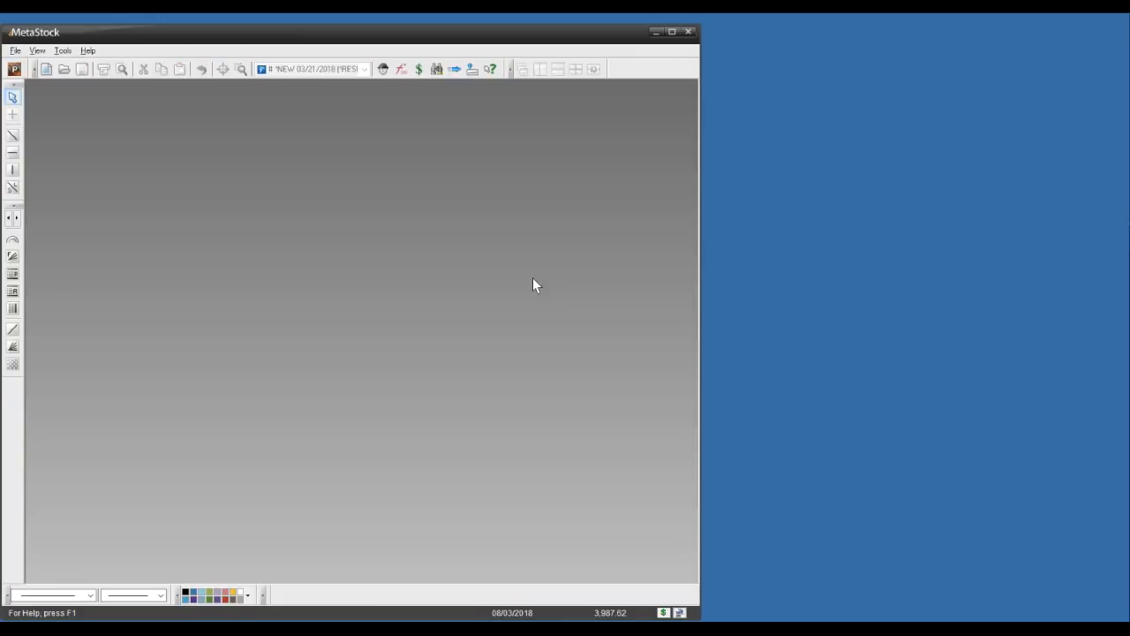
pyautogui.moveTo(1042, 194)
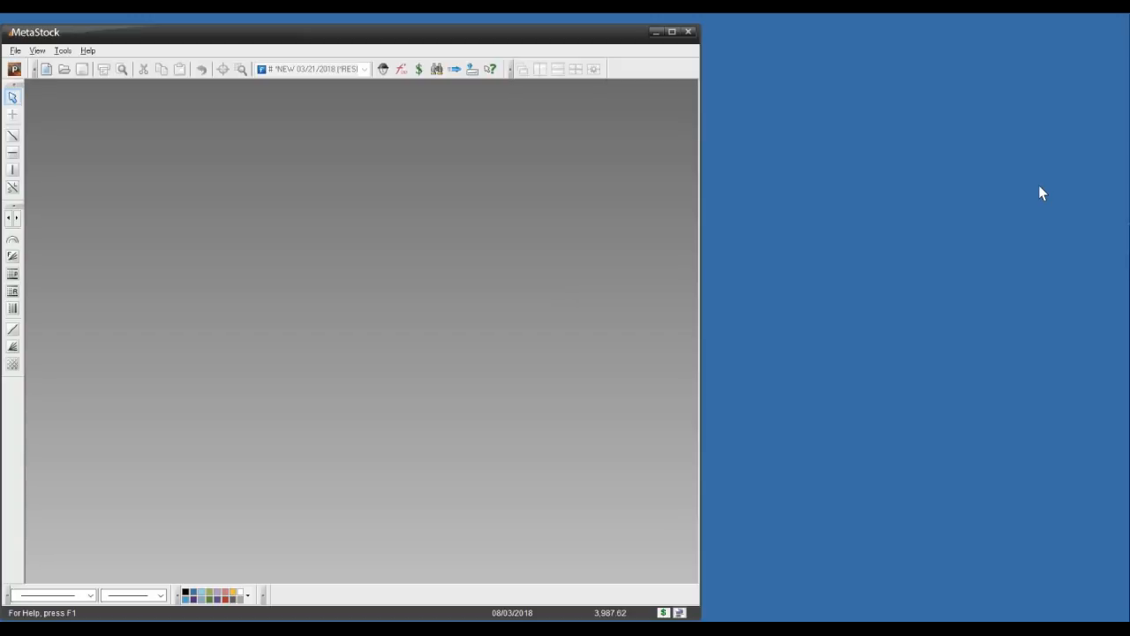
pyautogui.moveTo(750, 134)
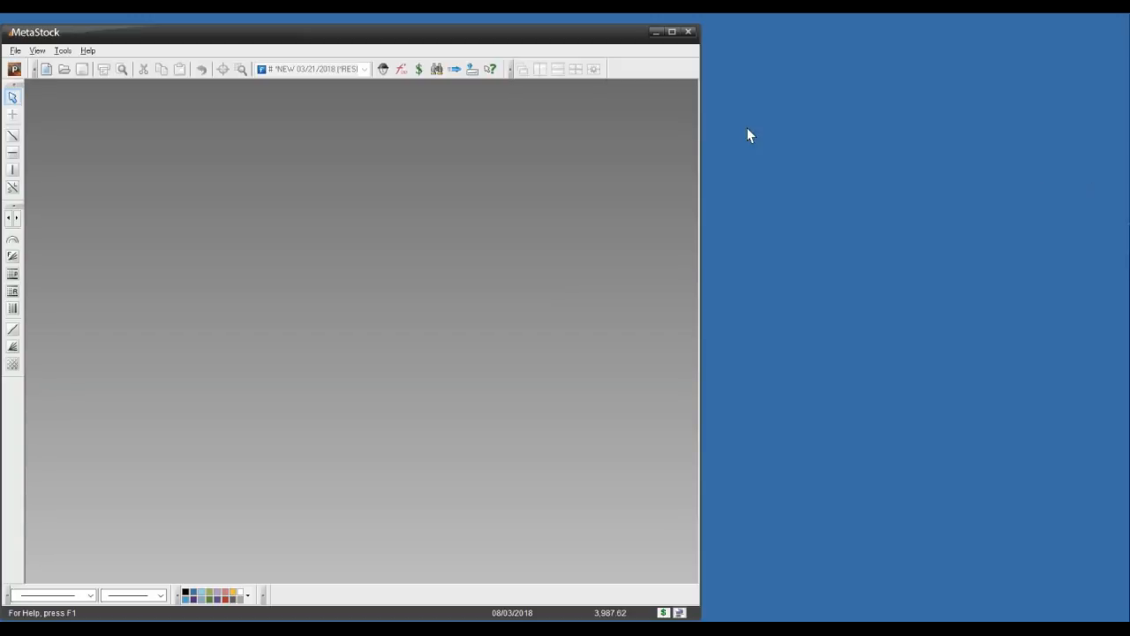
pyautogui.moveTo(1041, 152)
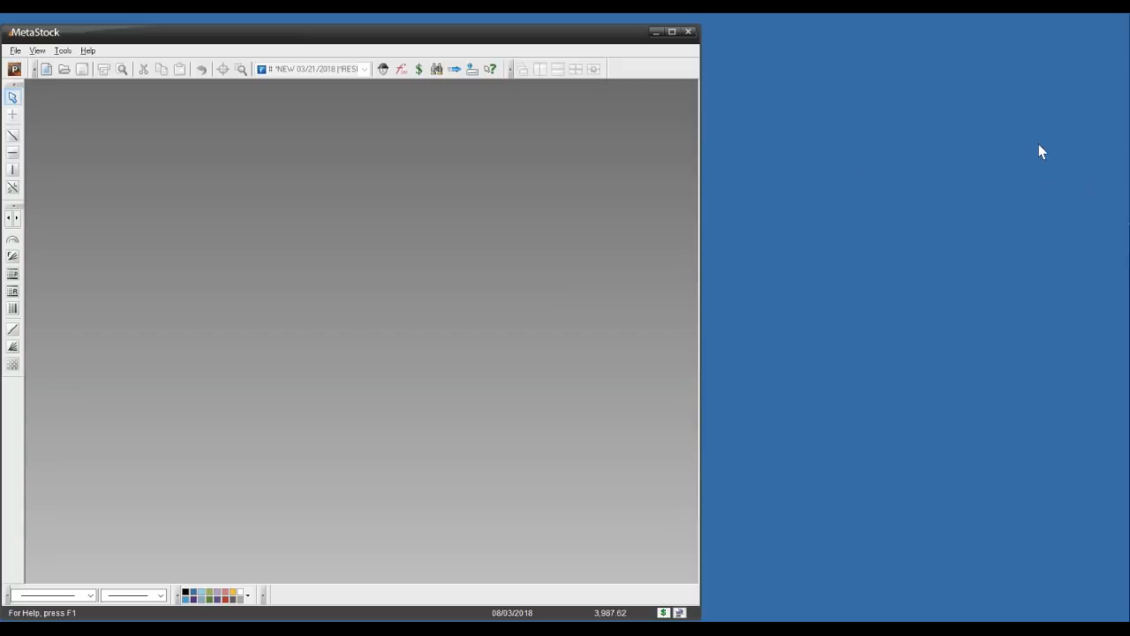